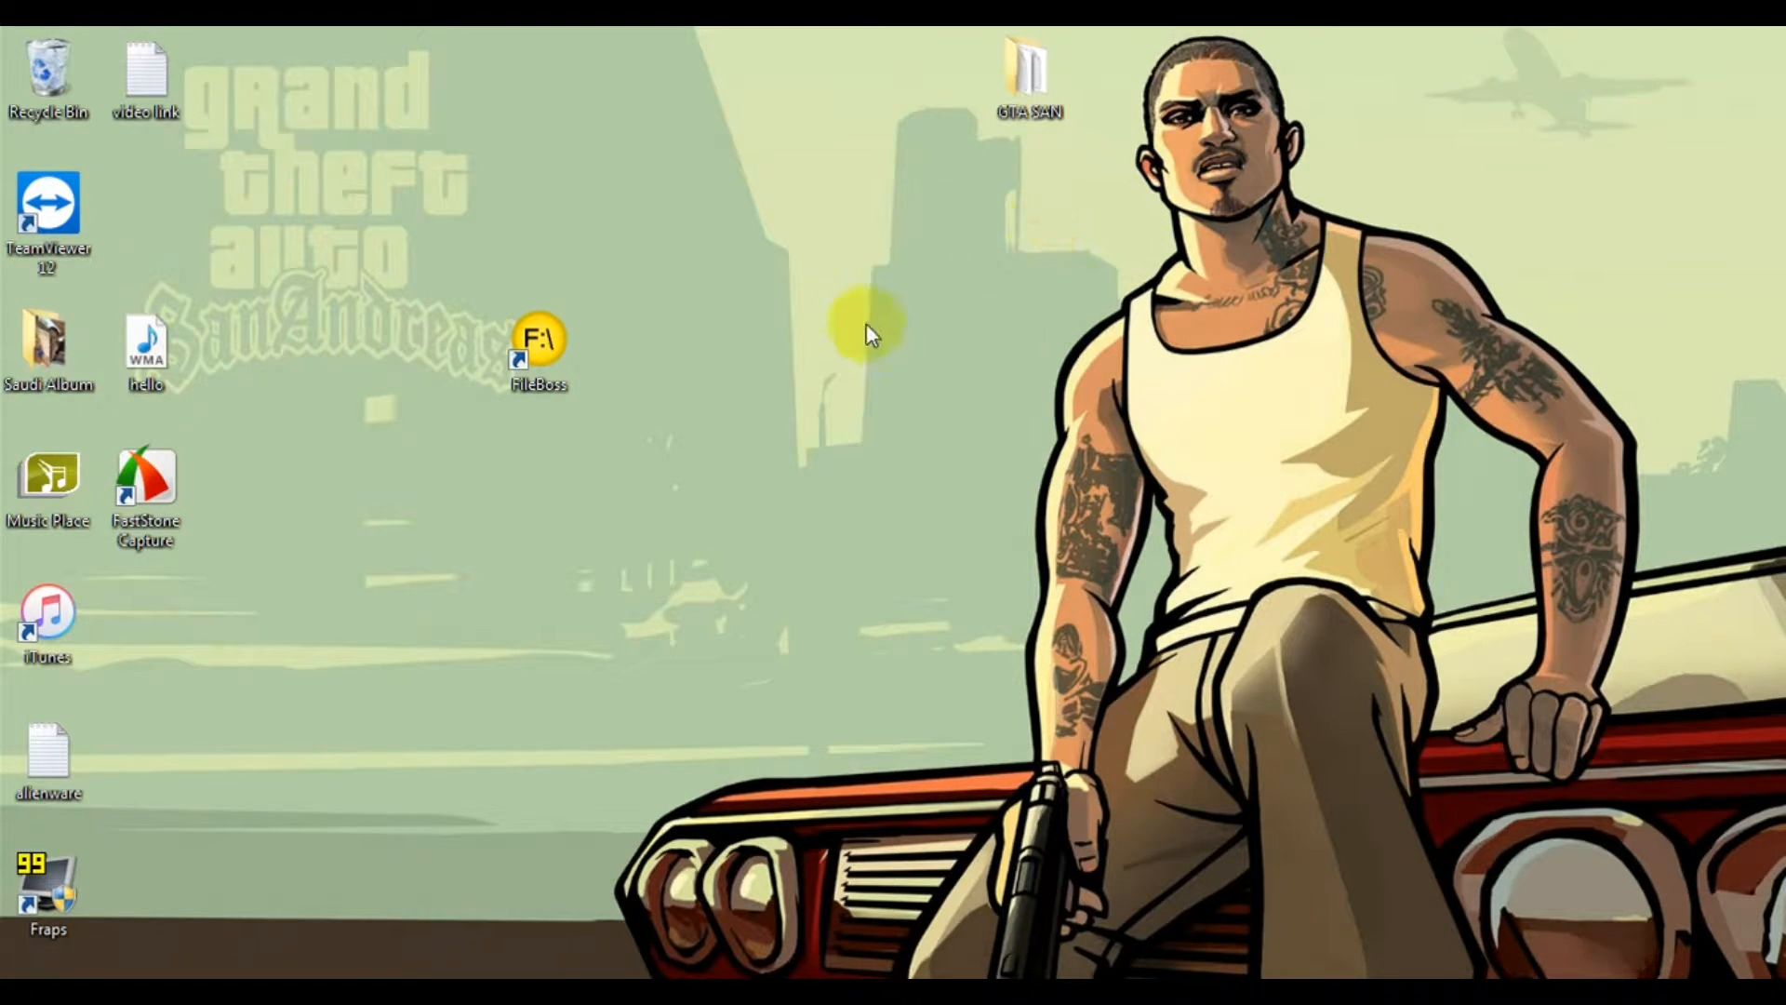
{"action": "mouse_move", "coordinate": [774, 461]}
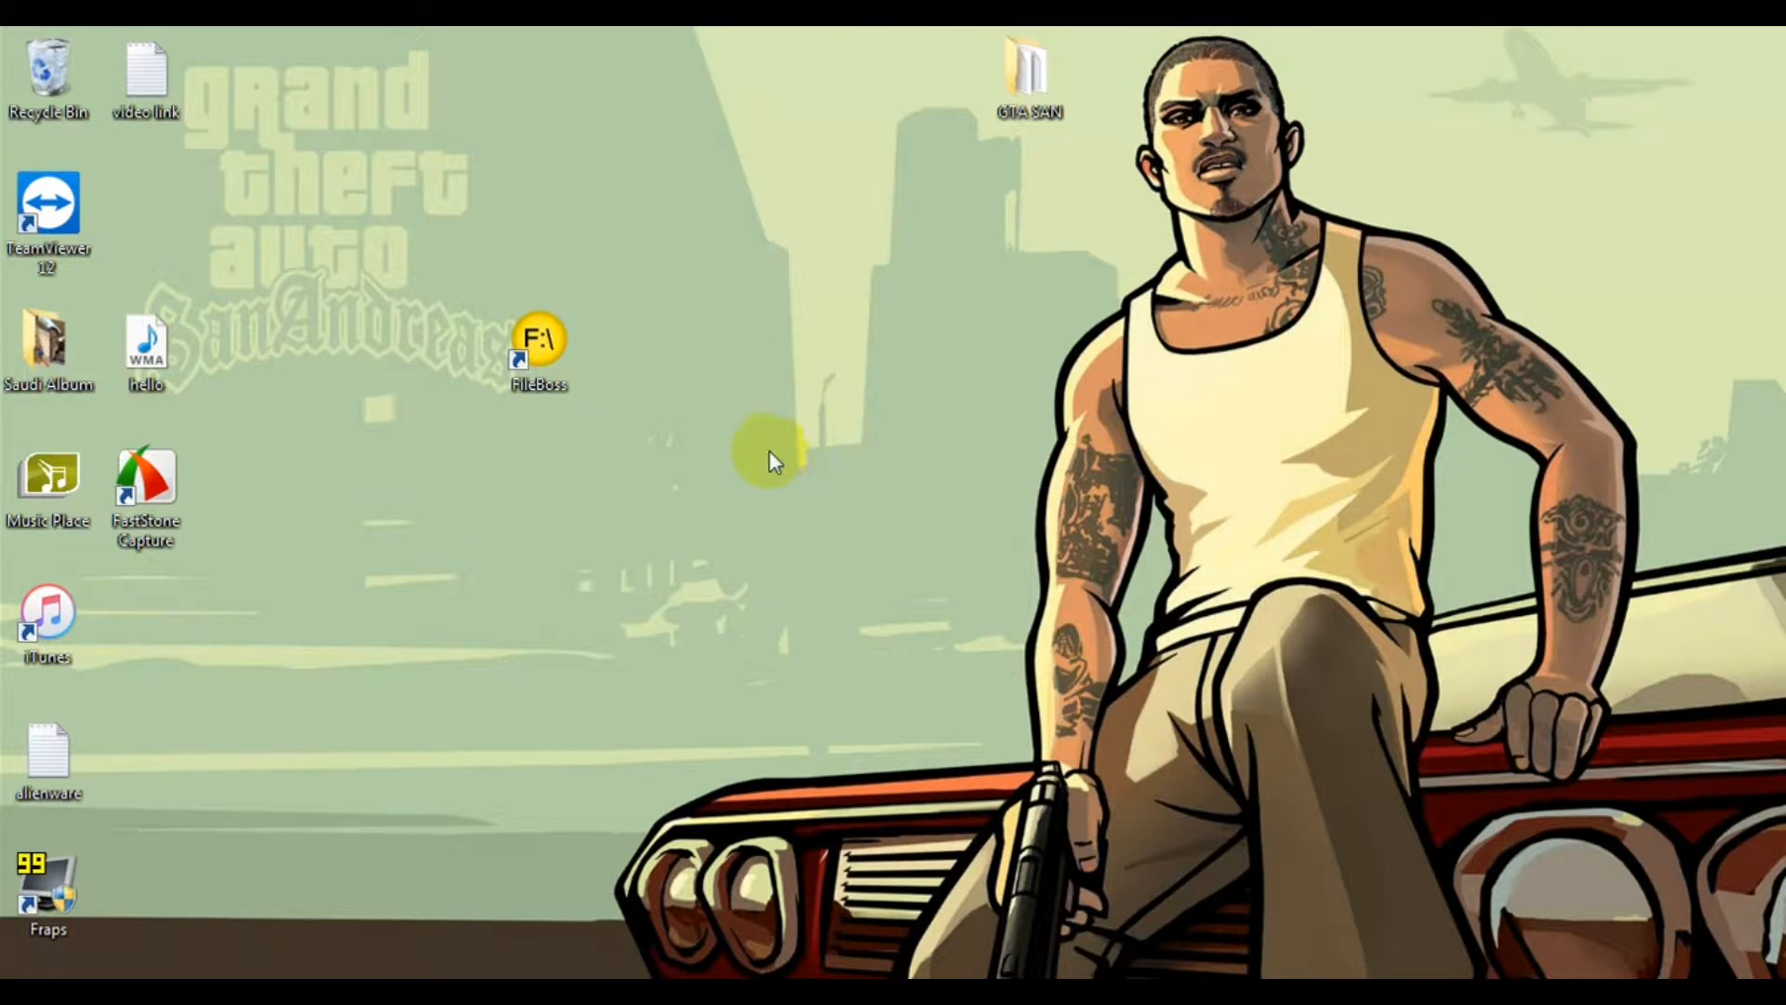
{"action": "mouse_move", "coordinate": [774, 472]}
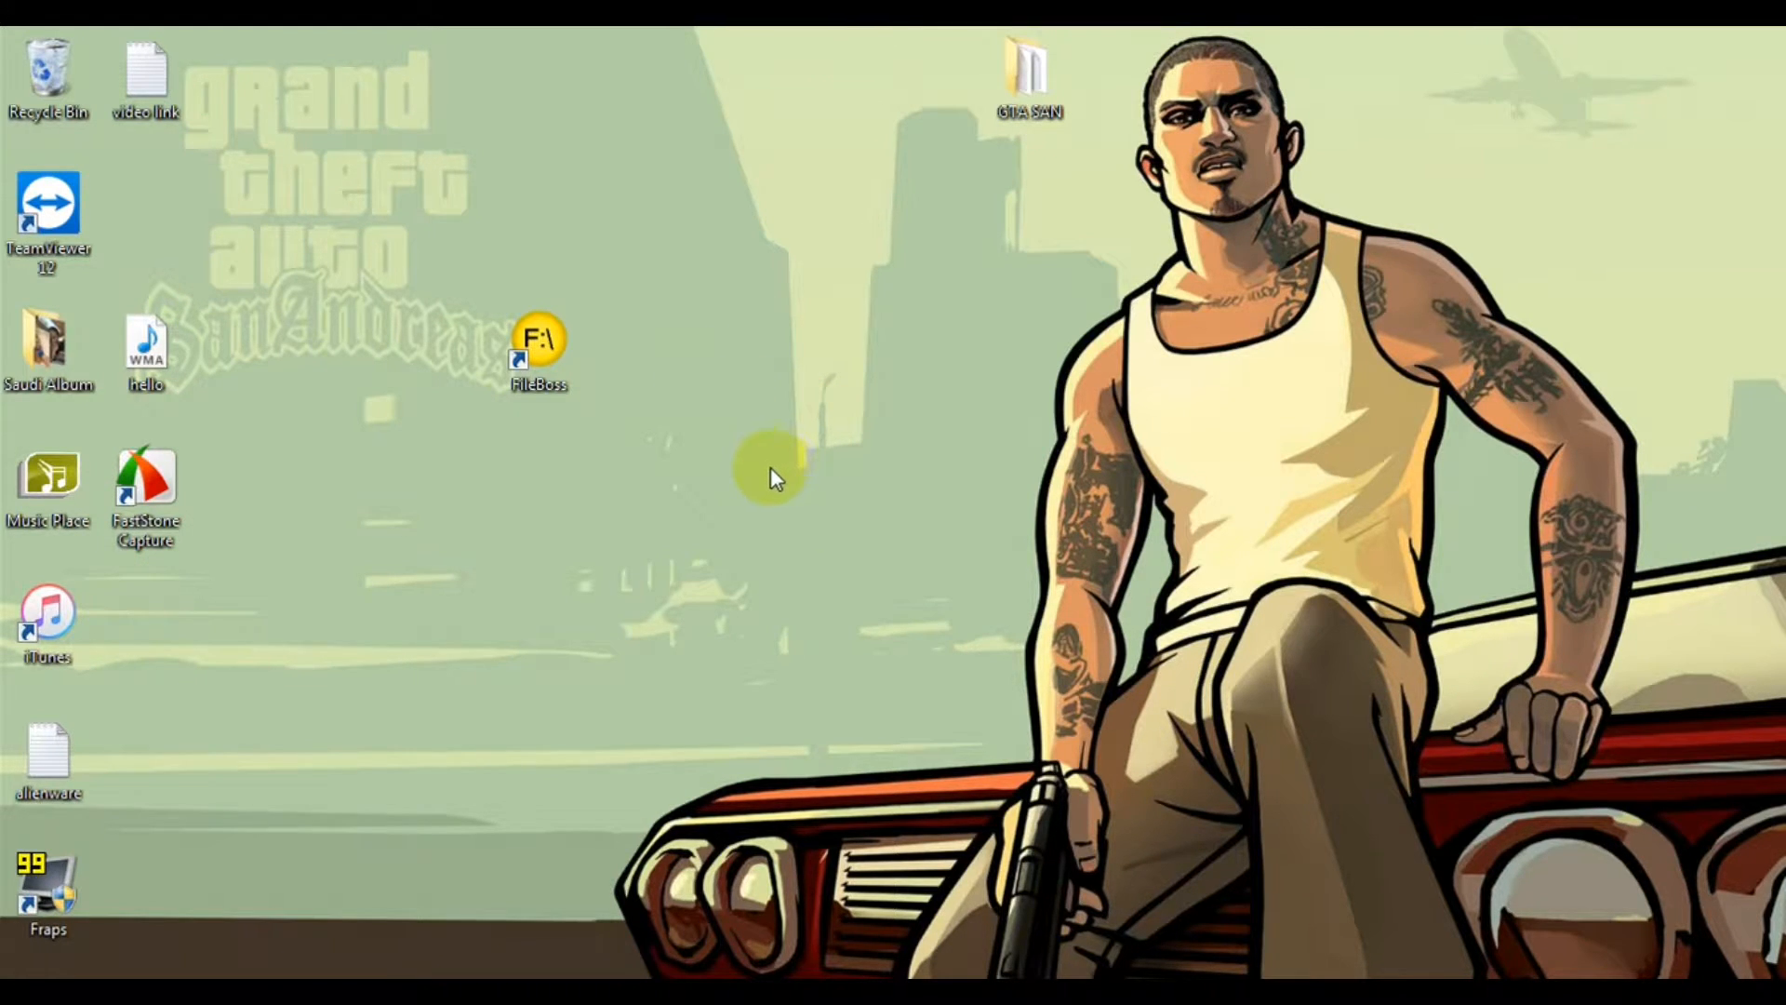
{"action": "mouse_move", "coordinate": [809, 475]}
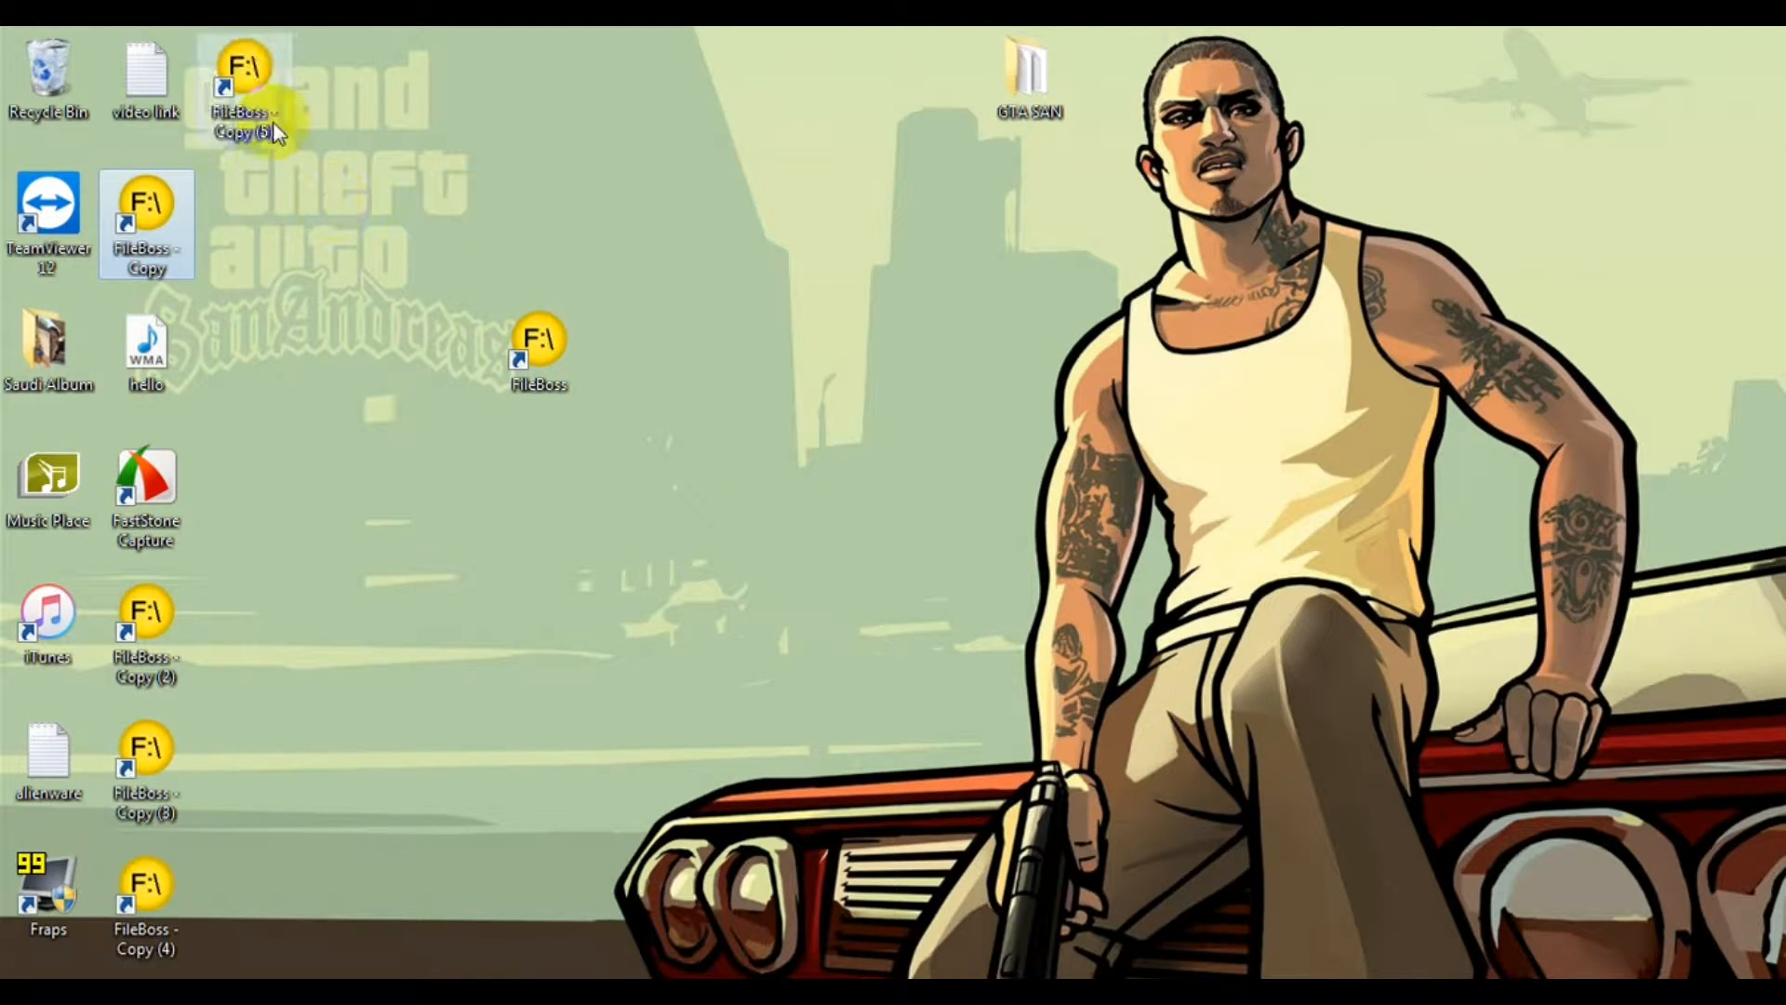
{"action": "mouse_move", "coordinate": [454, 231]}
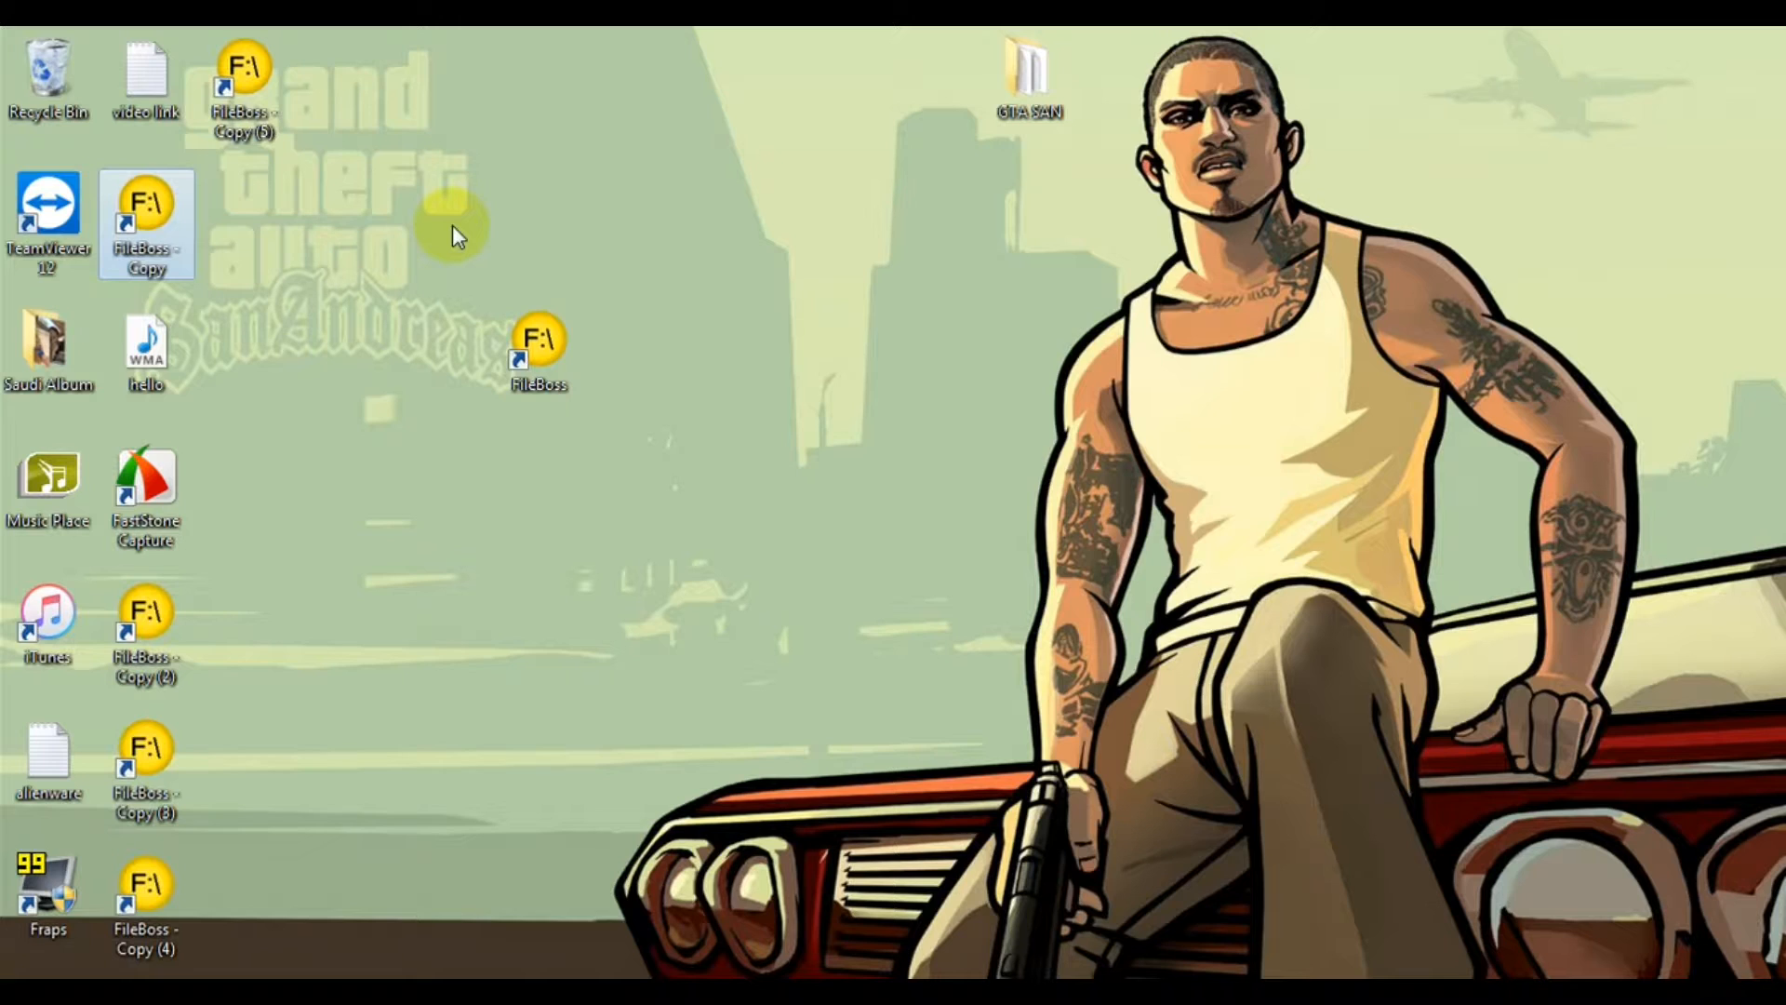
Drag the FileBoss shortcut to a new desktop spot to create a duplicate shortcut.
{"action": "left_click_drag", "start_coordinate": [145, 221], "coordinate": [245, 97]}
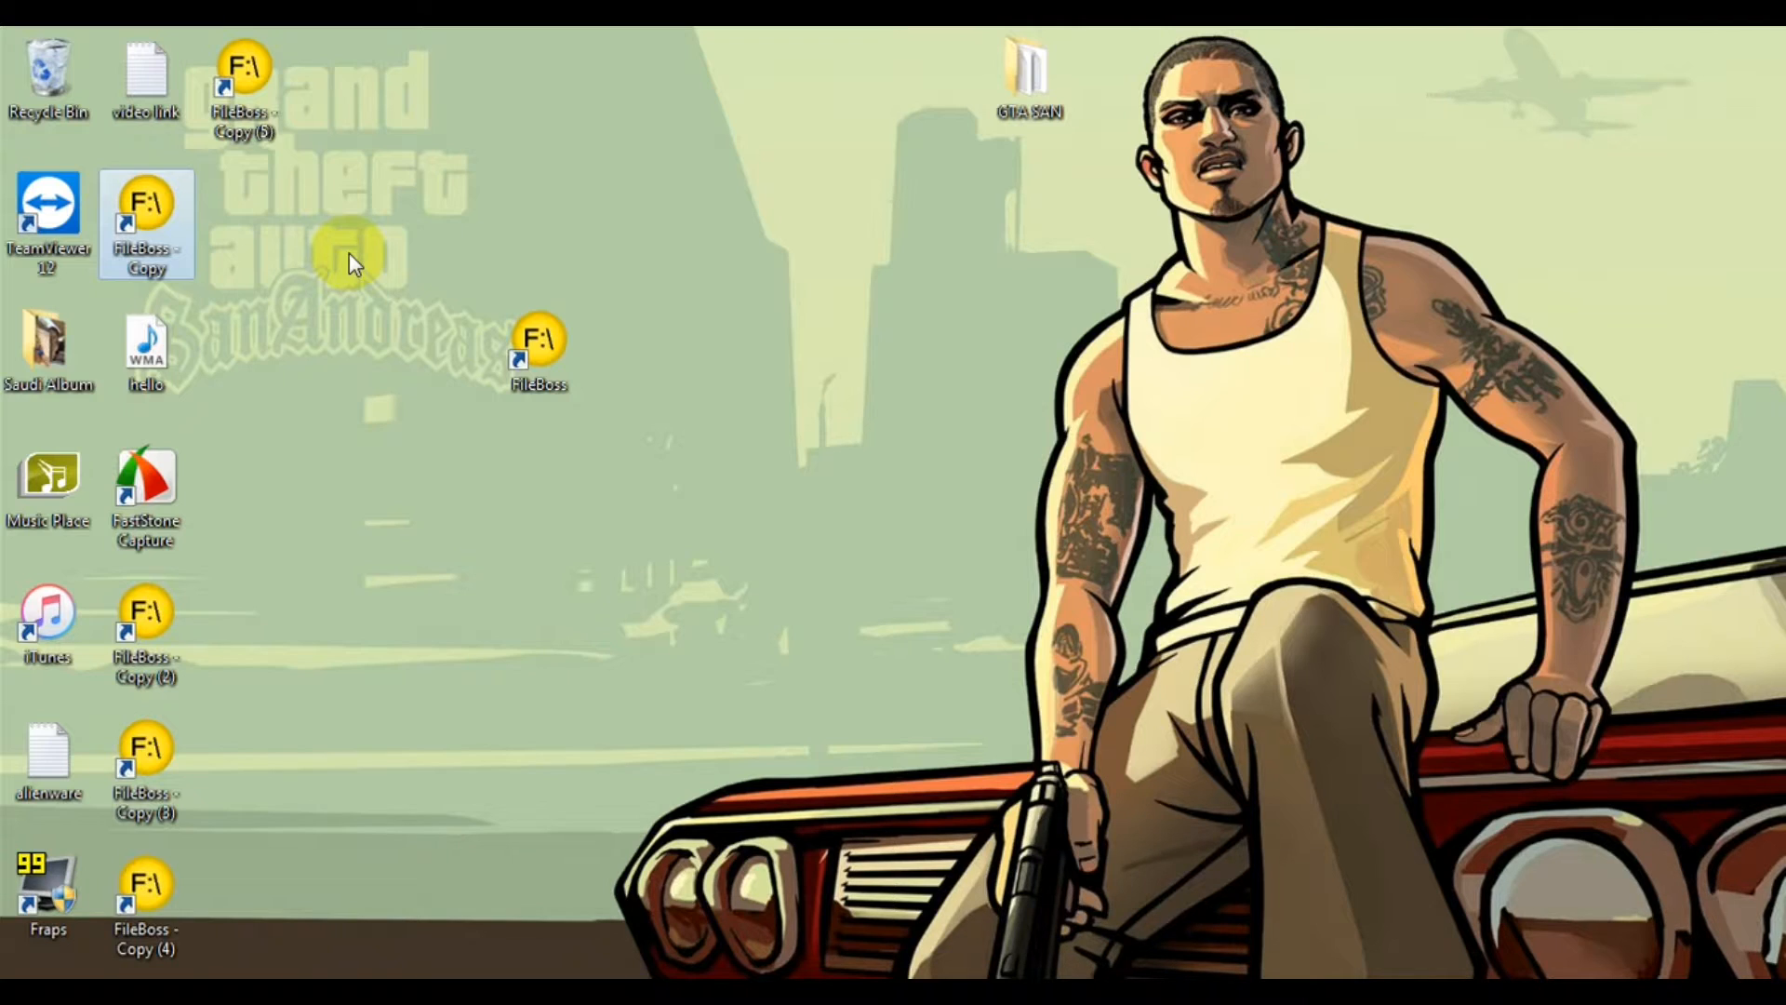
{"action": "mouse_move", "coordinate": [396, 277]}
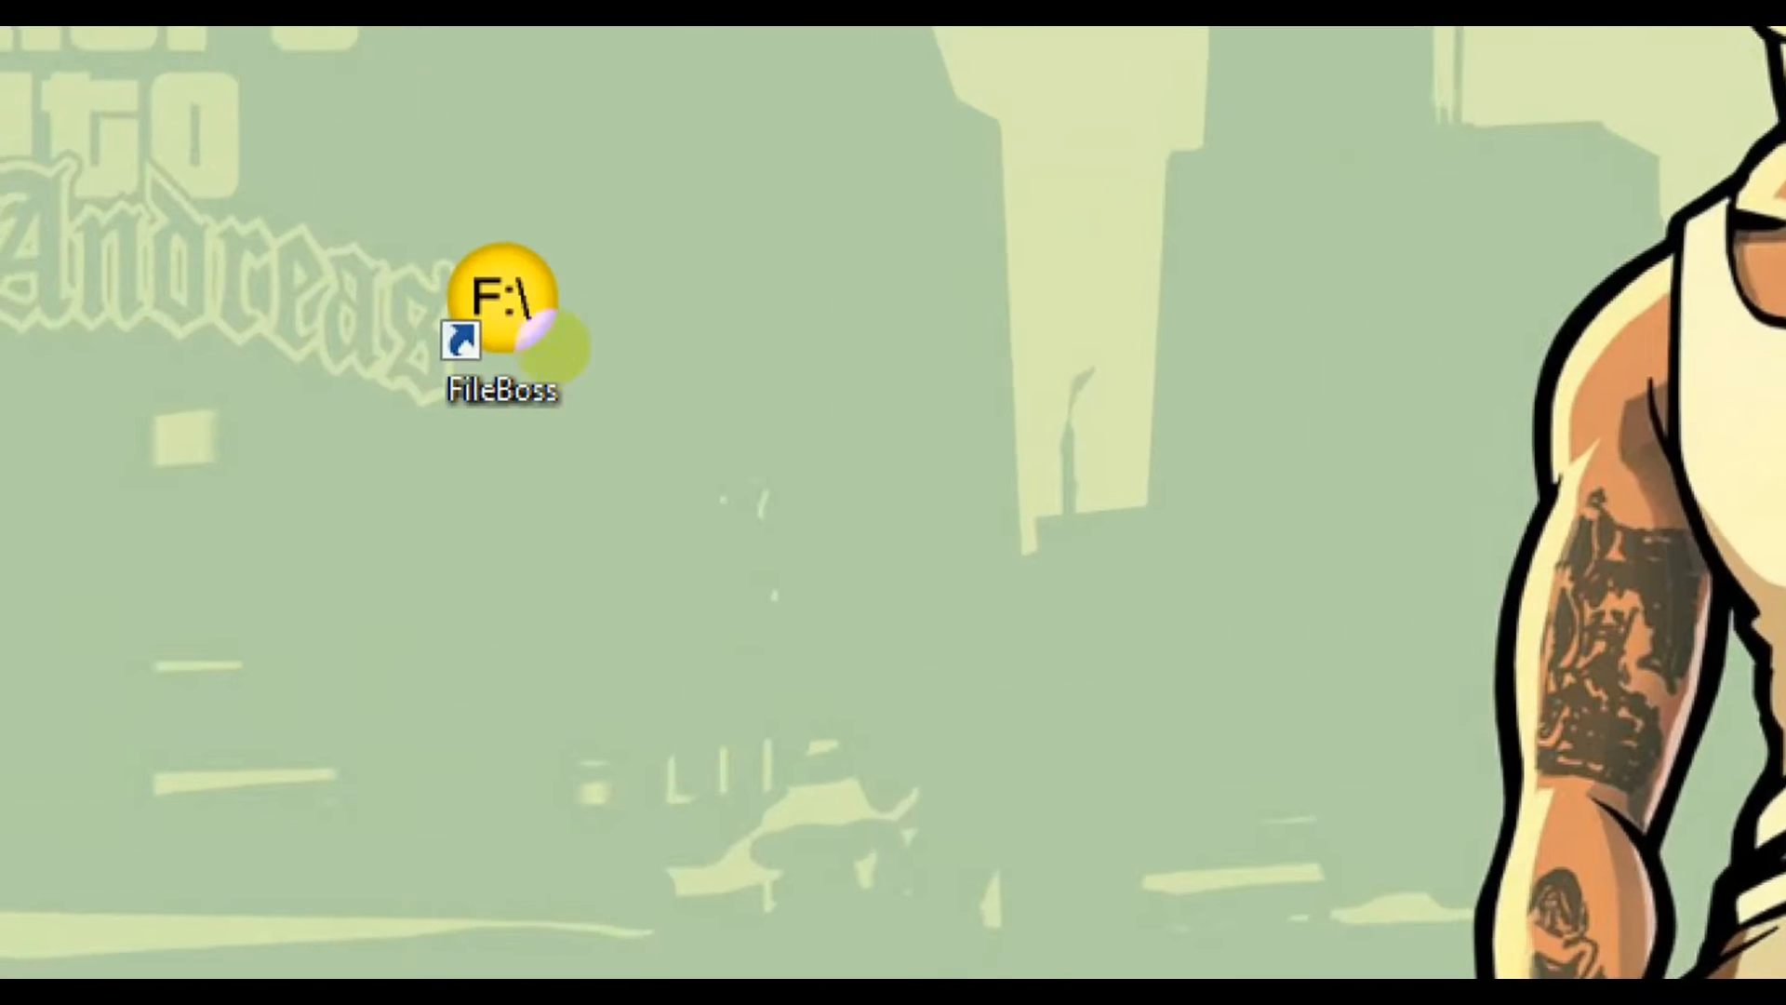
{"action": "left_click_drag", "start_coordinate": [500, 319], "coordinate": [707, 467]}
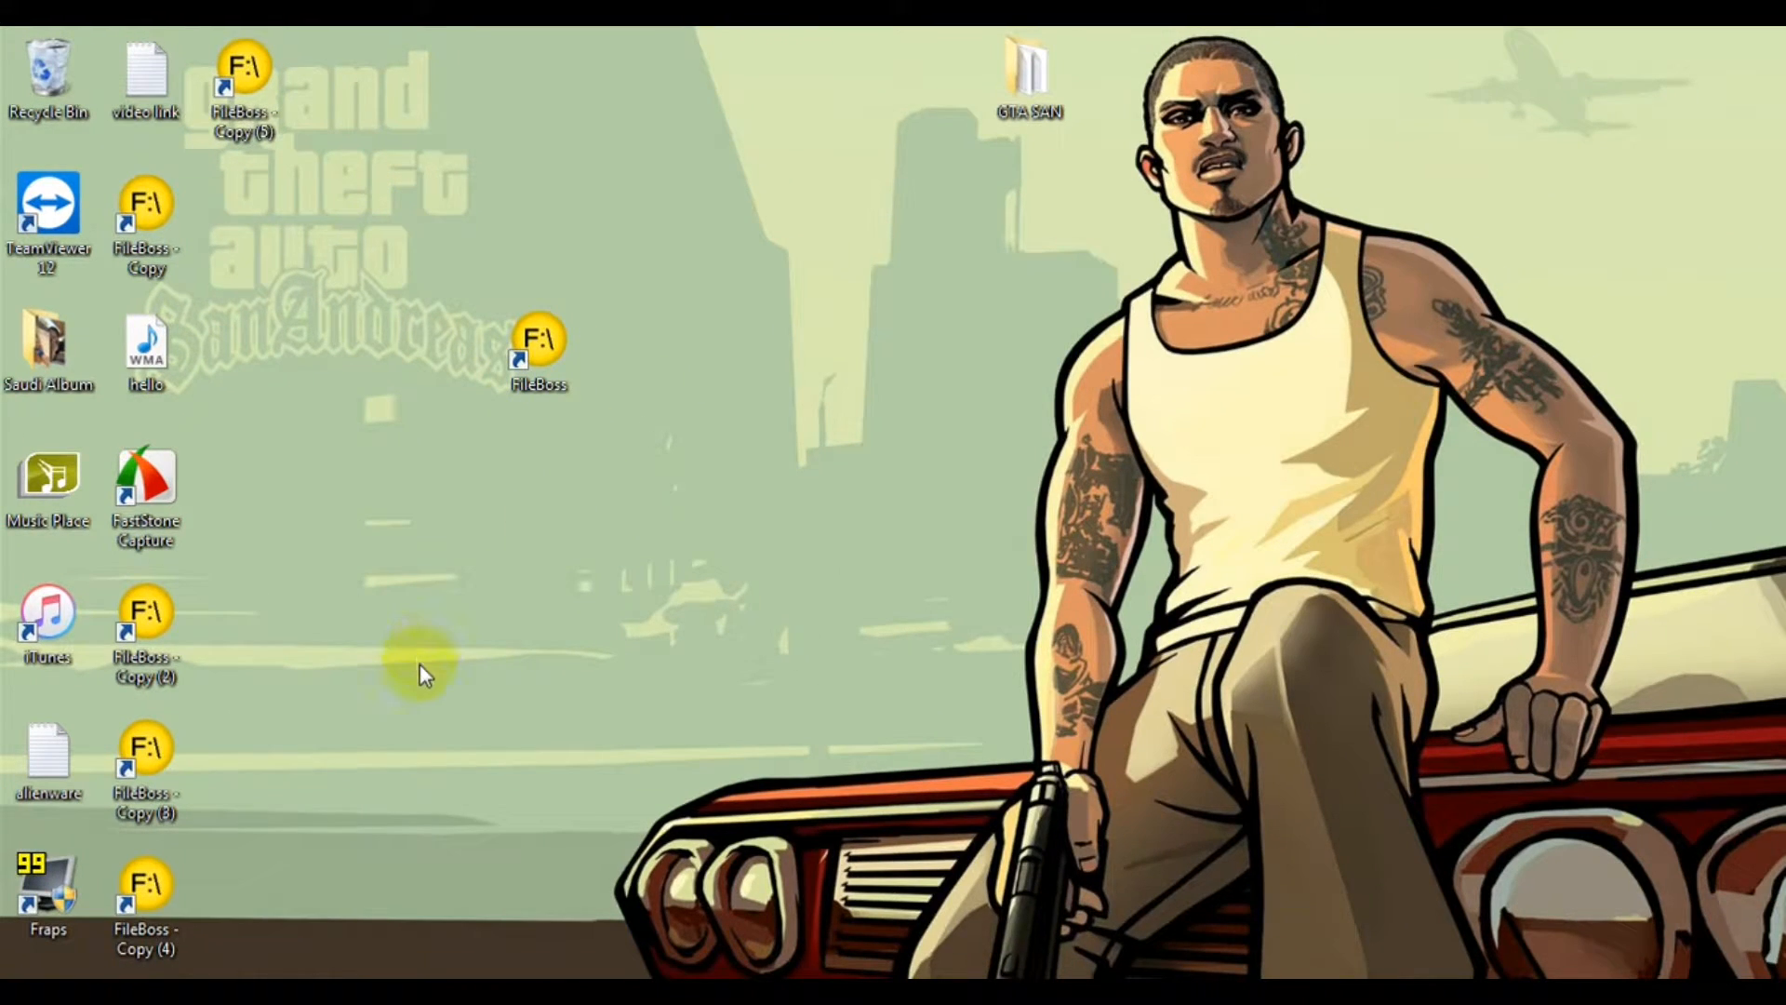
{"action": "mouse_move", "coordinate": [194, 988]}
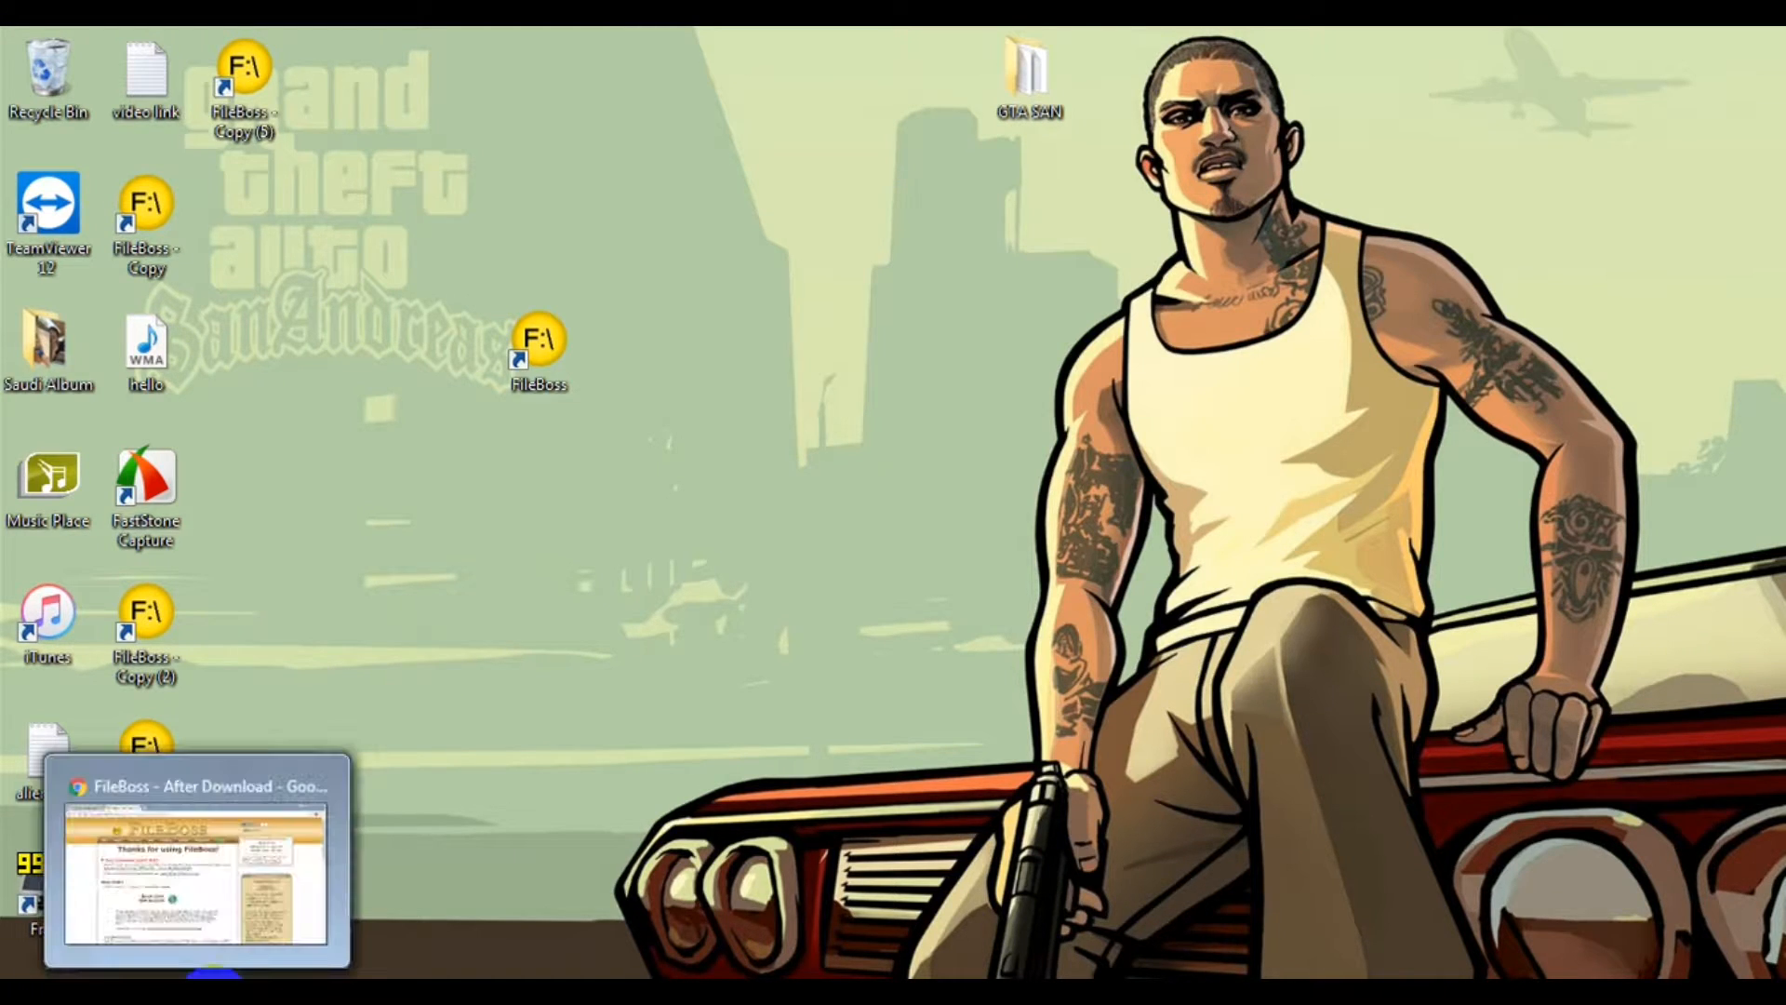
{"action": "mouse_move", "coordinate": [193, 865]}
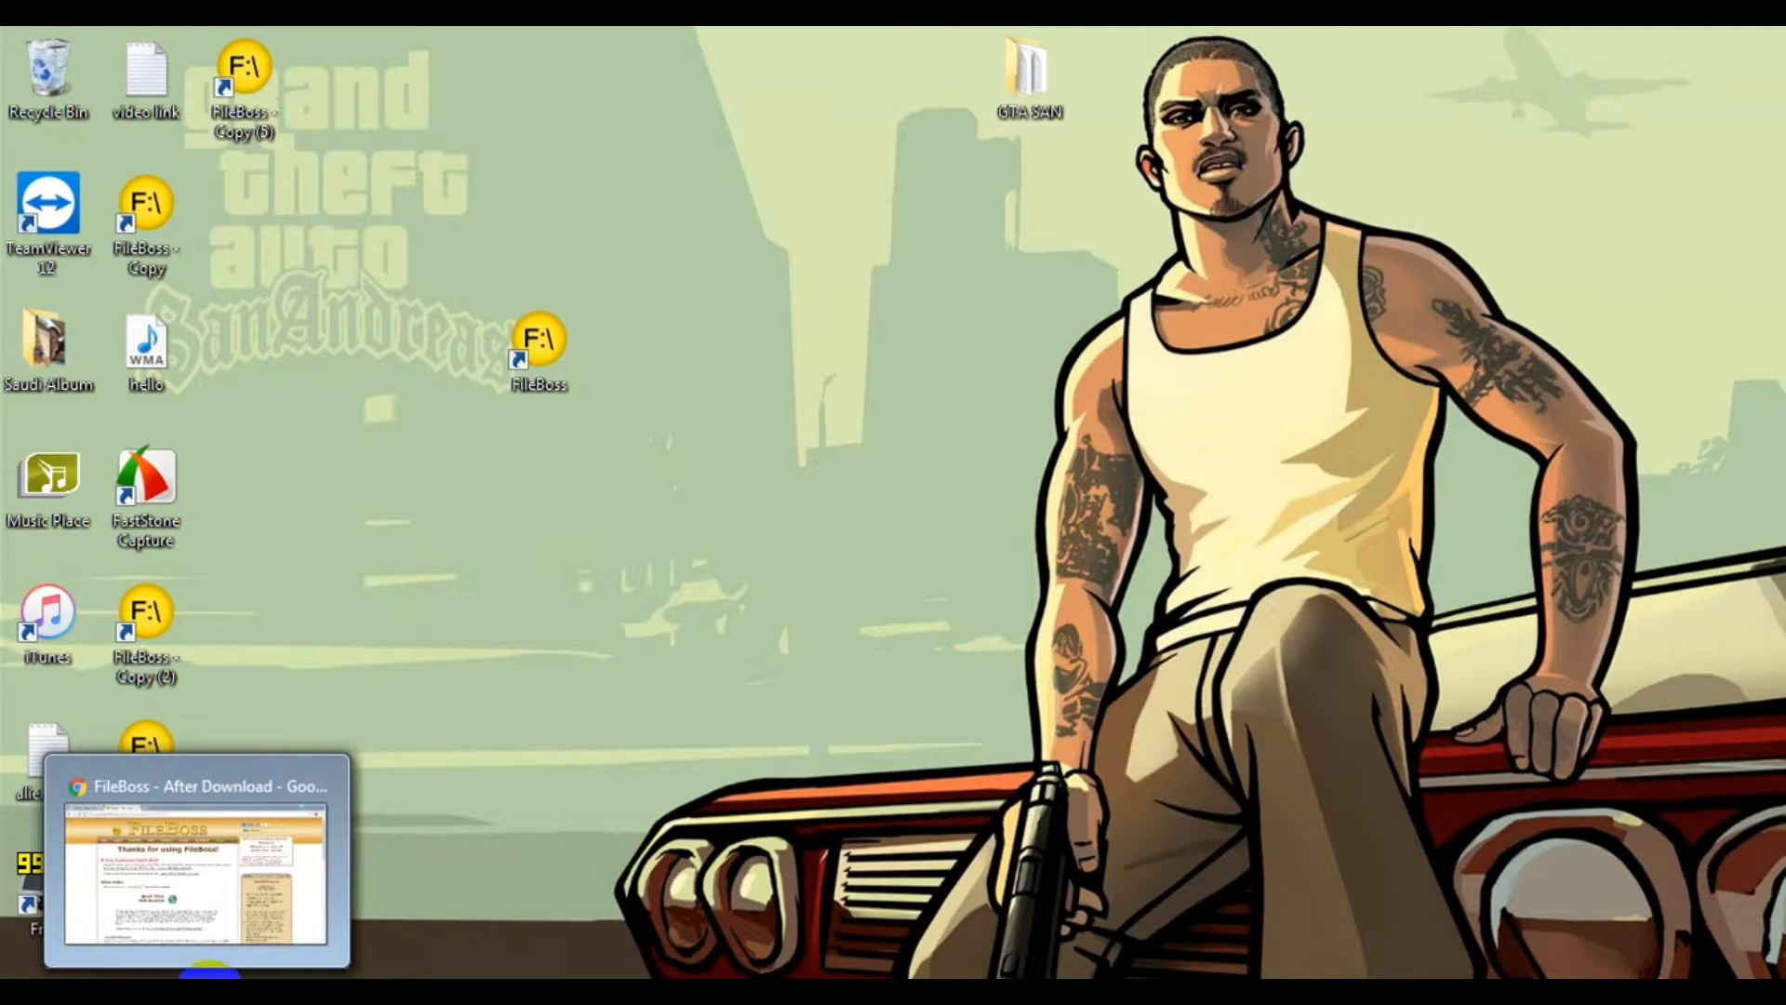
{"action": "left_click", "coordinate": [193, 854]}
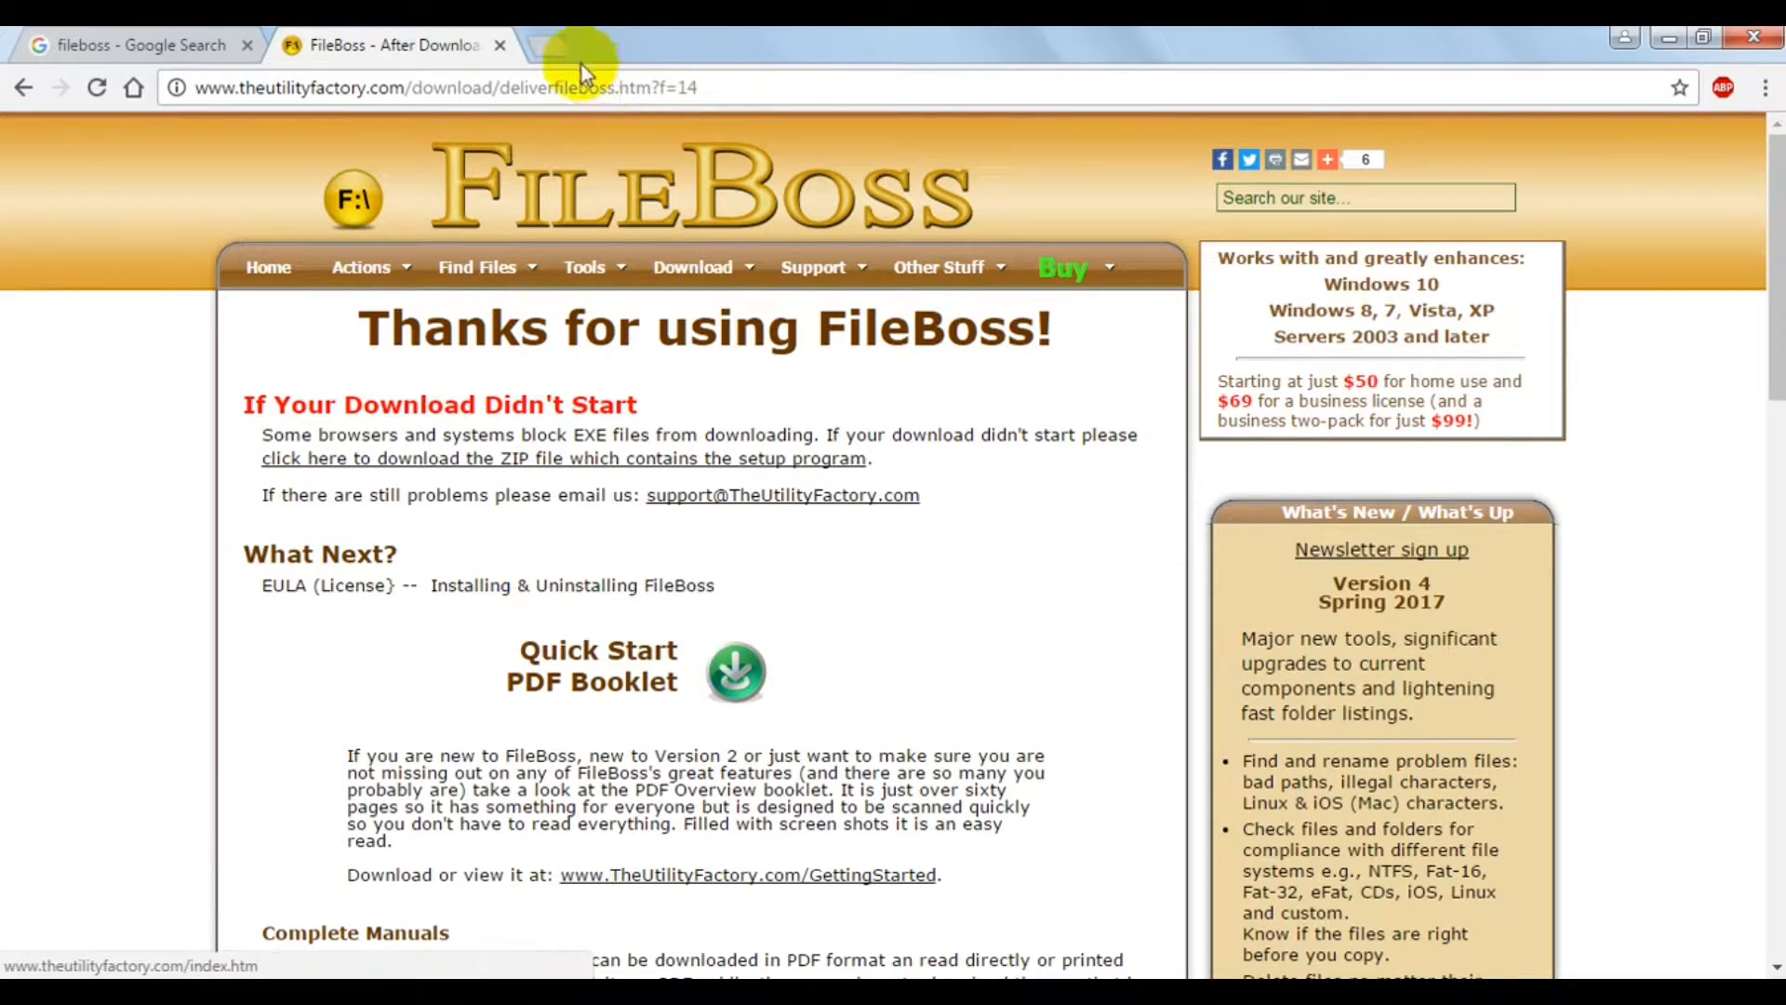
{"action": "left_click", "coordinate": [136, 45]}
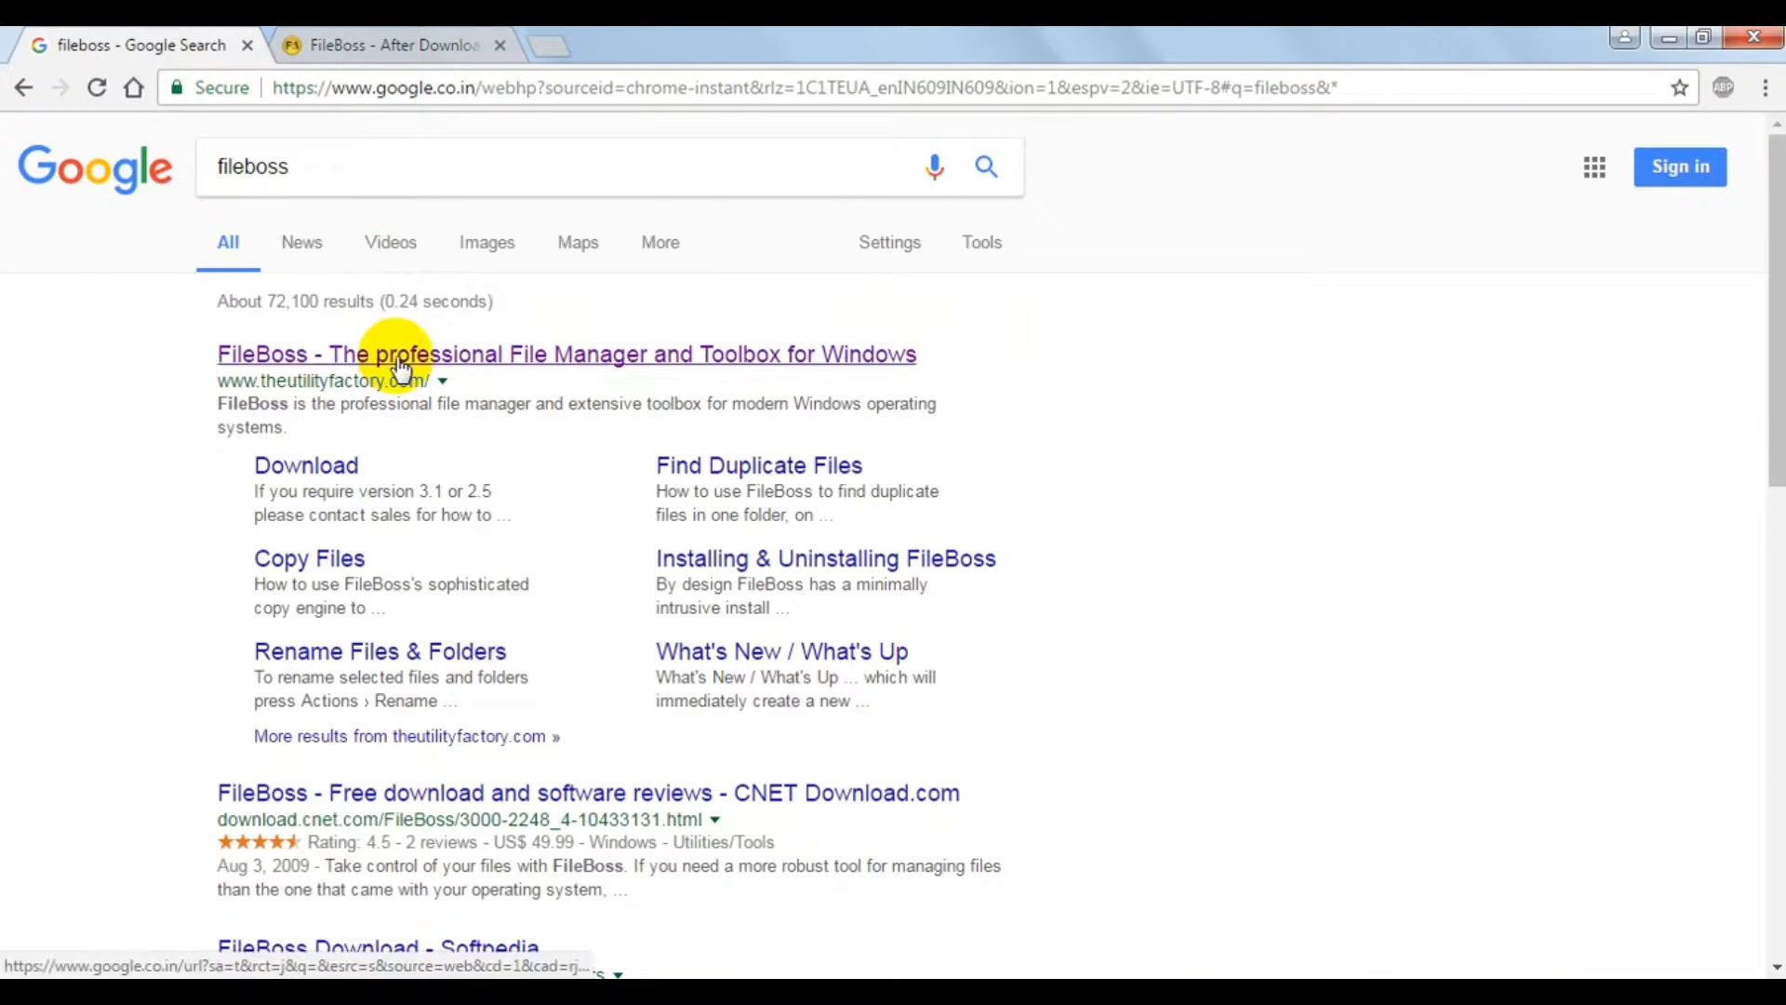
{"action": "mouse_move", "coordinate": [393, 404]}
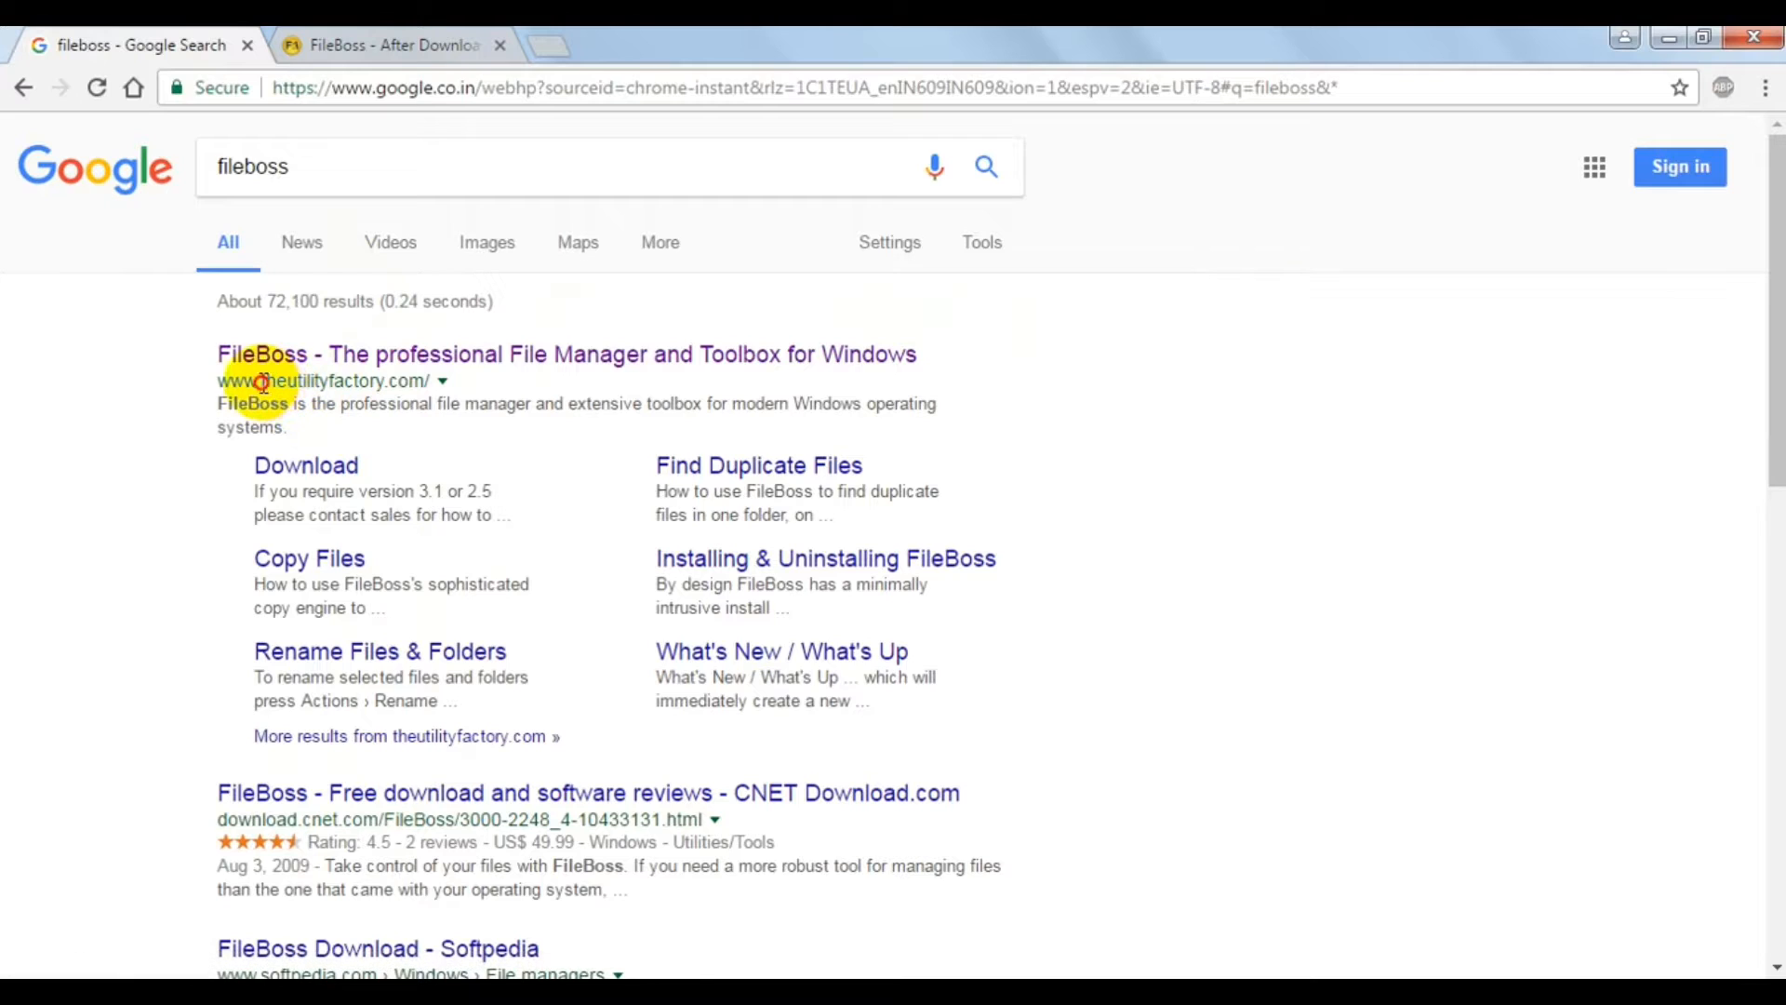
{"action": "left_click", "coordinate": [387, 45]}
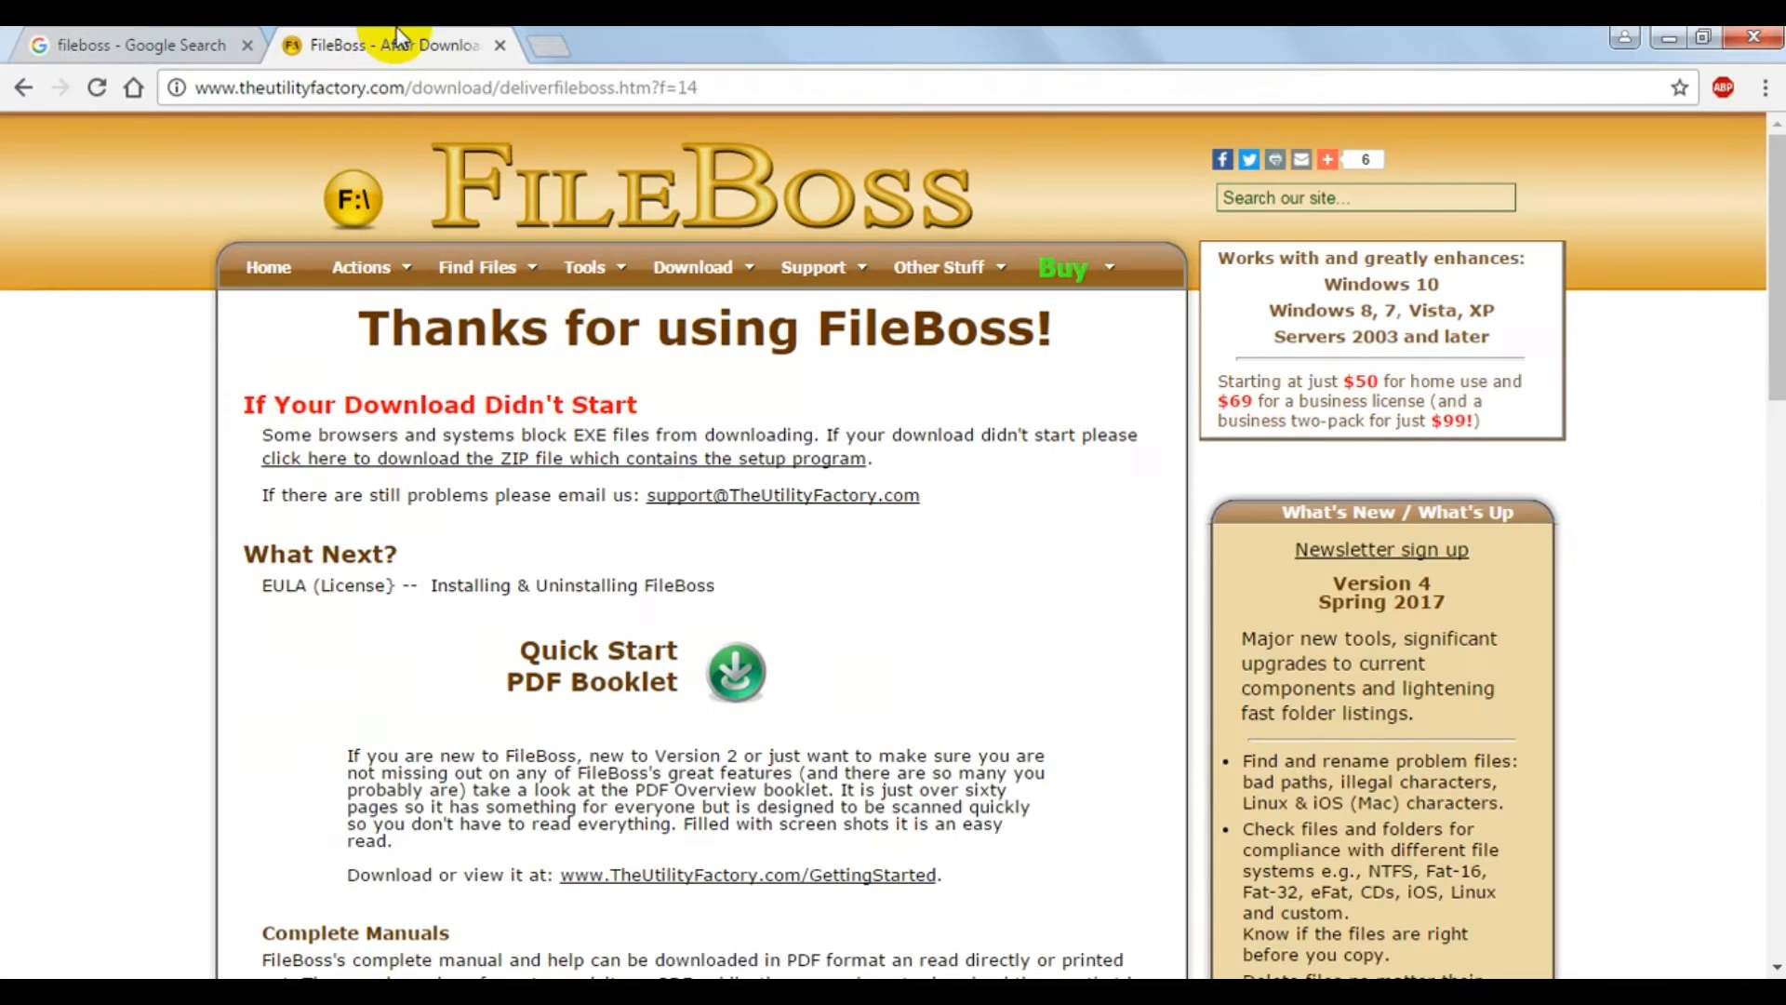
{"action": "left_click", "coordinate": [478, 266]}
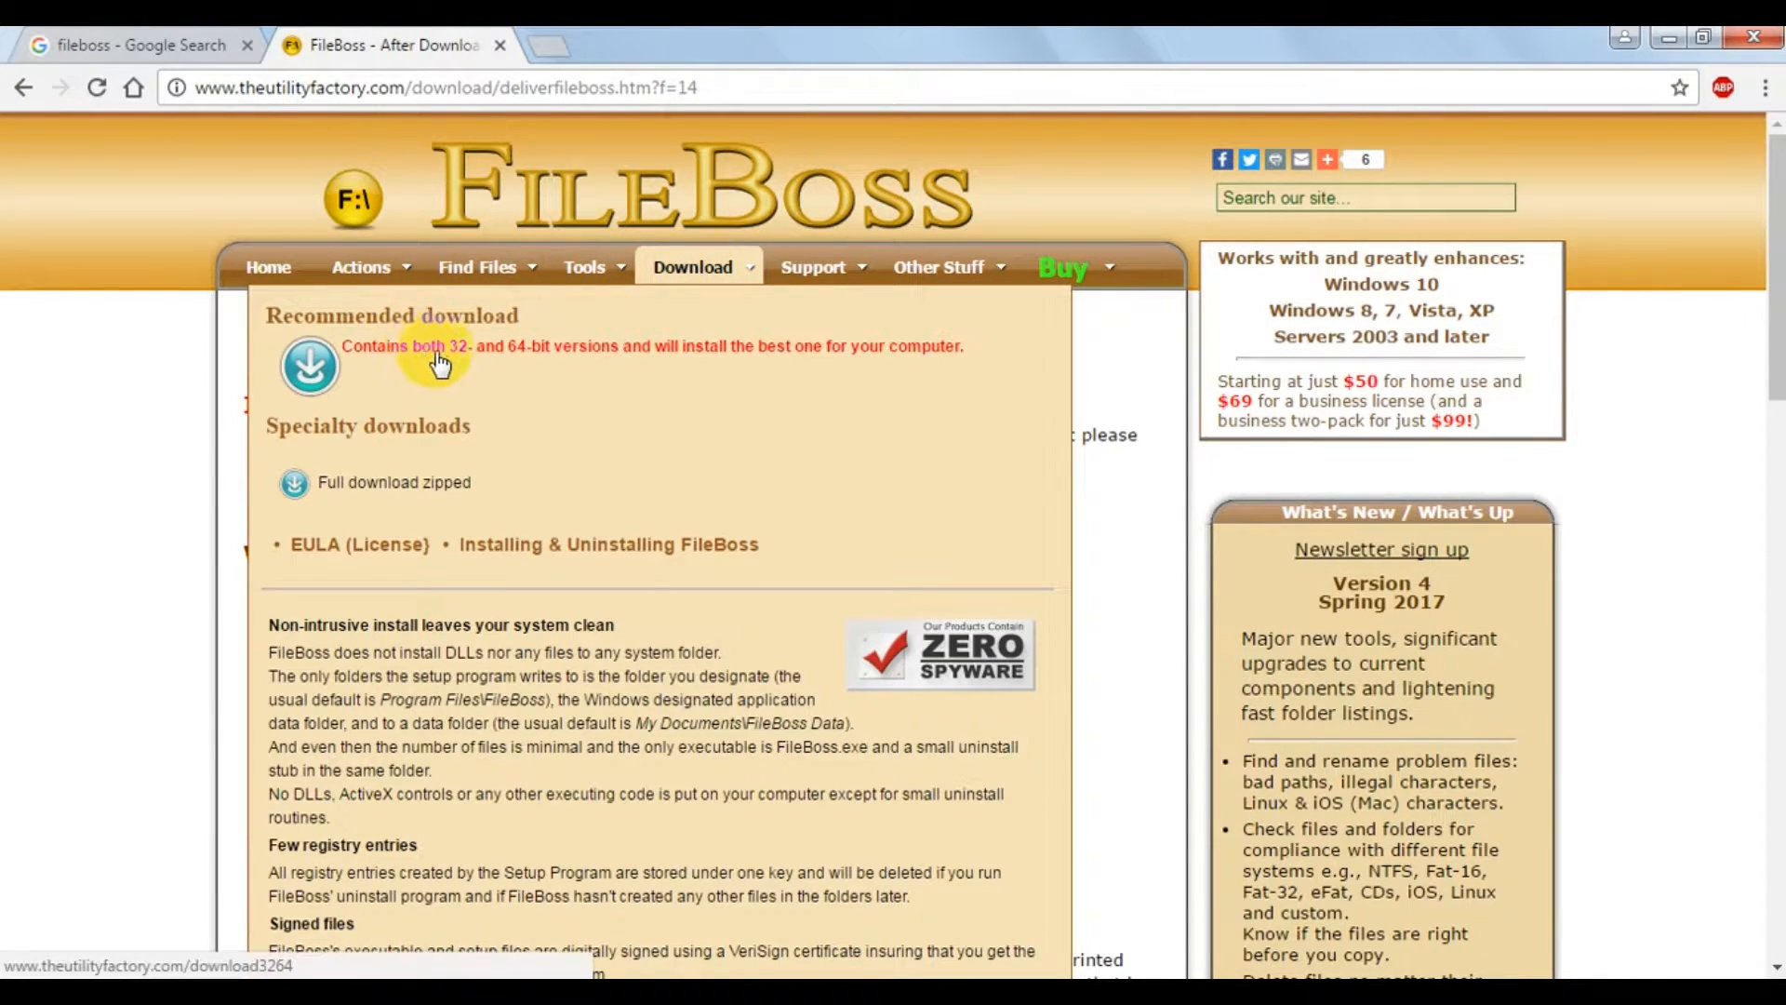
{"action": "mouse_move", "coordinate": [531, 365]}
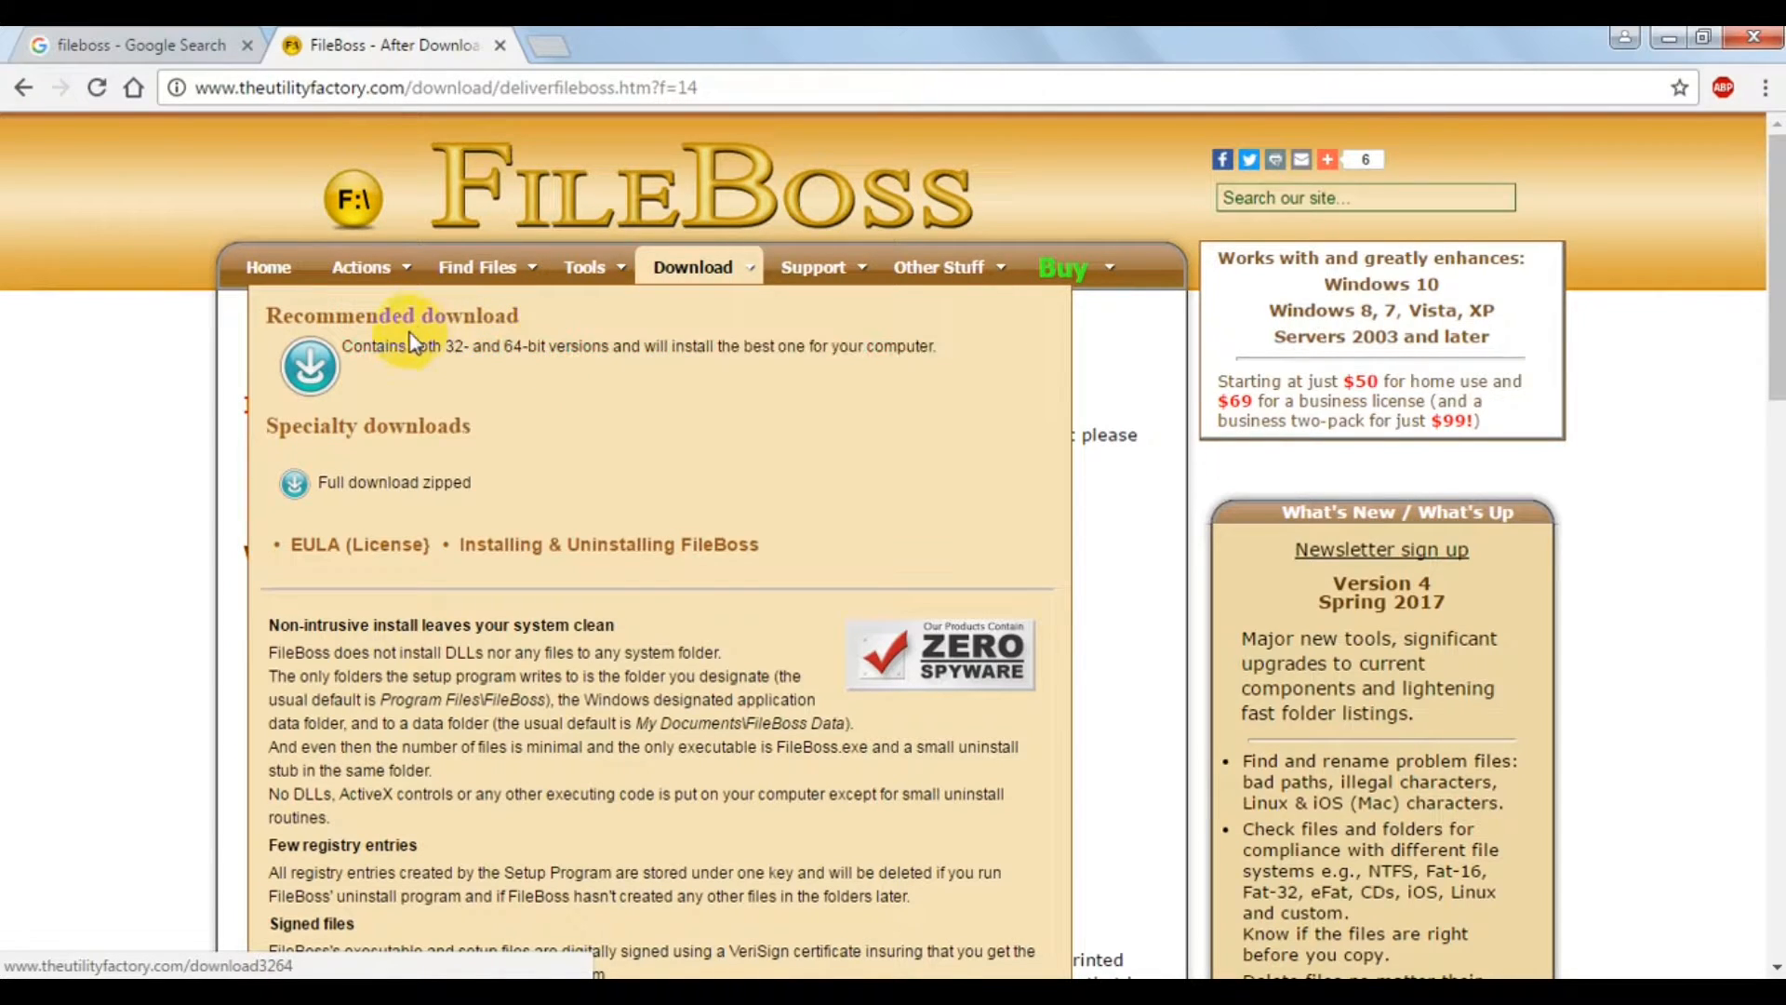
{"action": "left_click", "coordinate": [309, 364]}
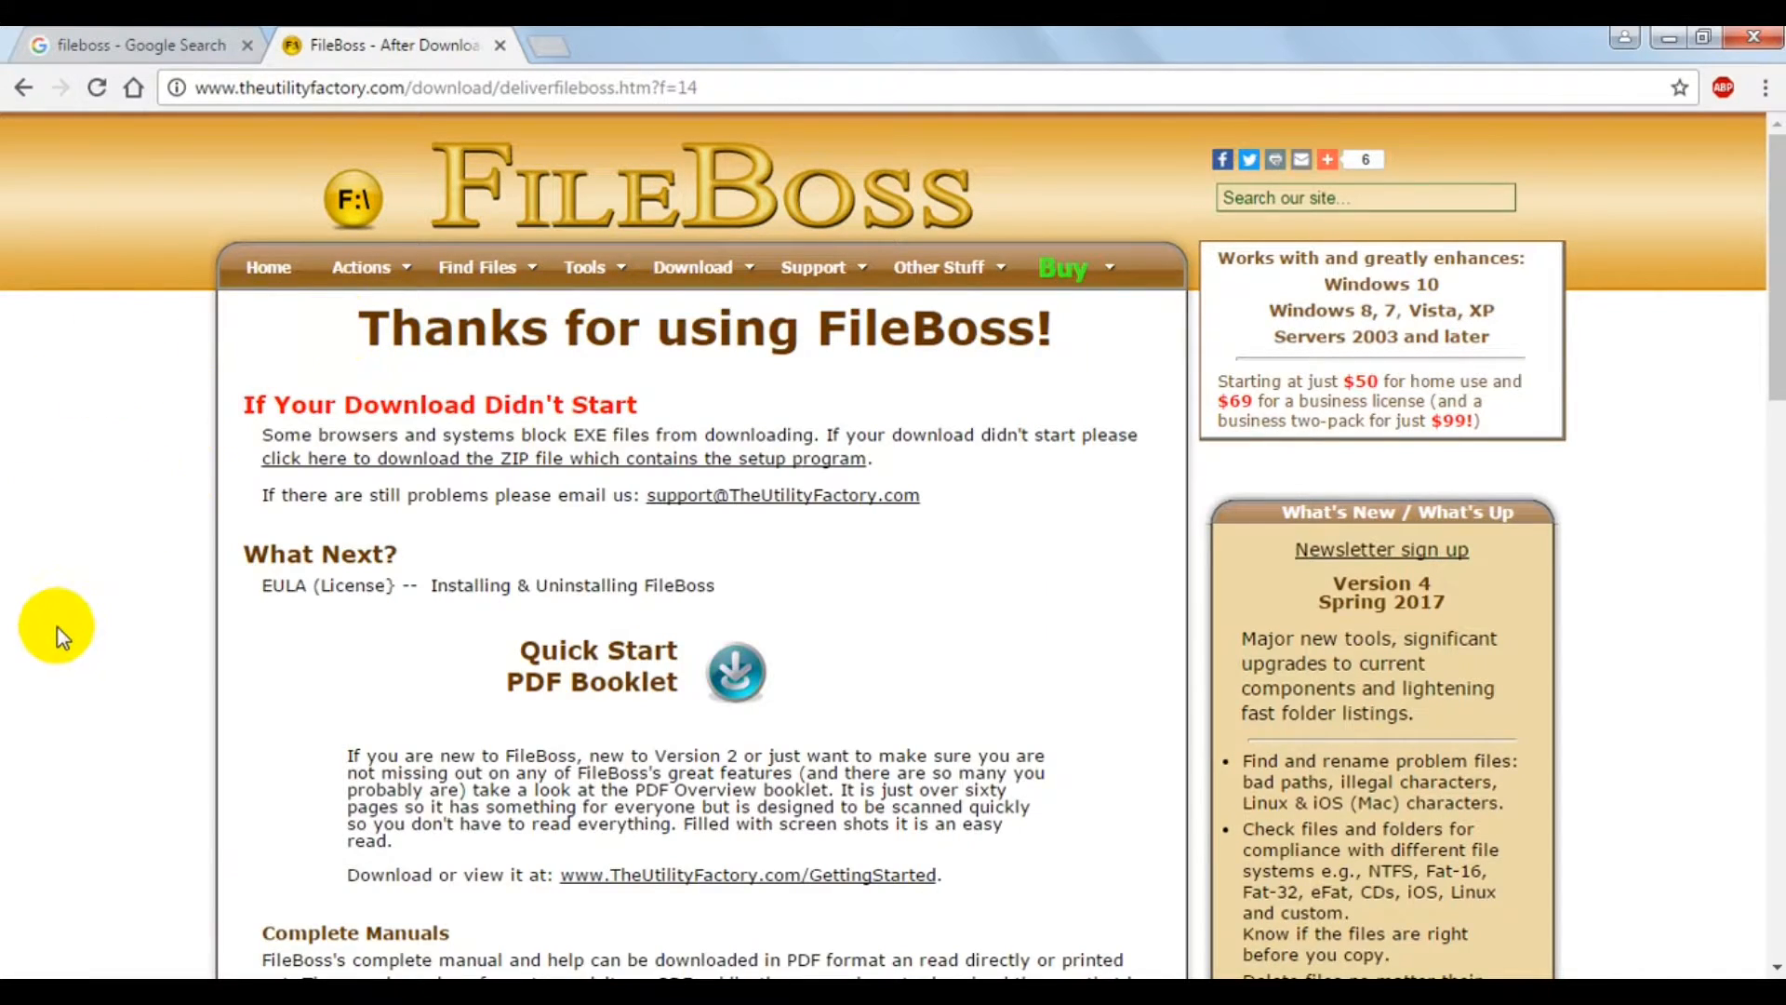
{"action": "mouse_move", "coordinate": [735, 671]}
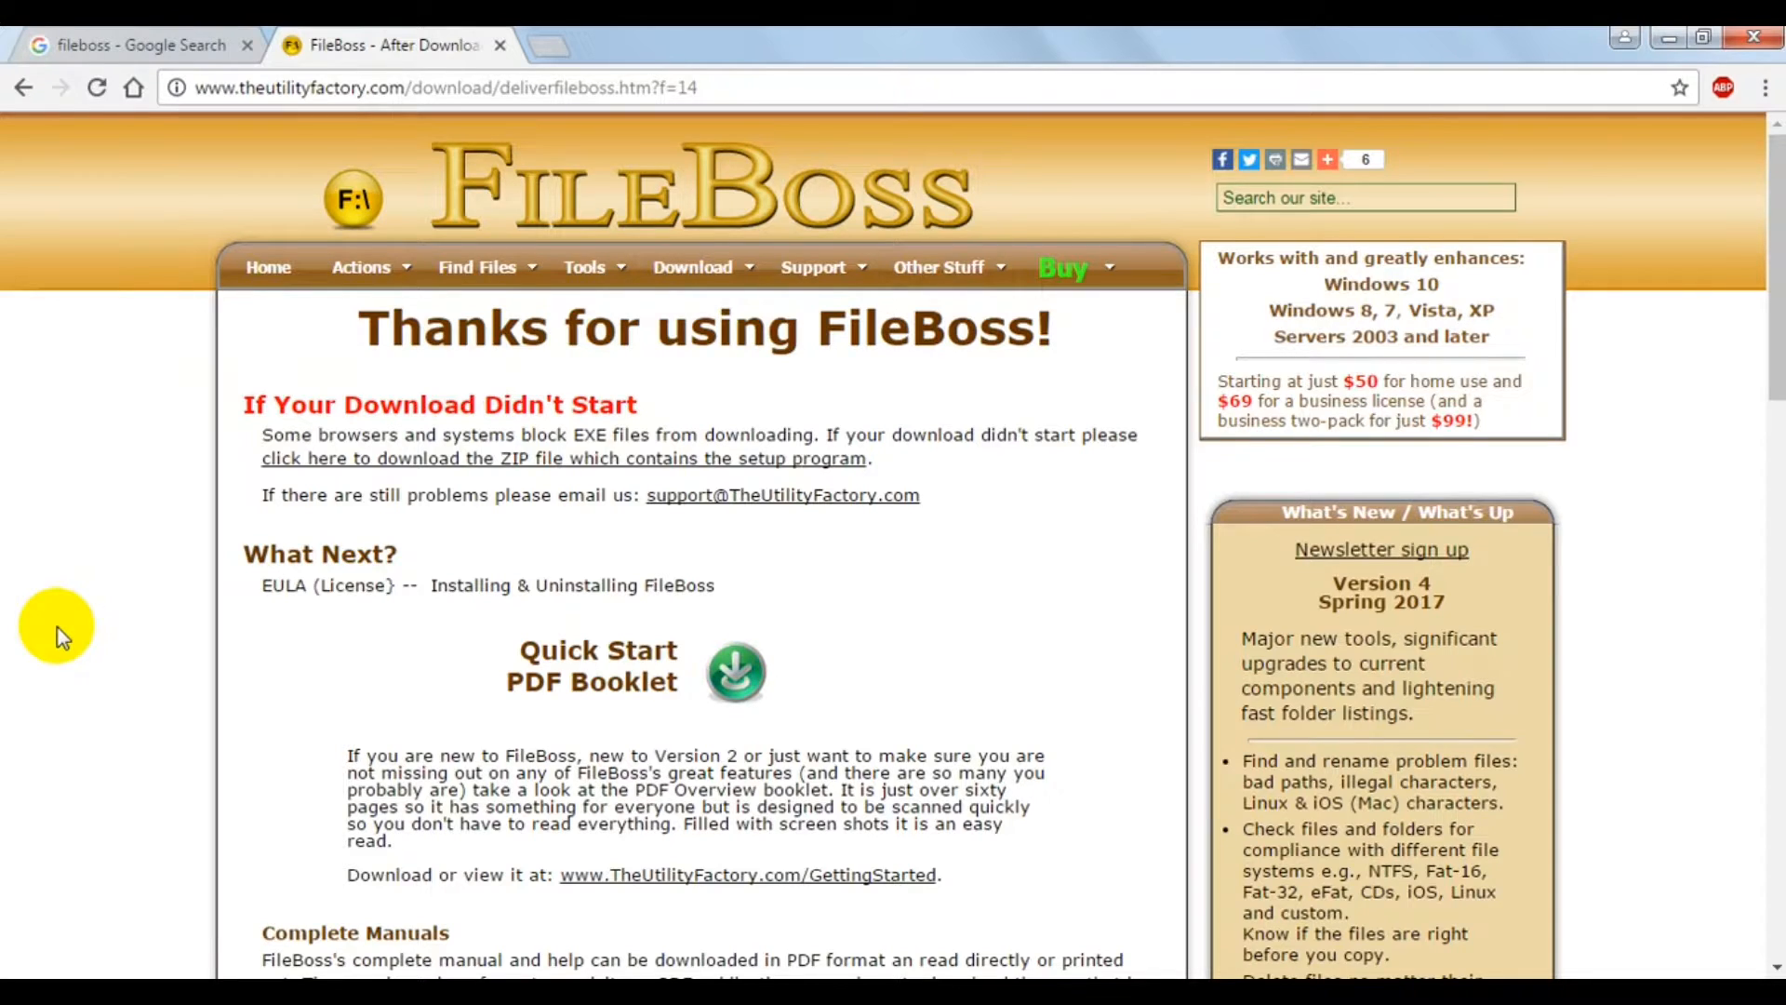
{"action": "mouse_move", "coordinate": [141, 597]}
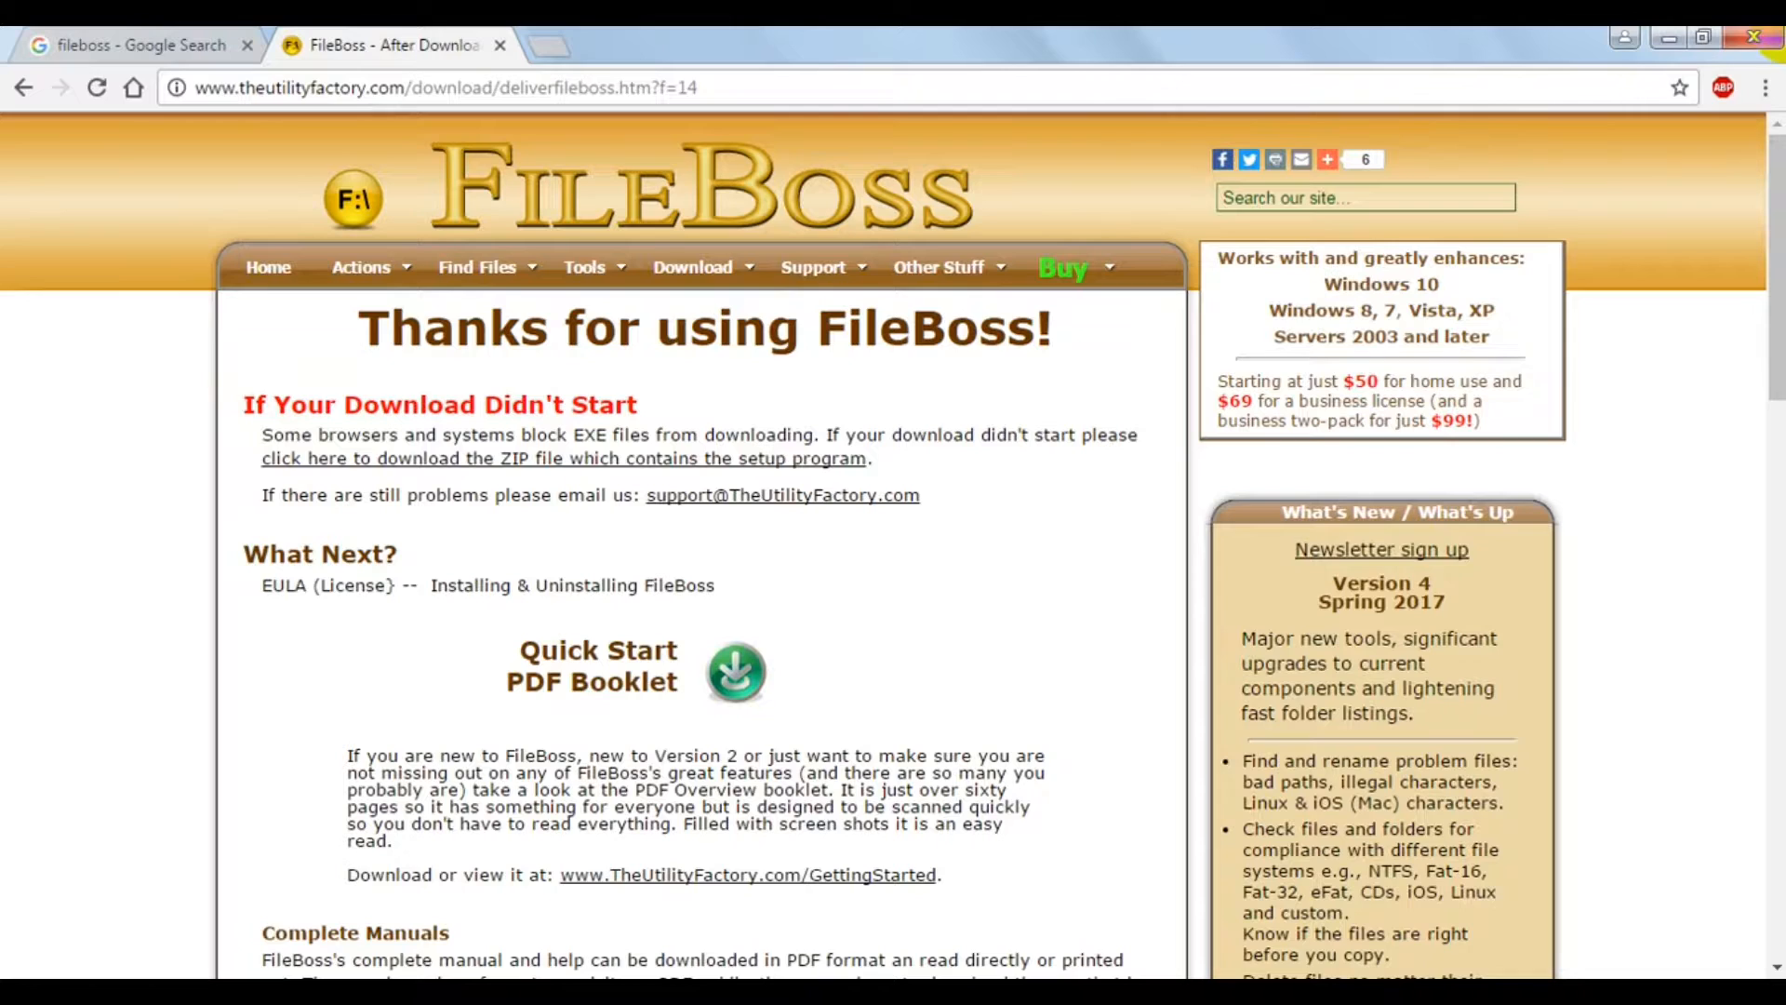
{"action": "mouse_move", "coordinate": [734, 671]}
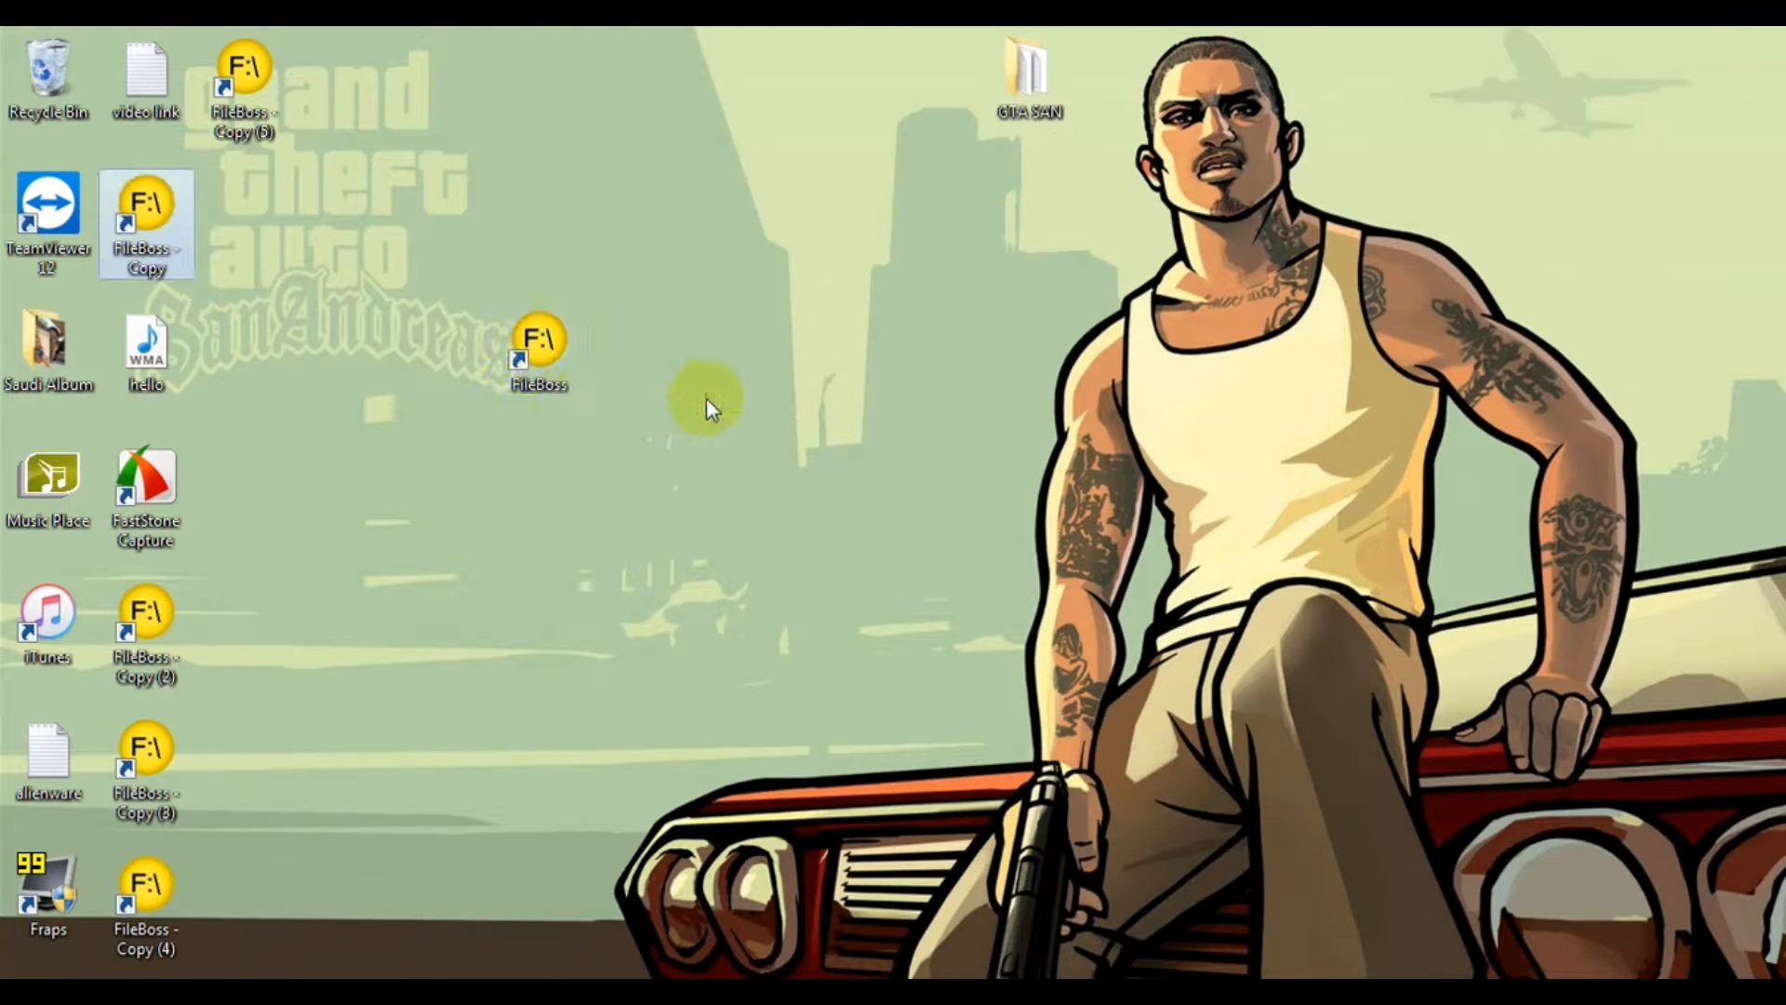
Launch FileBoss from its shortcut and bring up the D:\Copy sample Explorer window.
{"action": "left_click", "coordinate": [539, 350]}
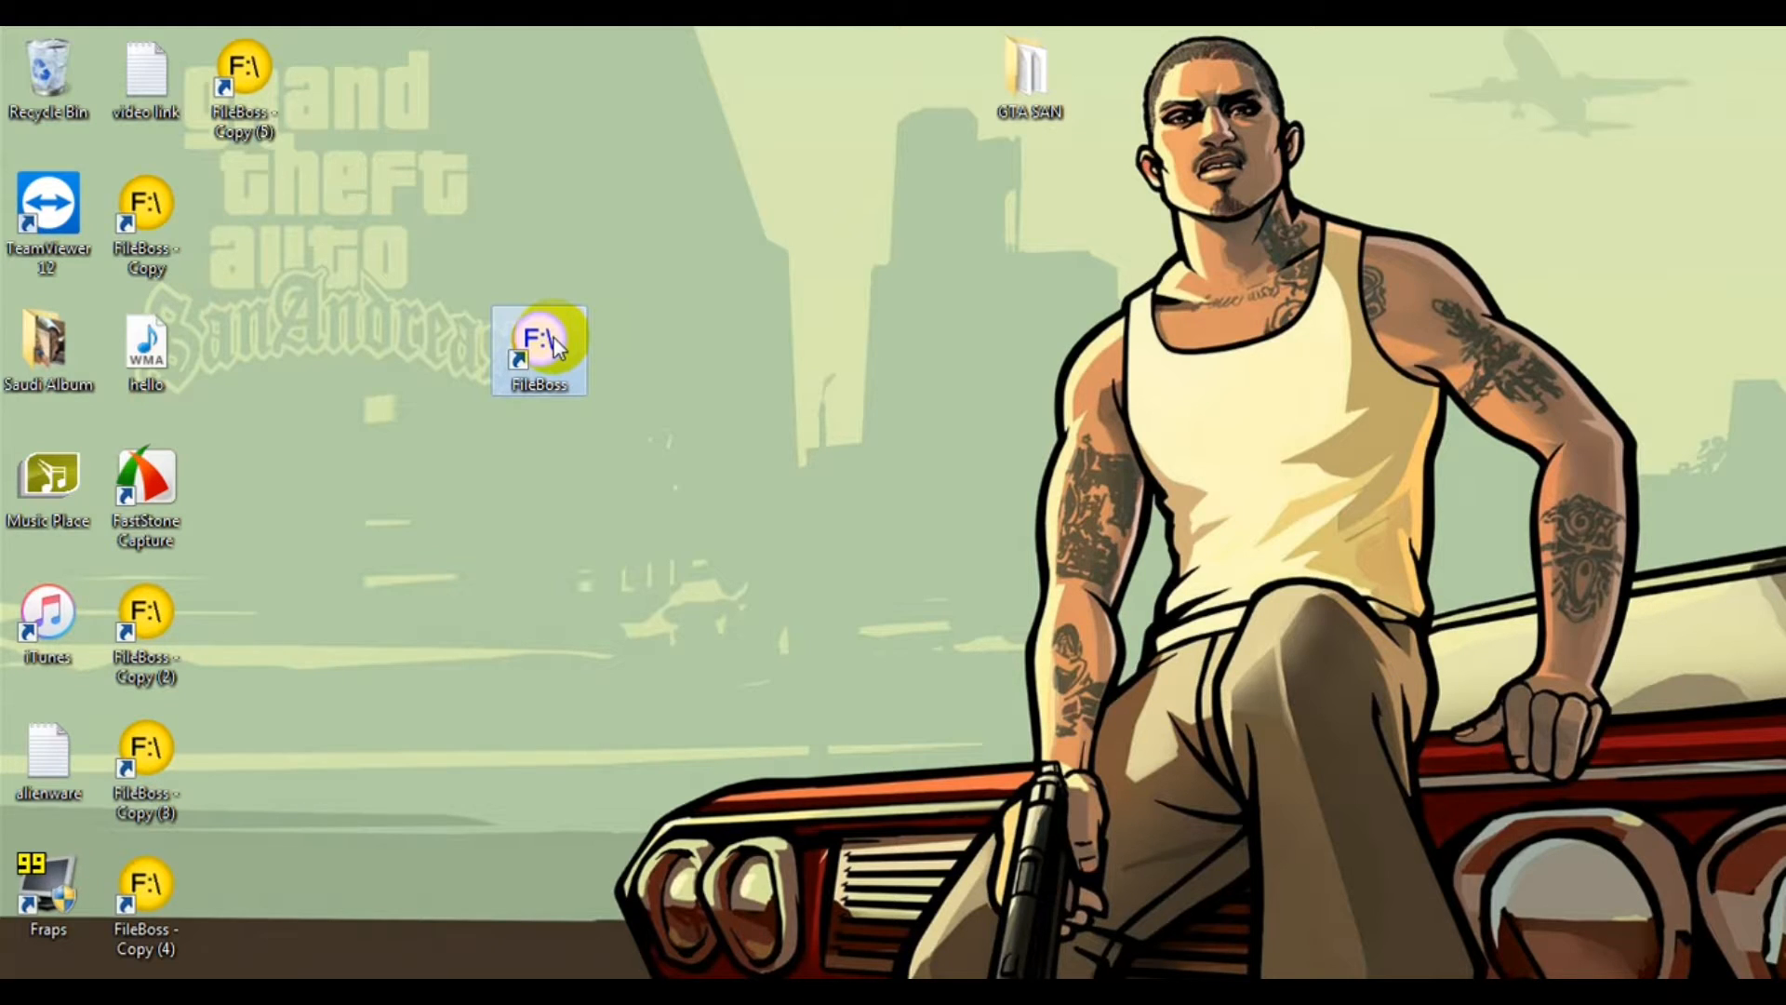
{"action": "mouse_move", "coordinate": [638, 371]}
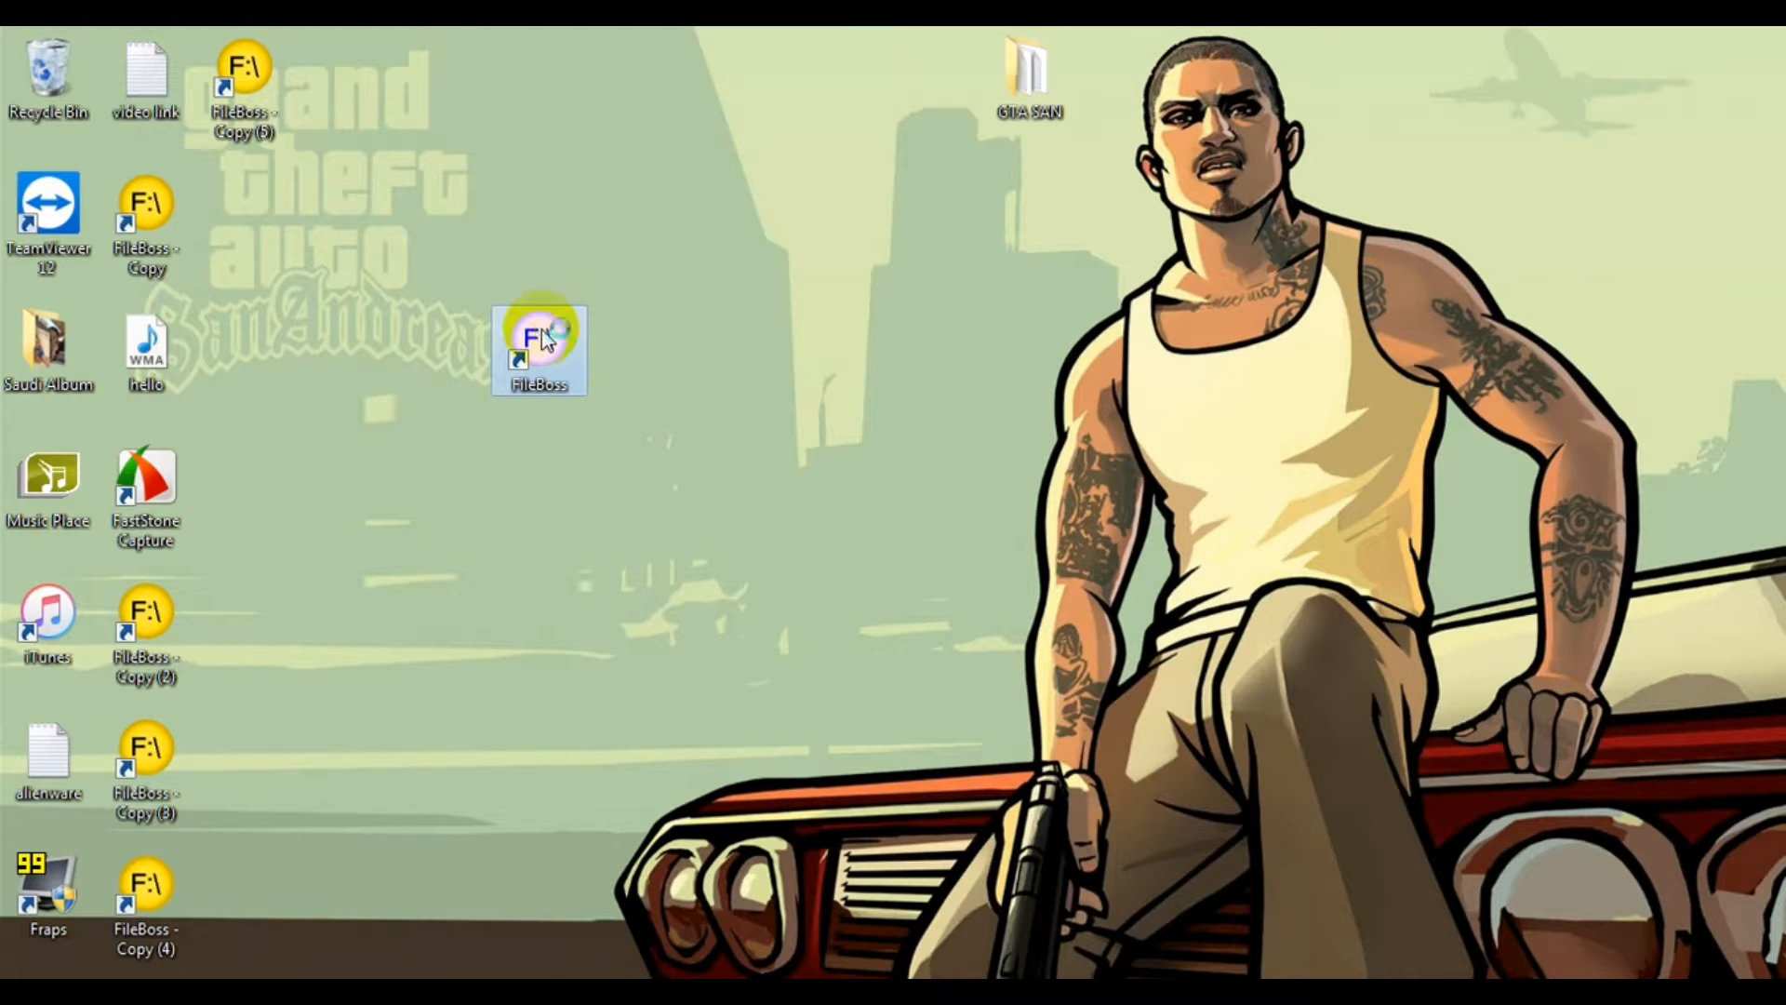
{"action": "mouse_move", "coordinate": [677, 236]}
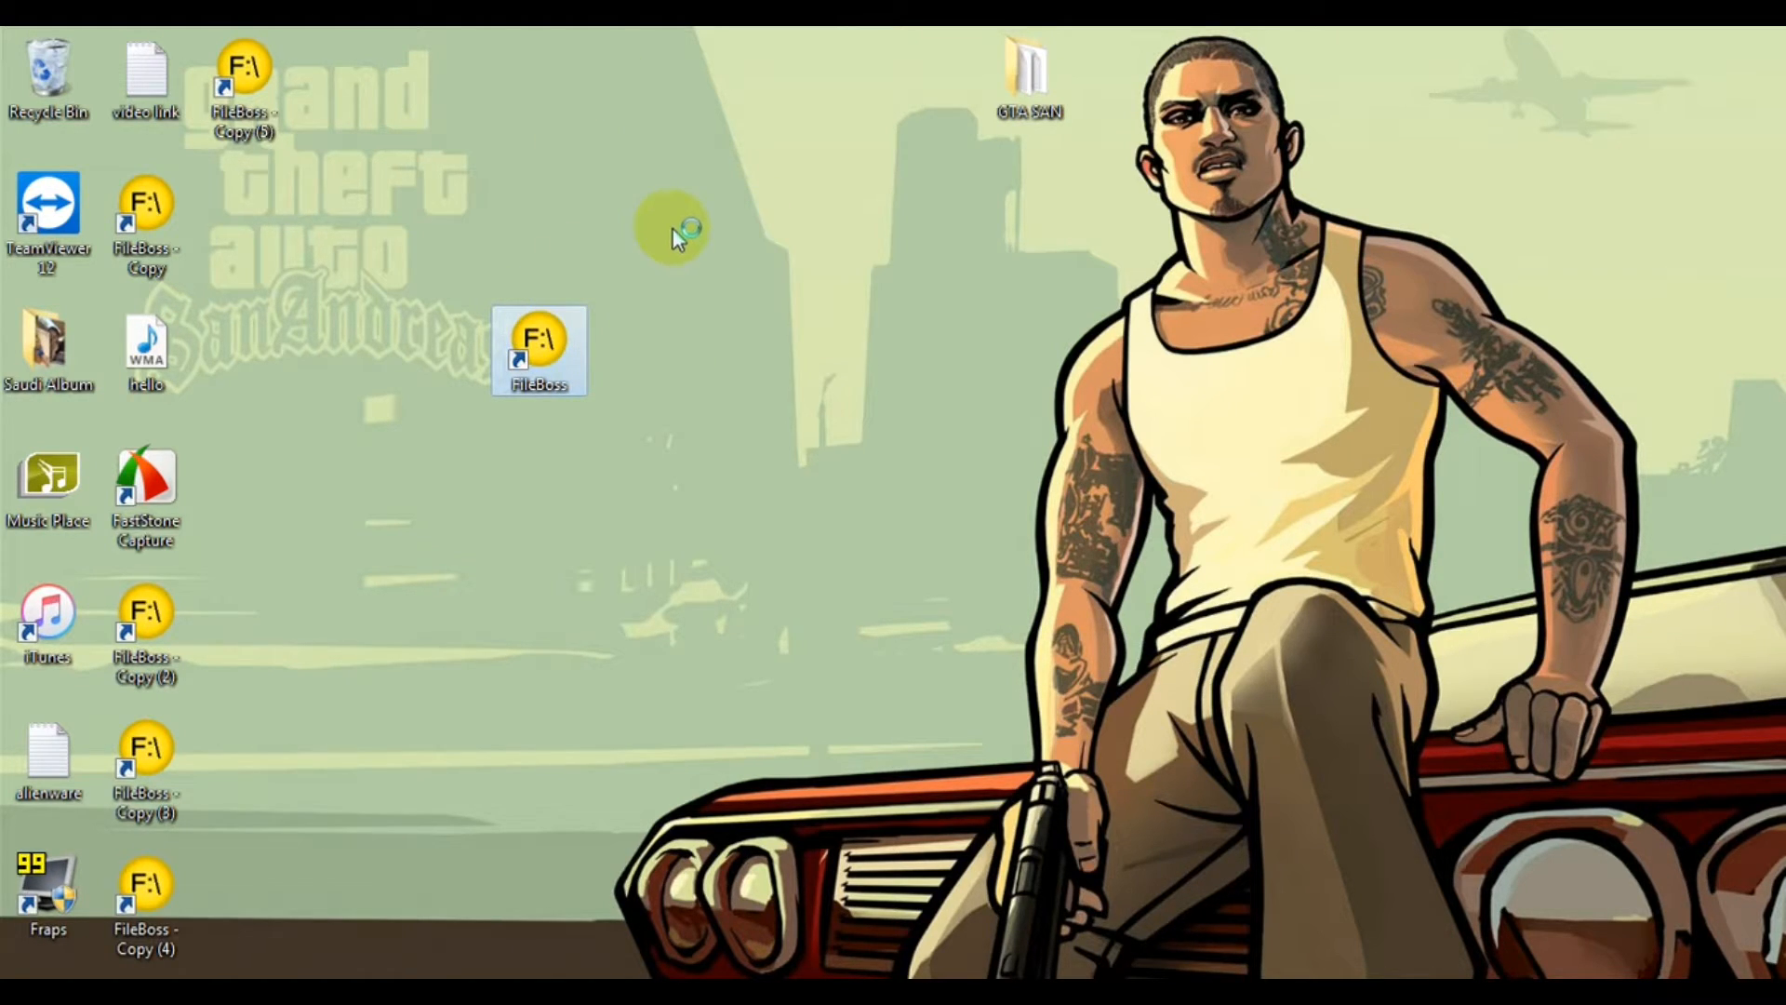
{"action": "double_click", "coordinate": [540, 348]}
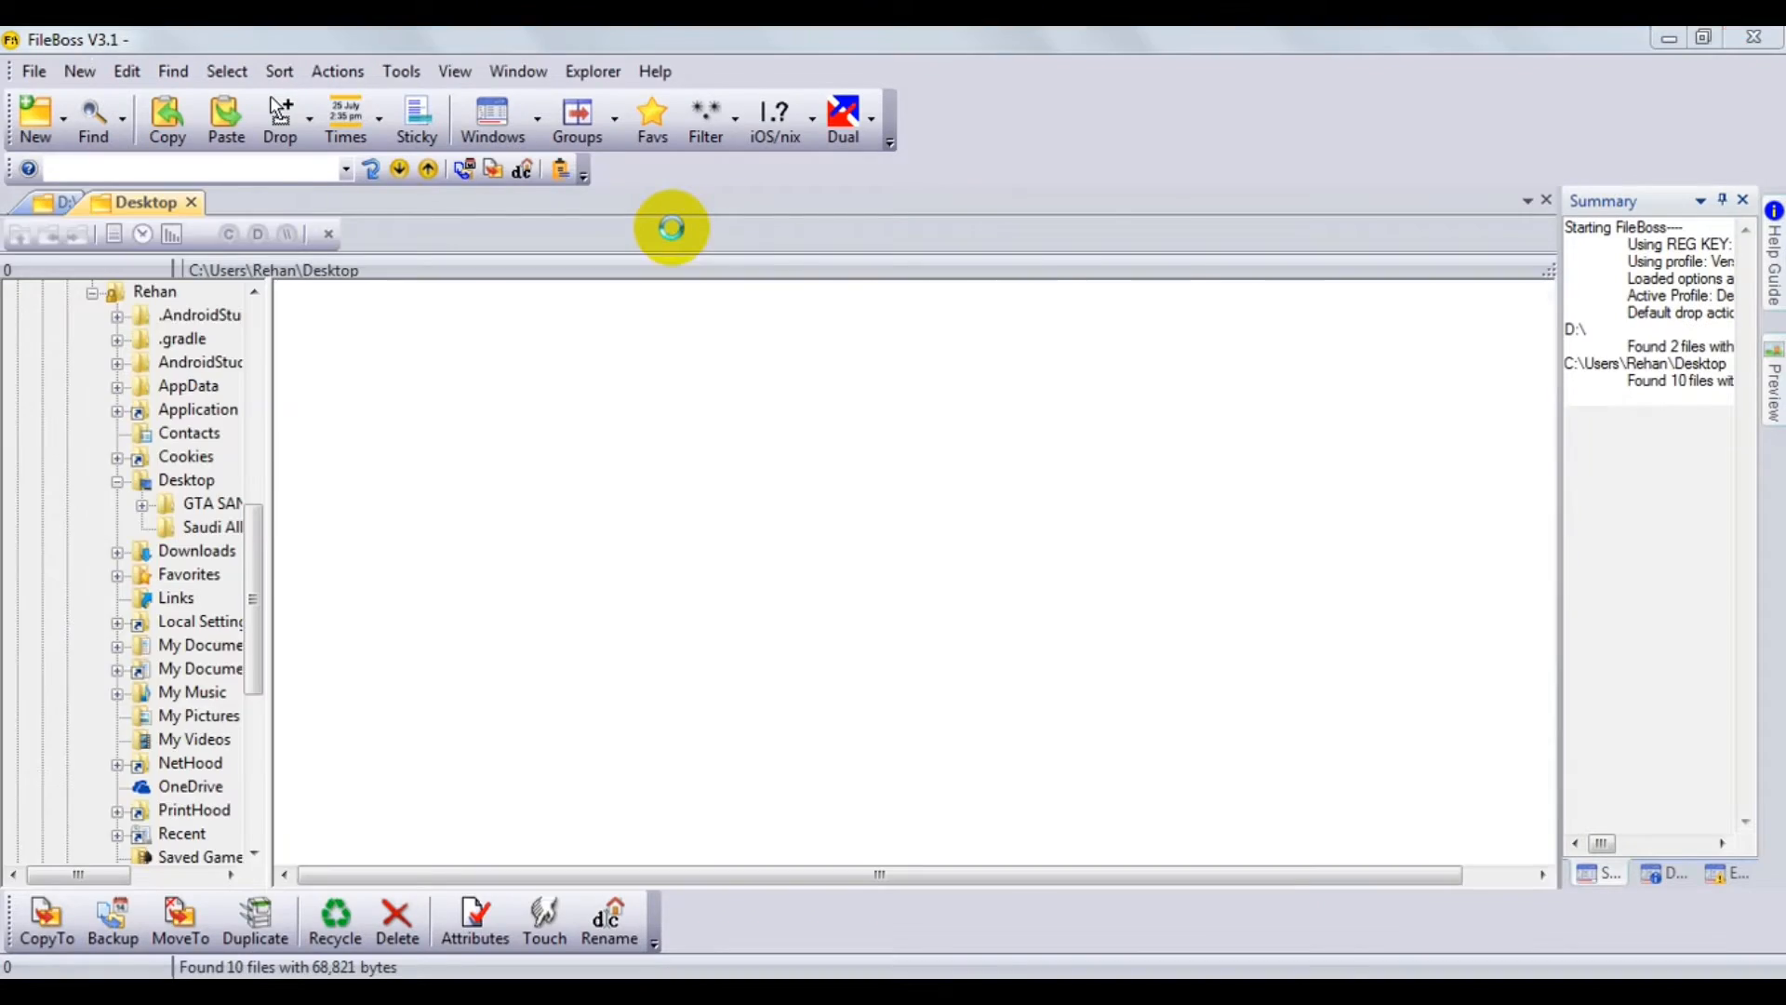
{"action": "left_click", "coordinate": [841, 119]}
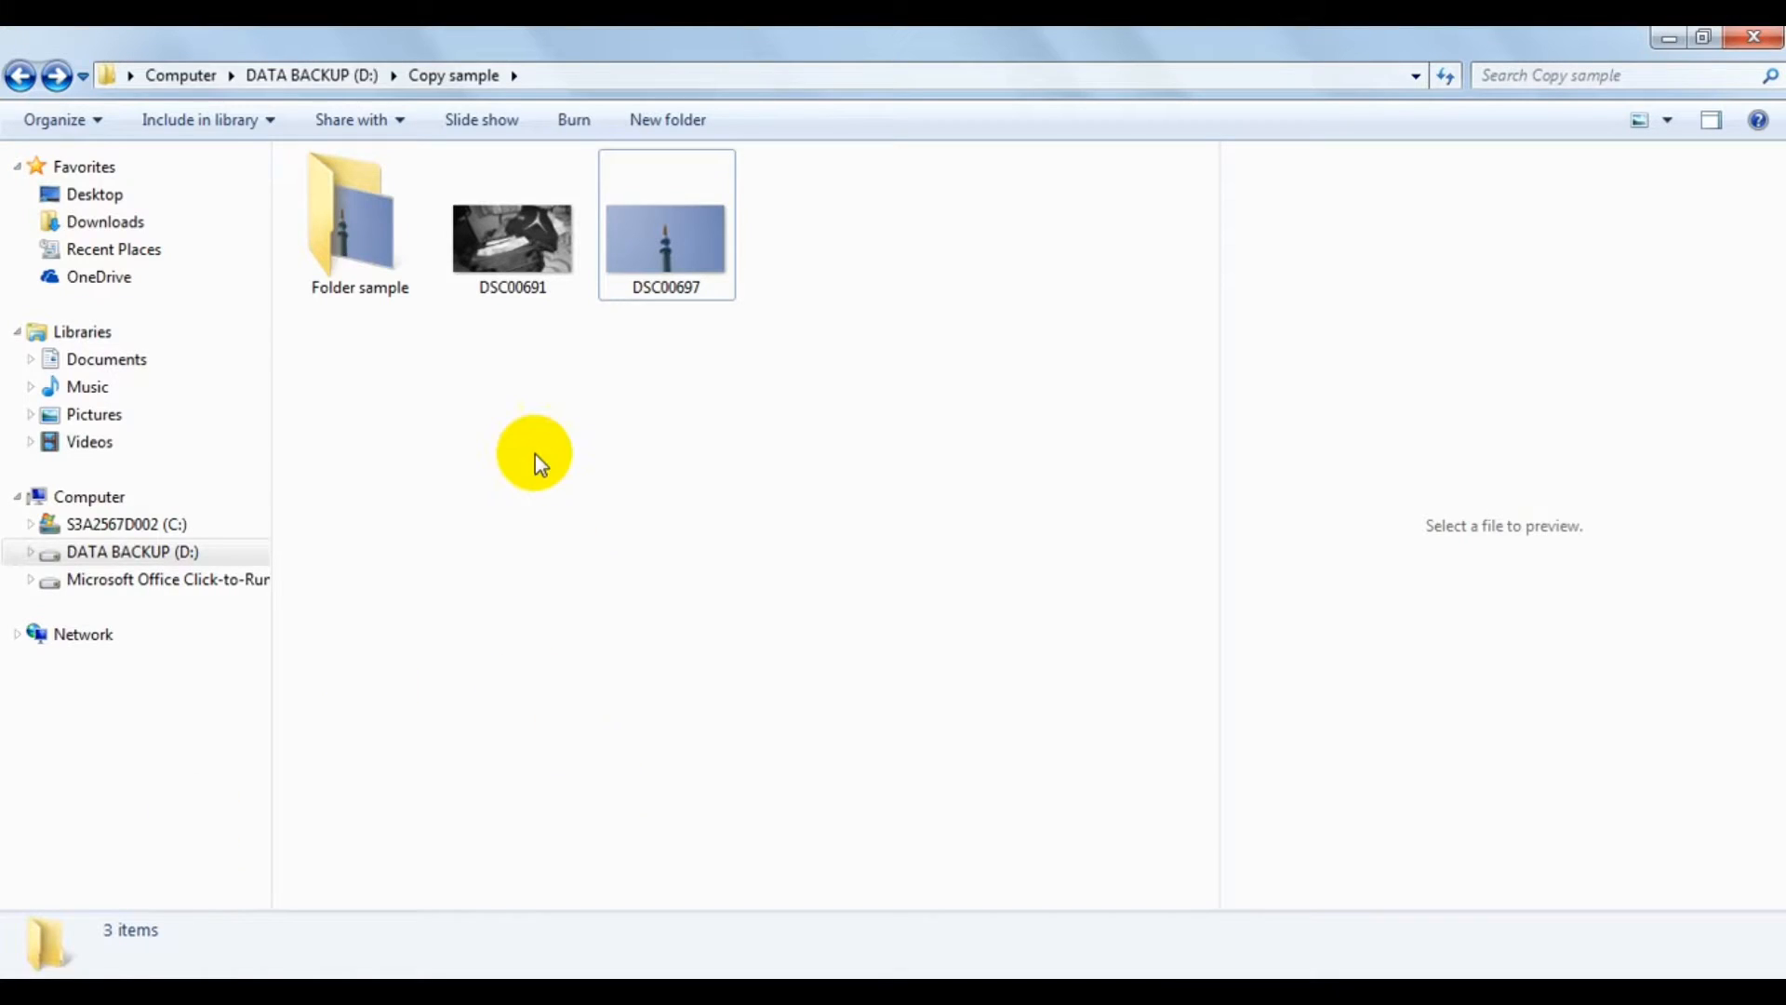
{"action": "left_click", "coordinate": [360, 216]}
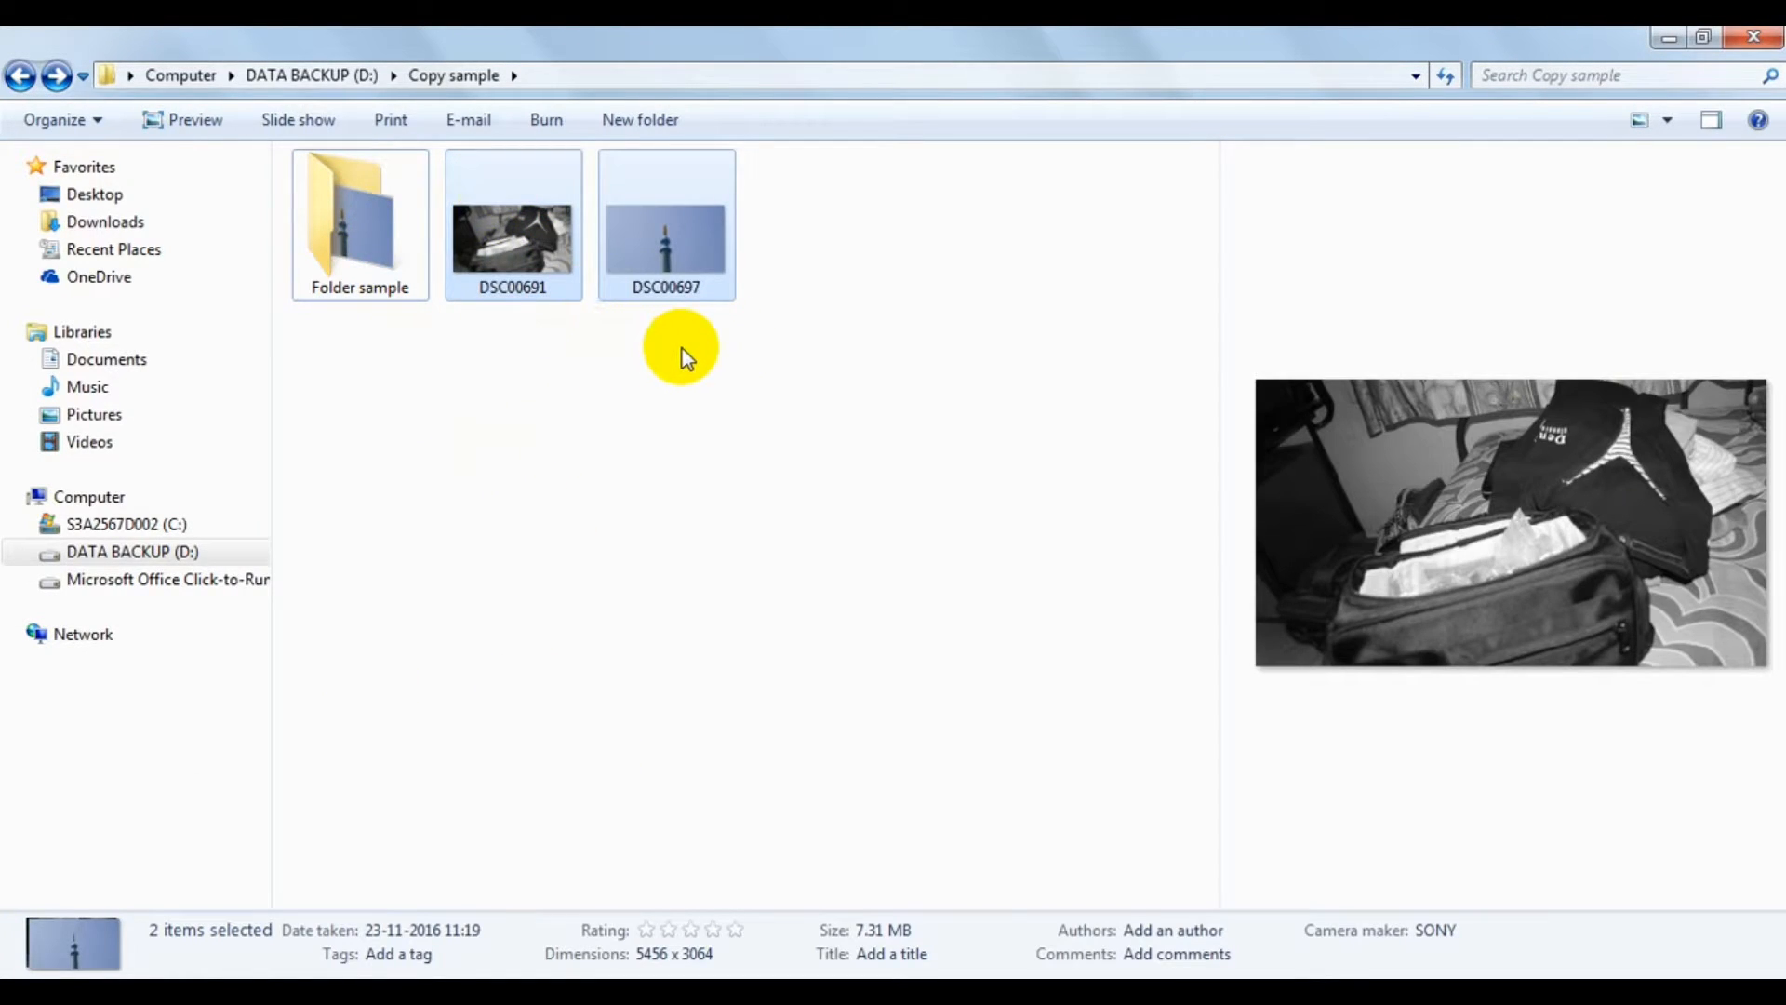
{"action": "double_click", "coordinate": [359, 216]}
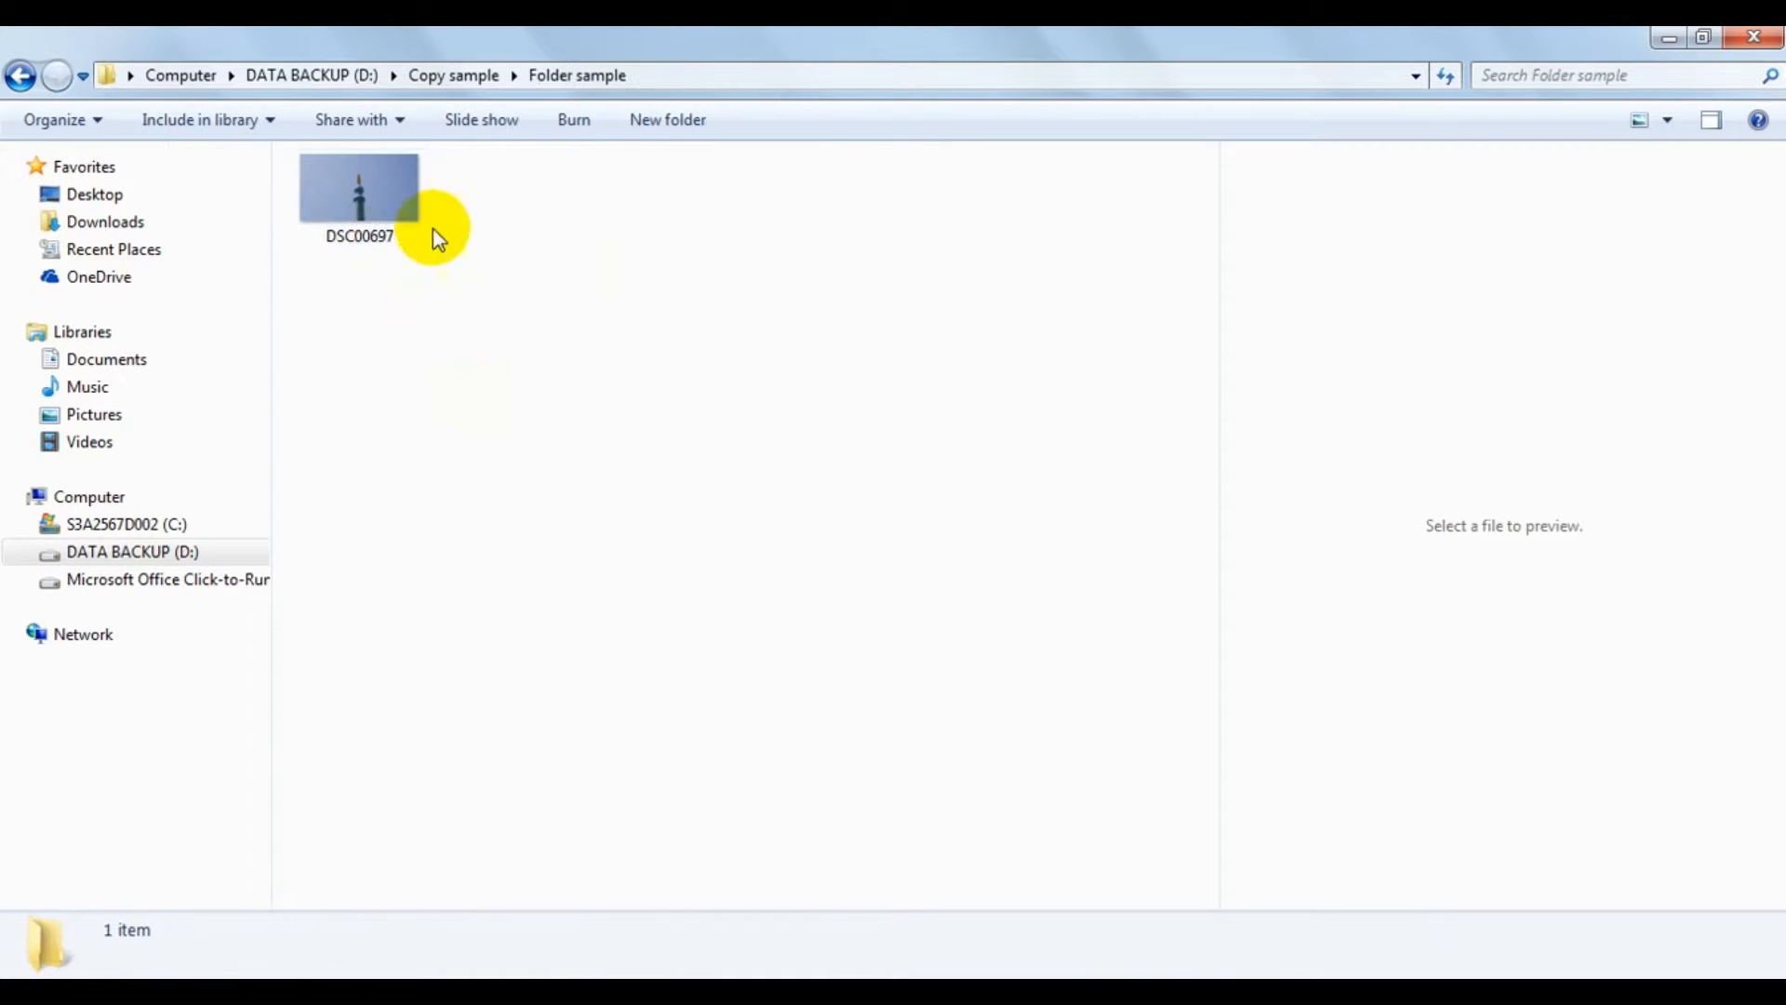
{"action": "left_click", "coordinate": [359, 193]}
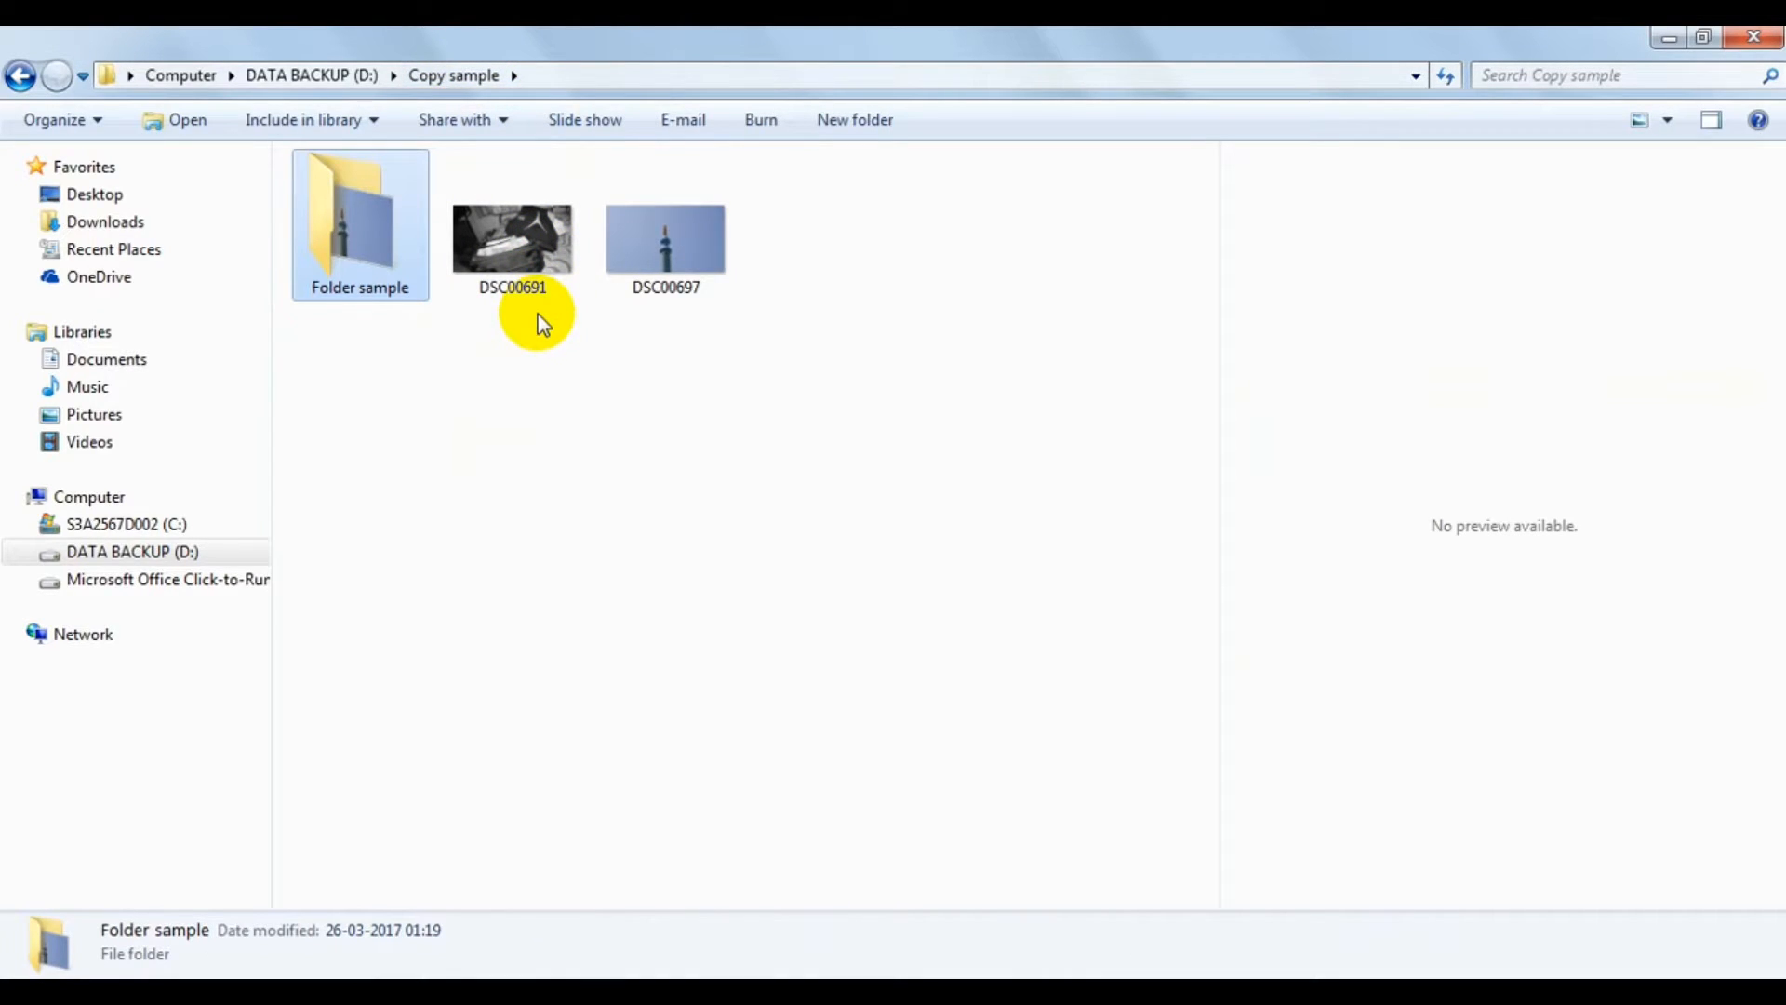
{"action": "left_click", "coordinate": [666, 237]}
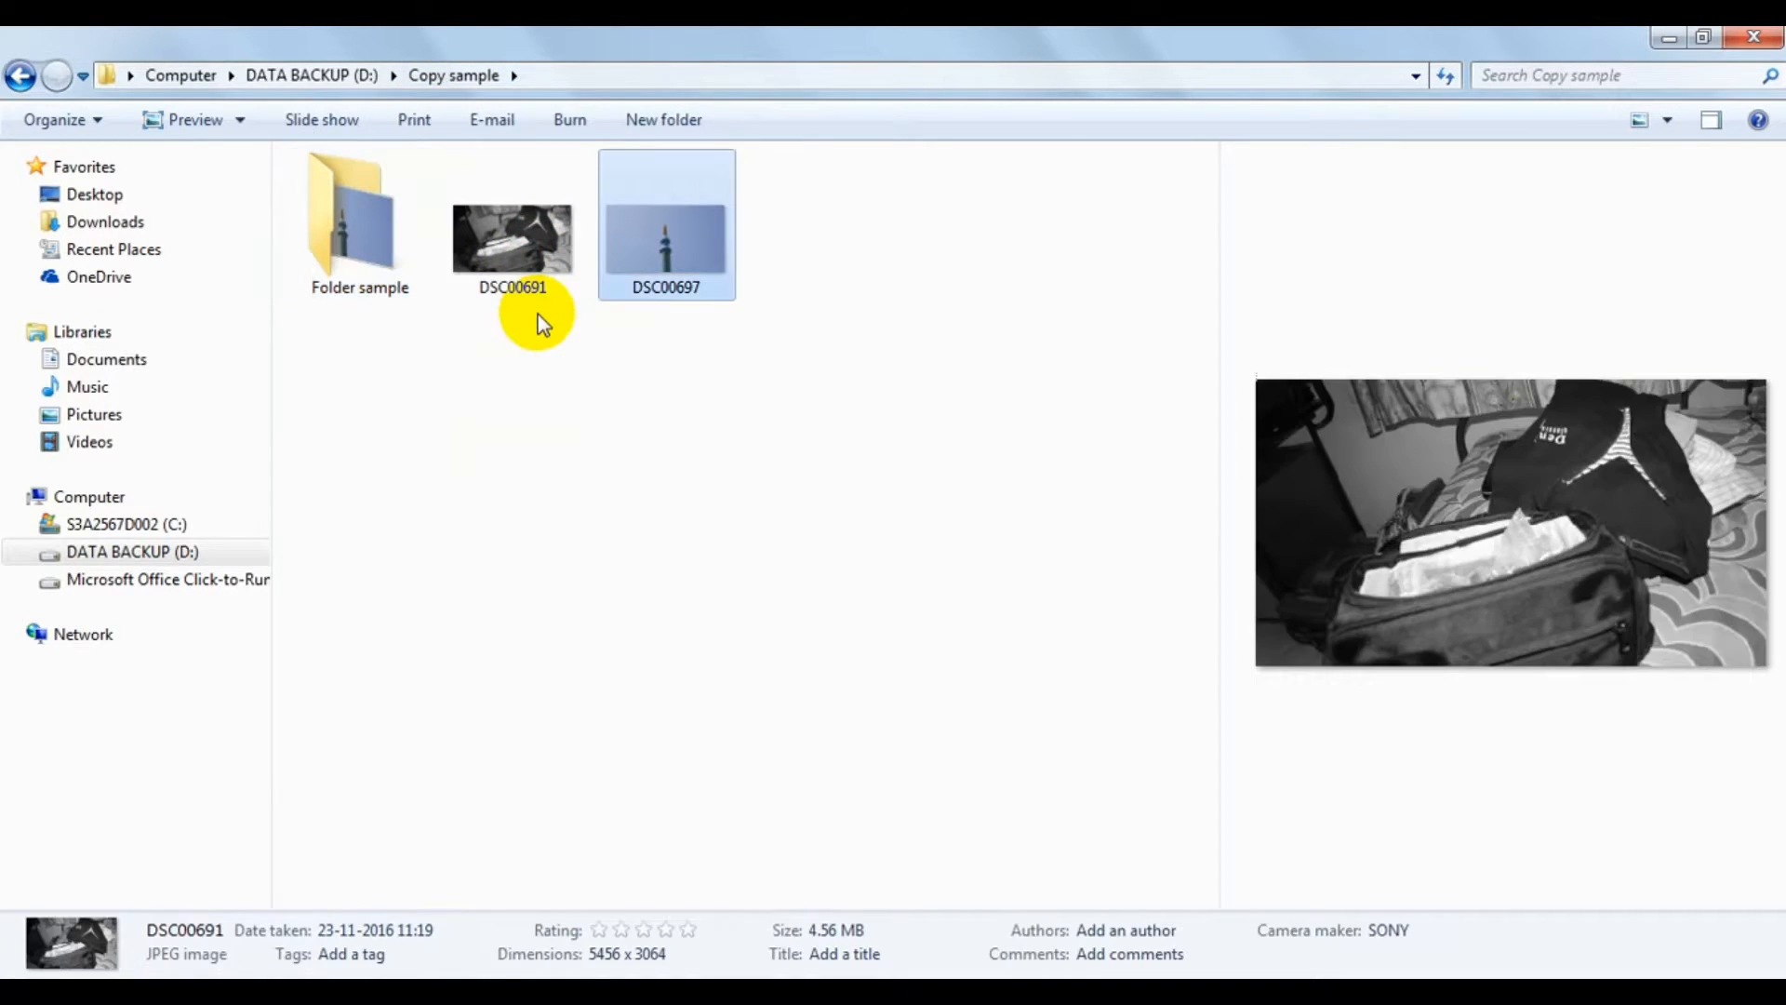
{"action": "left_click", "coordinate": [666, 222]}
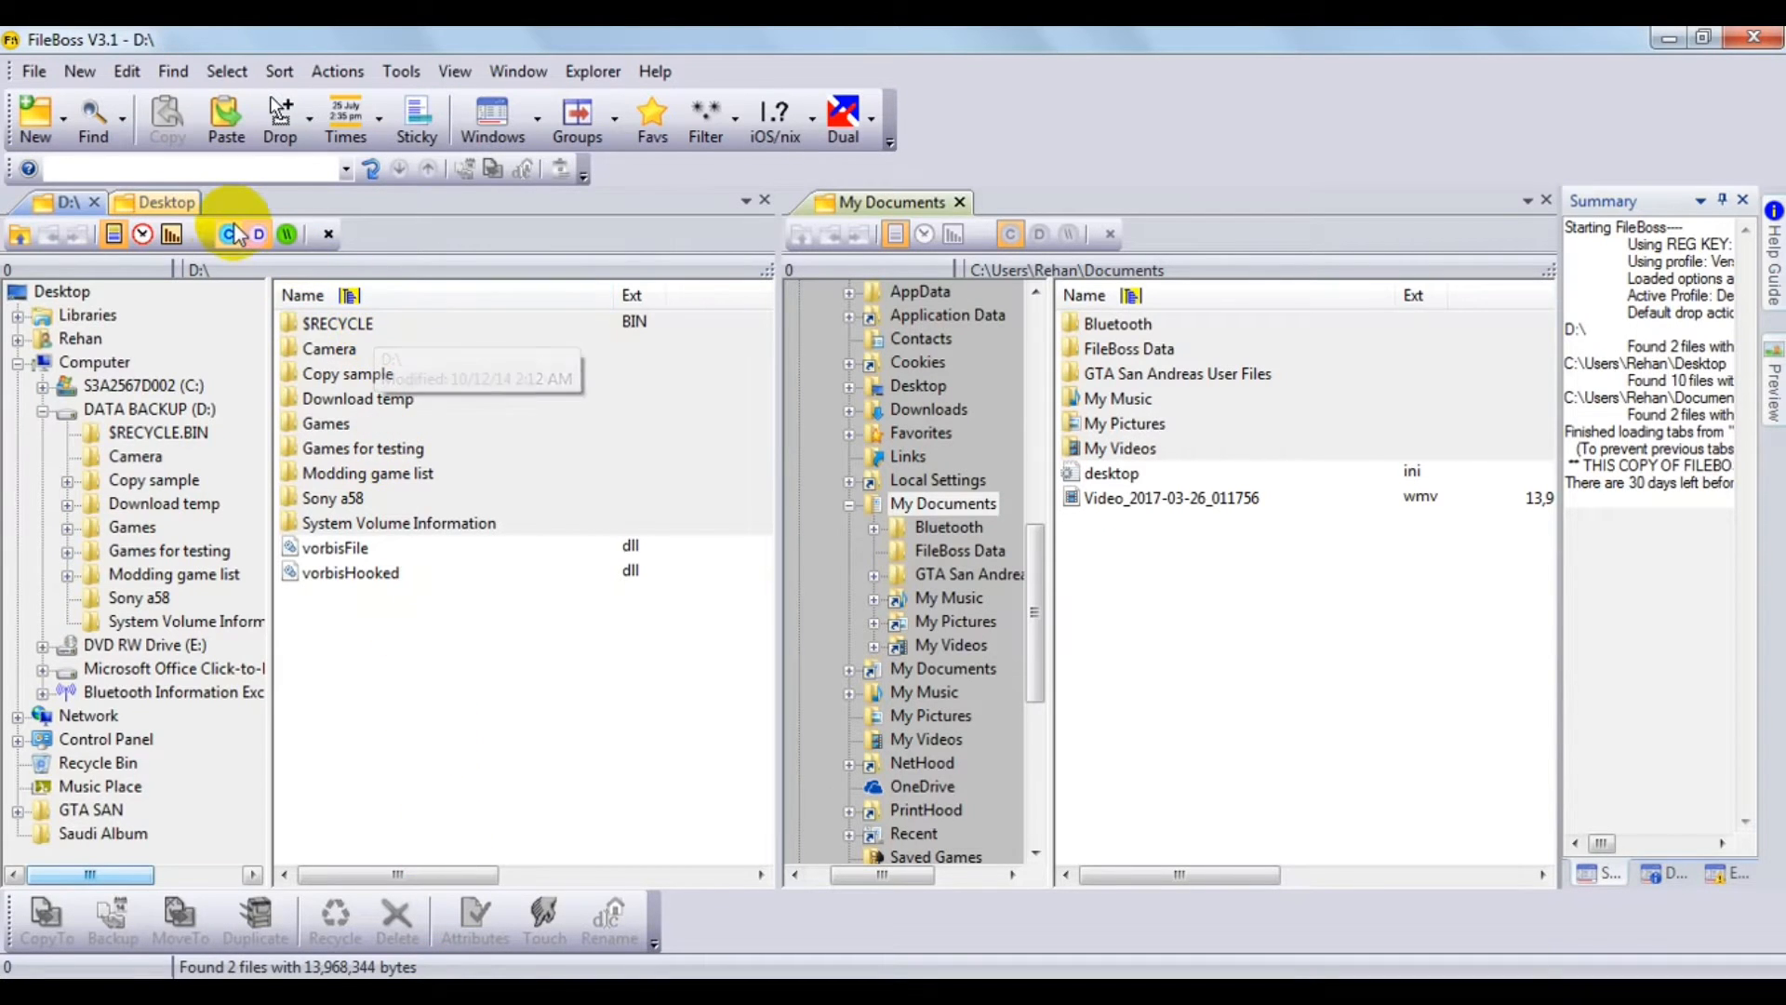
{"action": "mouse_move", "coordinate": [134, 456]}
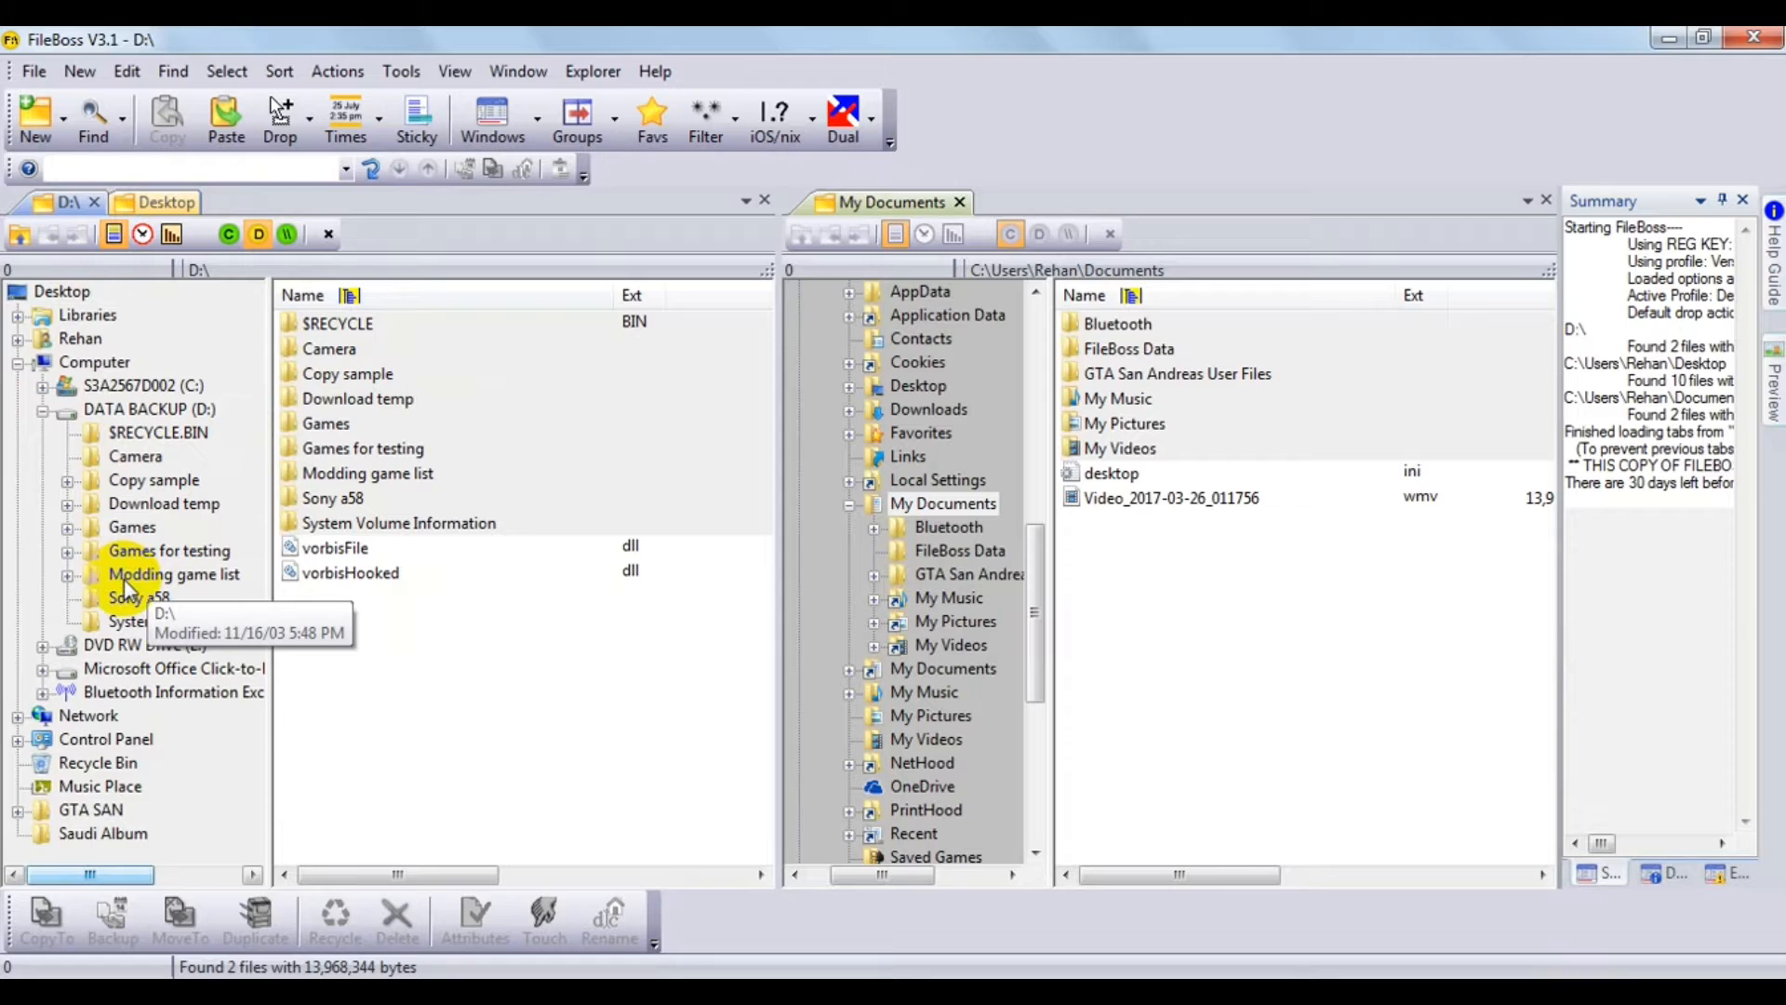
{"action": "mouse_move", "coordinate": [85, 513]}
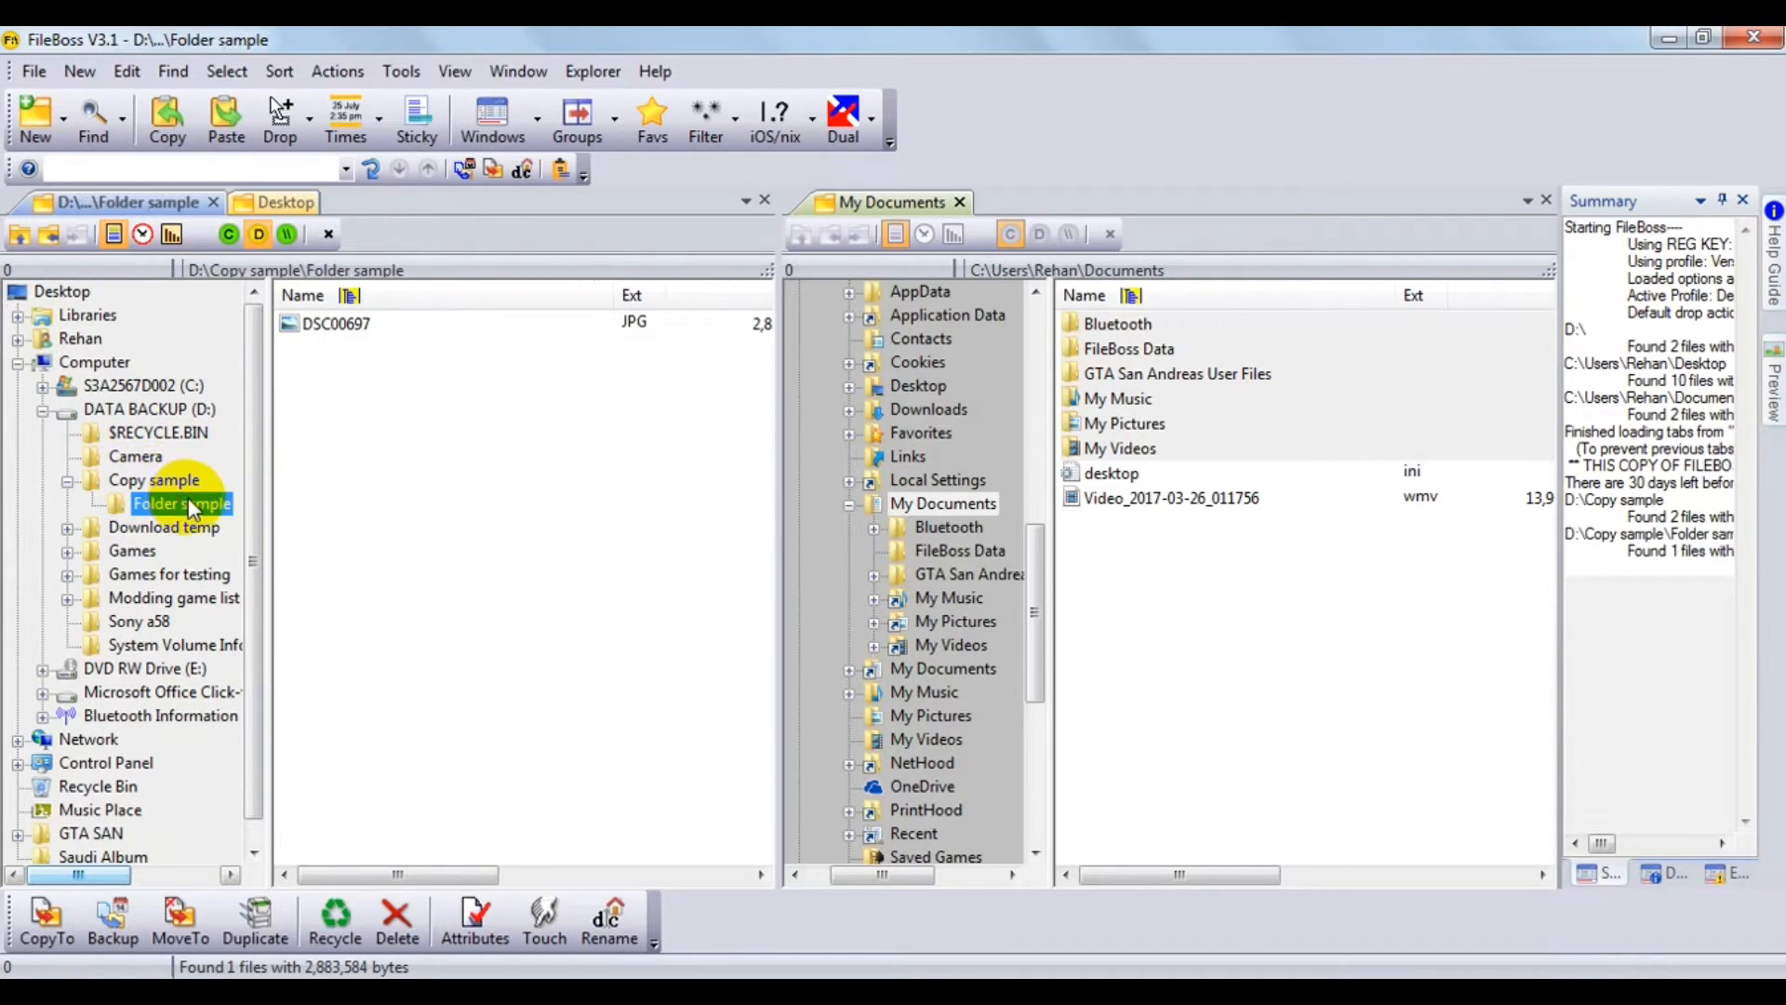
Show the Copy sample folder contents (Folder sample, DSC00691, DSC00697) in the left pane.
{"action": "left_click", "coordinate": [155, 480]}
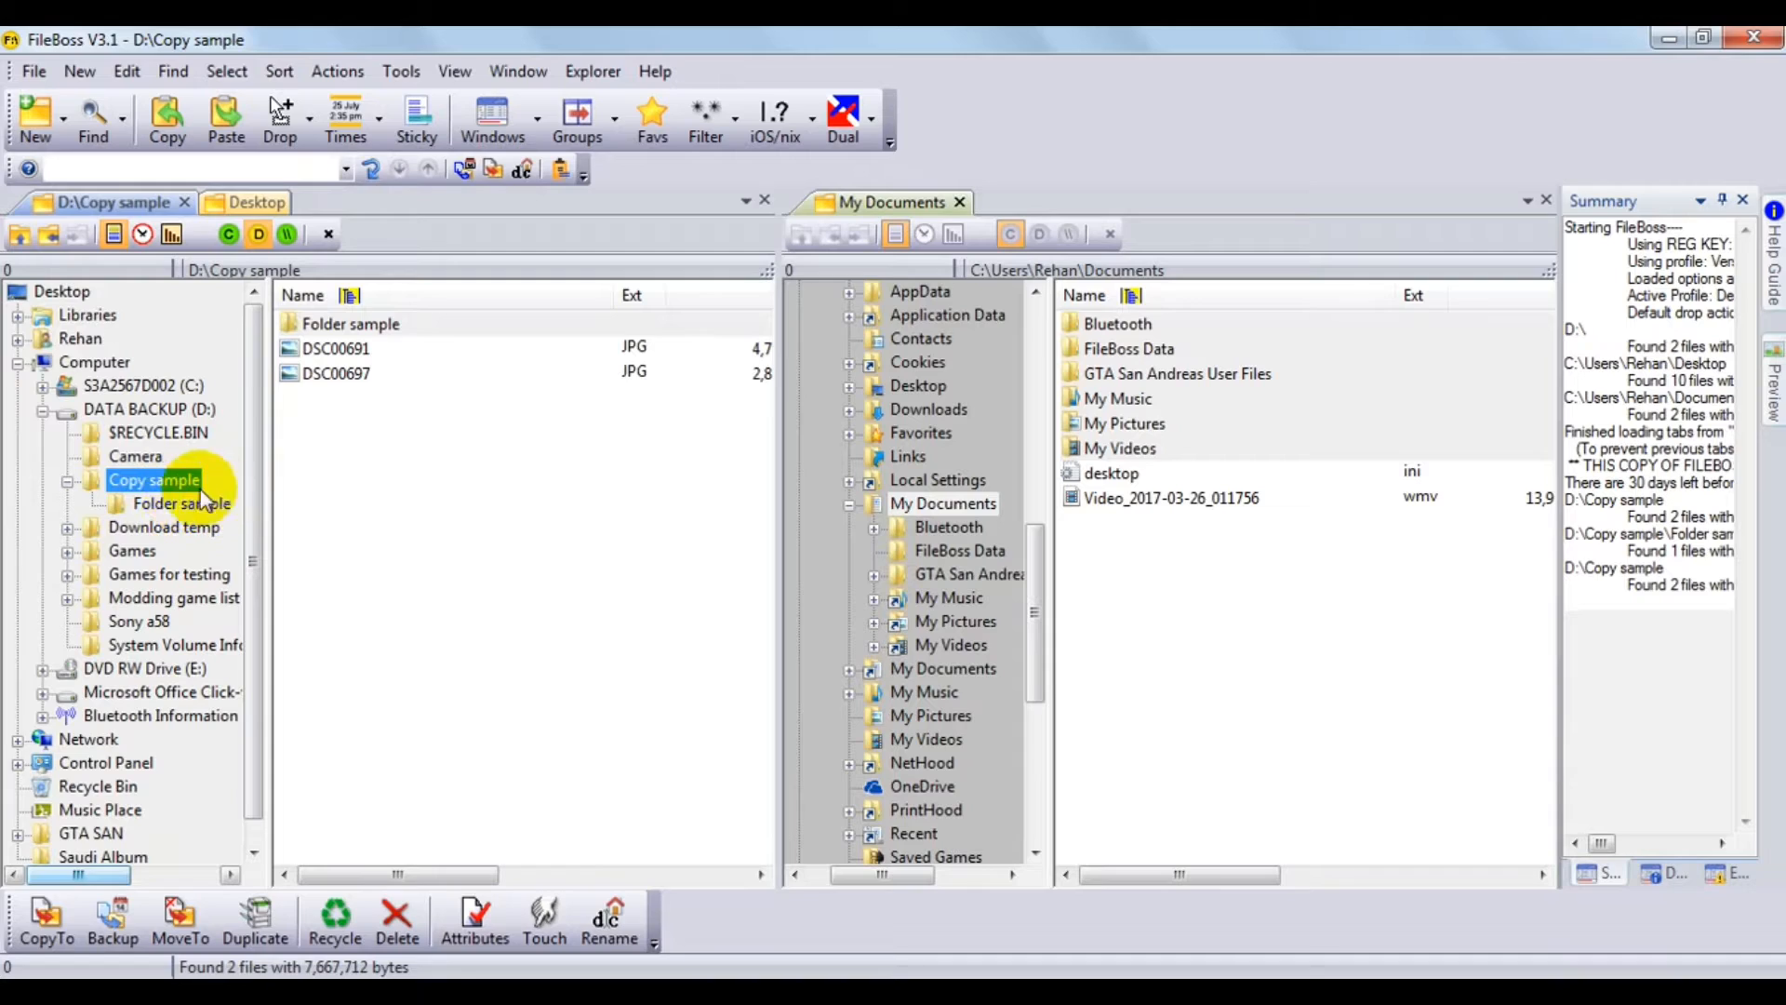
{"action": "mouse_move", "coordinate": [501, 430]}
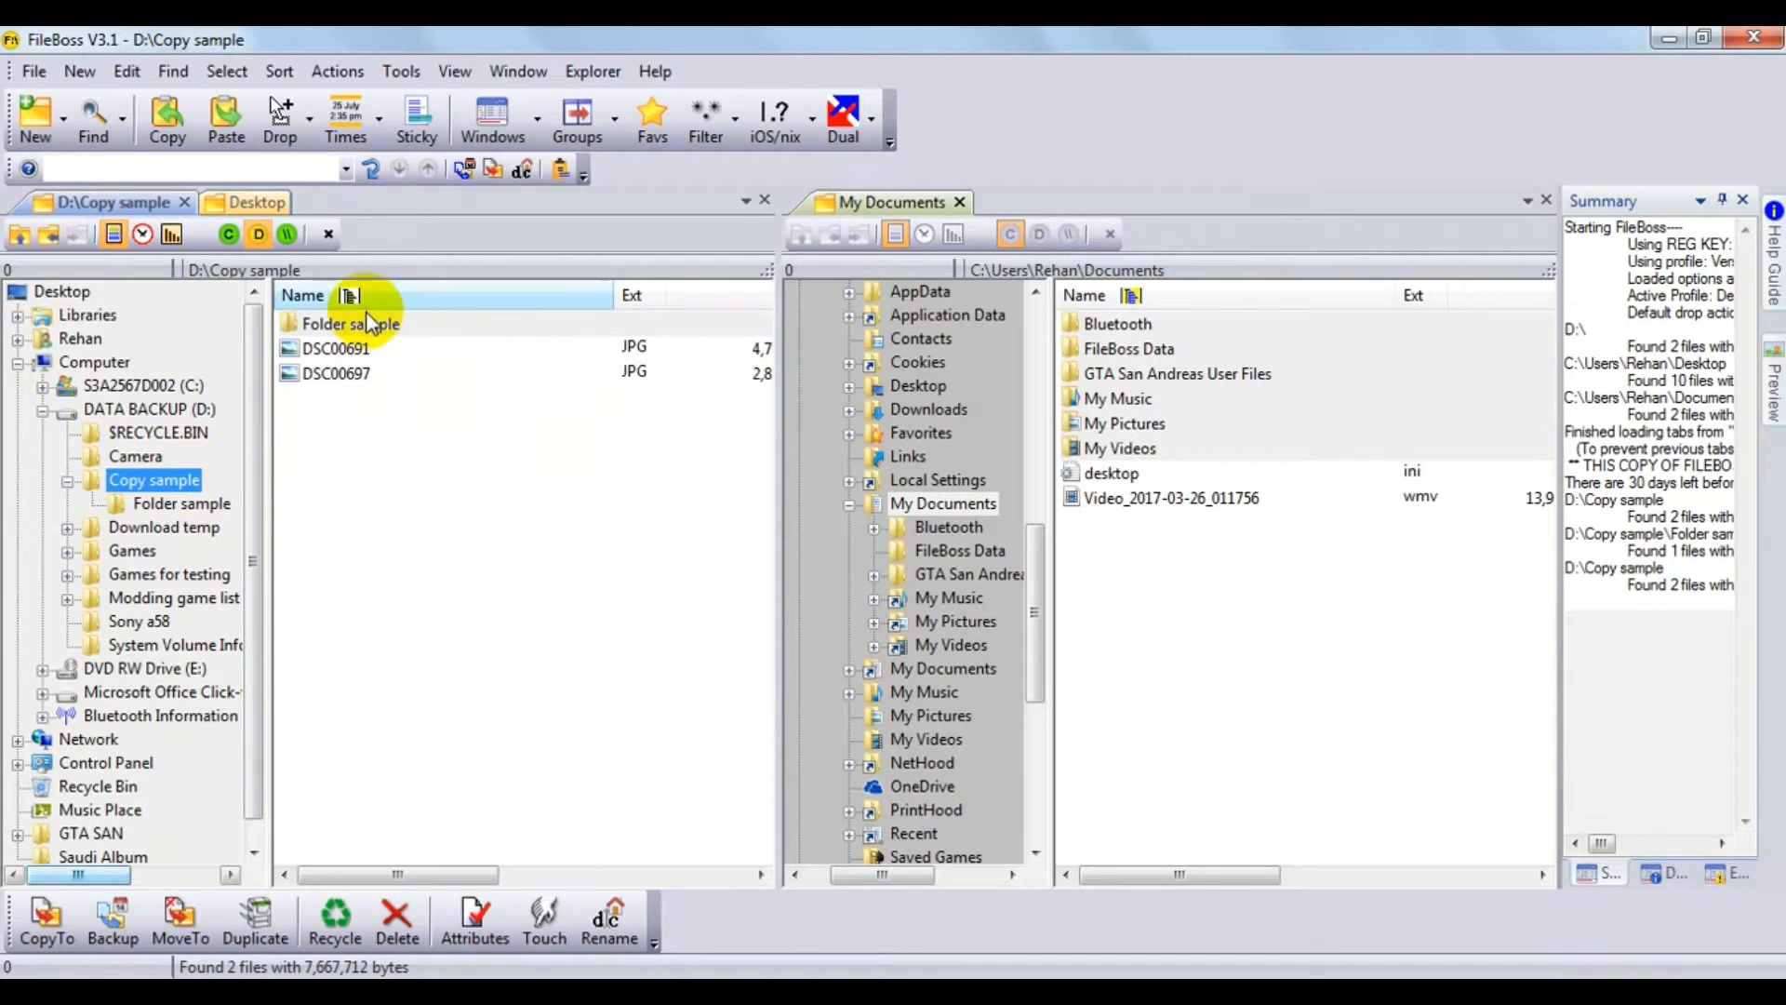
Start Duplicate... on Folder sample, bringing up the Create Duplicate Files dialog.
{"action": "left_click", "coordinate": [342, 324]}
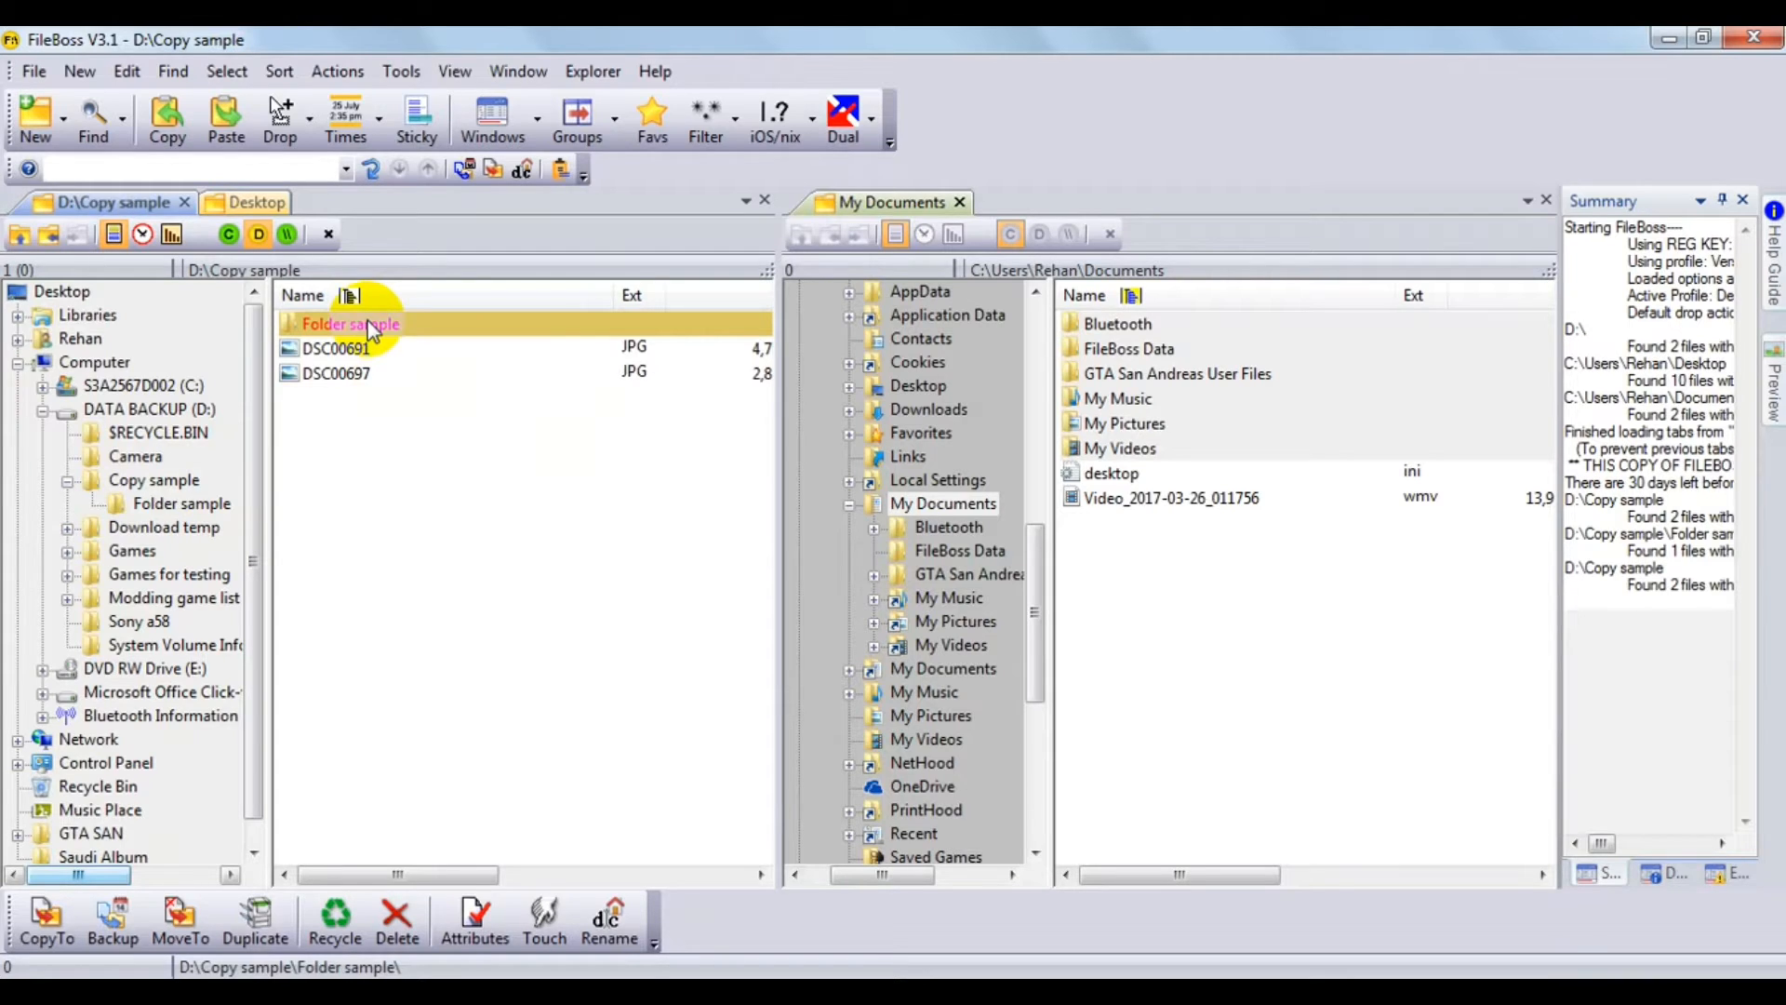
{"action": "right_click", "coordinate": [348, 323]}
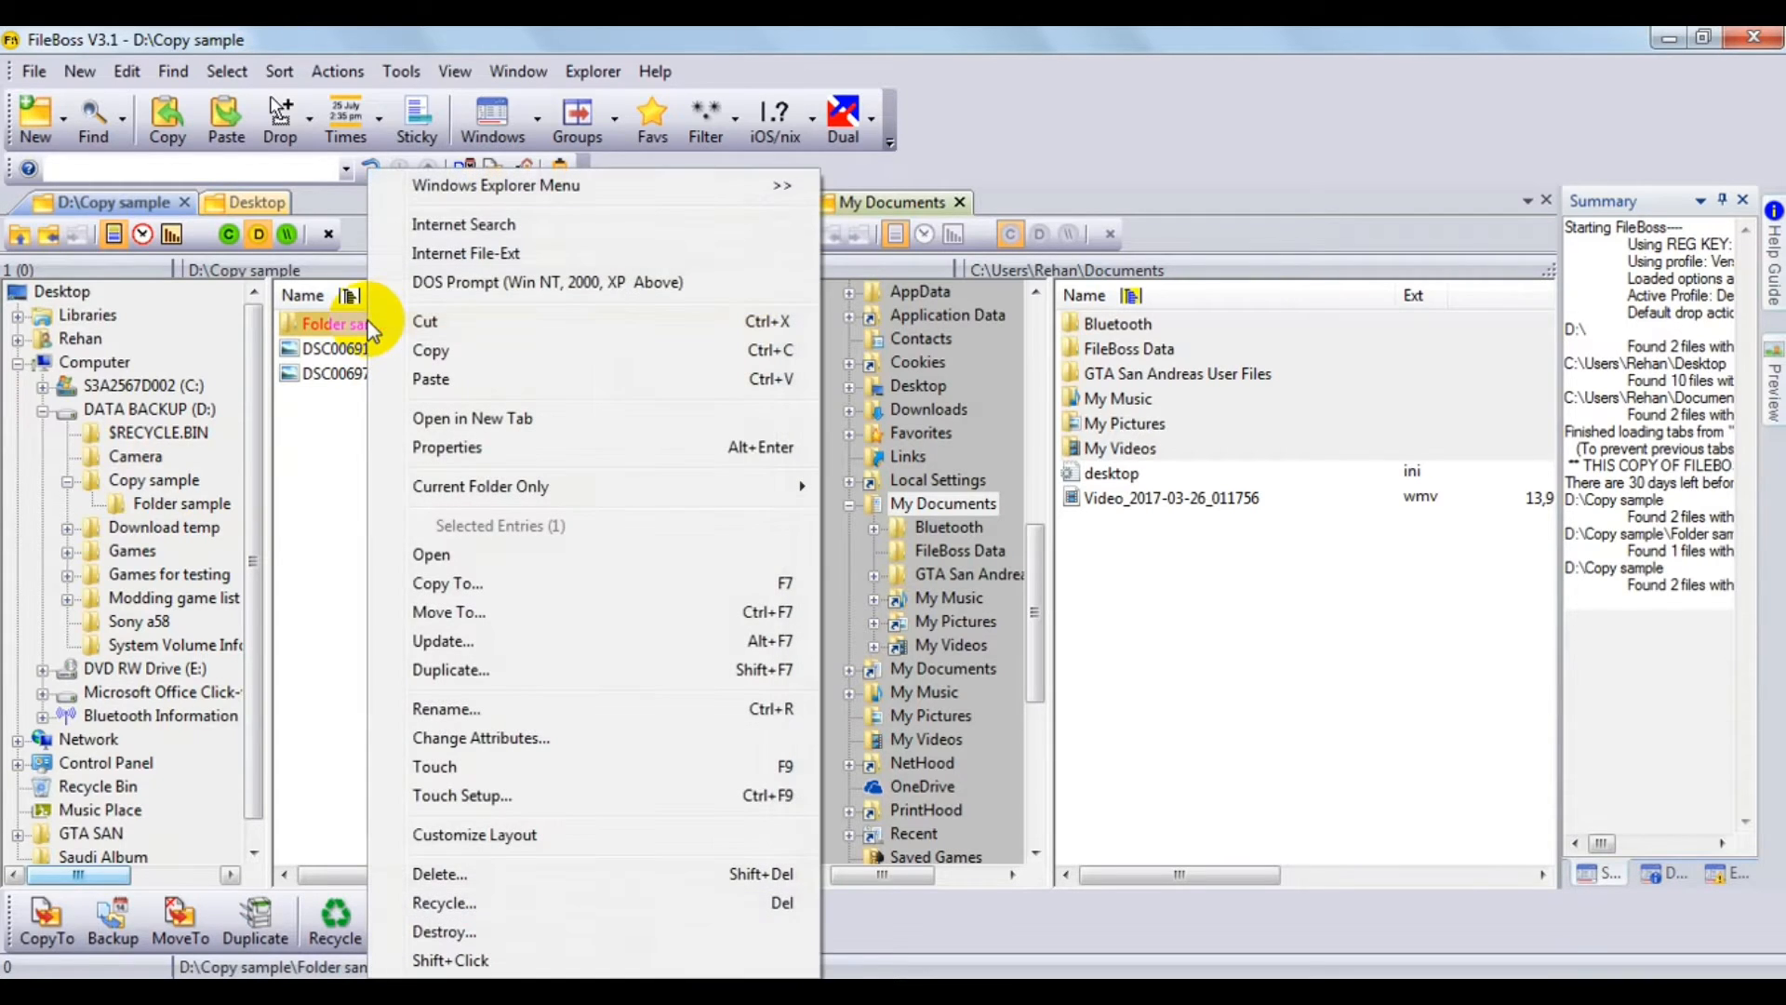
{"action": "mouse_move", "coordinate": [500, 670]}
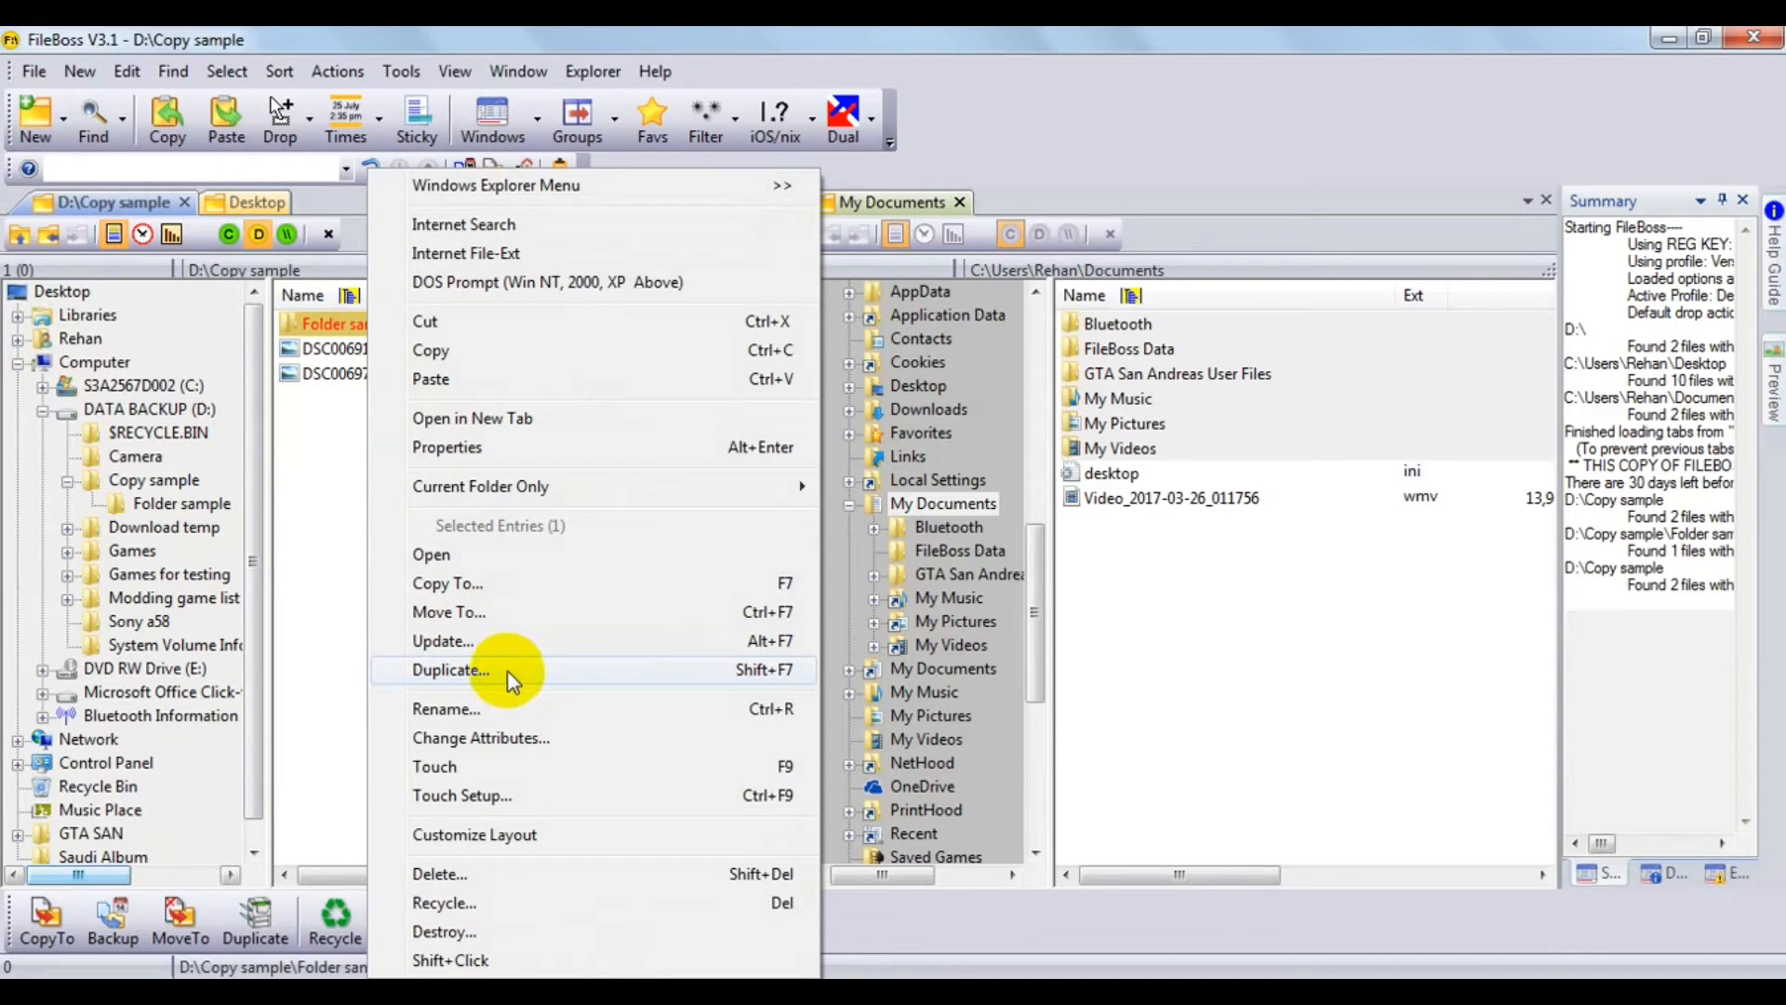
{"action": "mouse_move", "coordinate": [760, 677]}
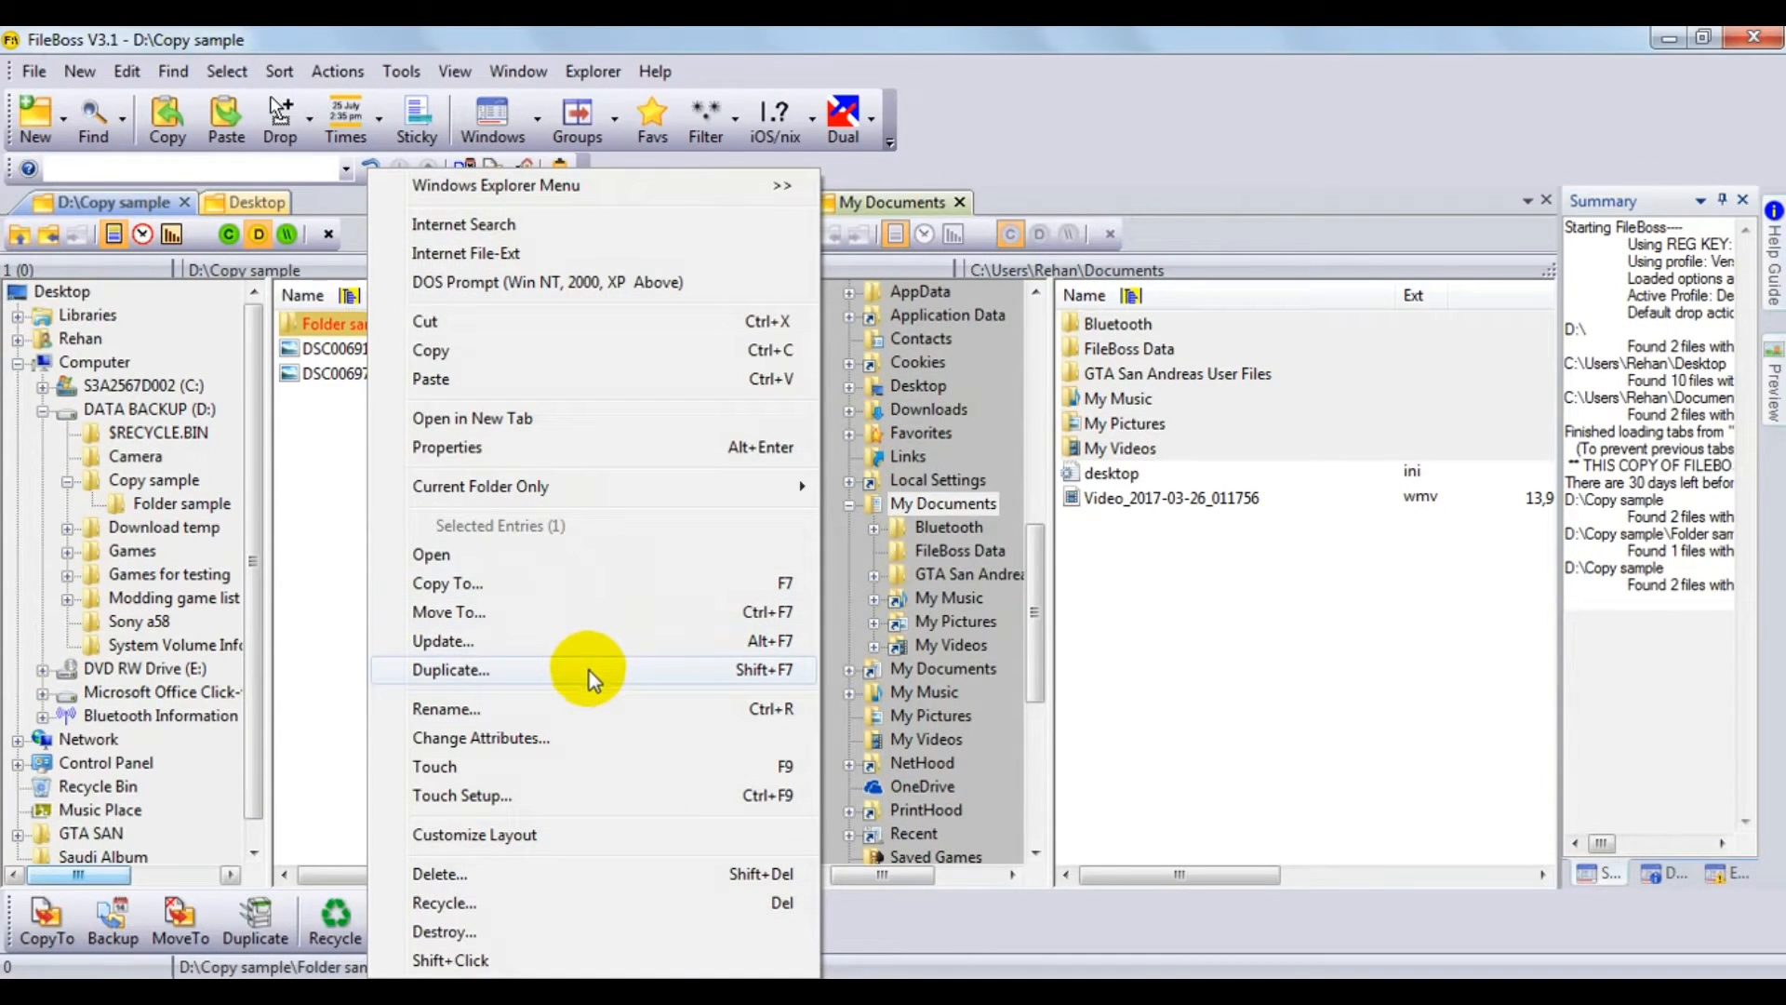
{"action": "left_click", "coordinate": [450, 669]}
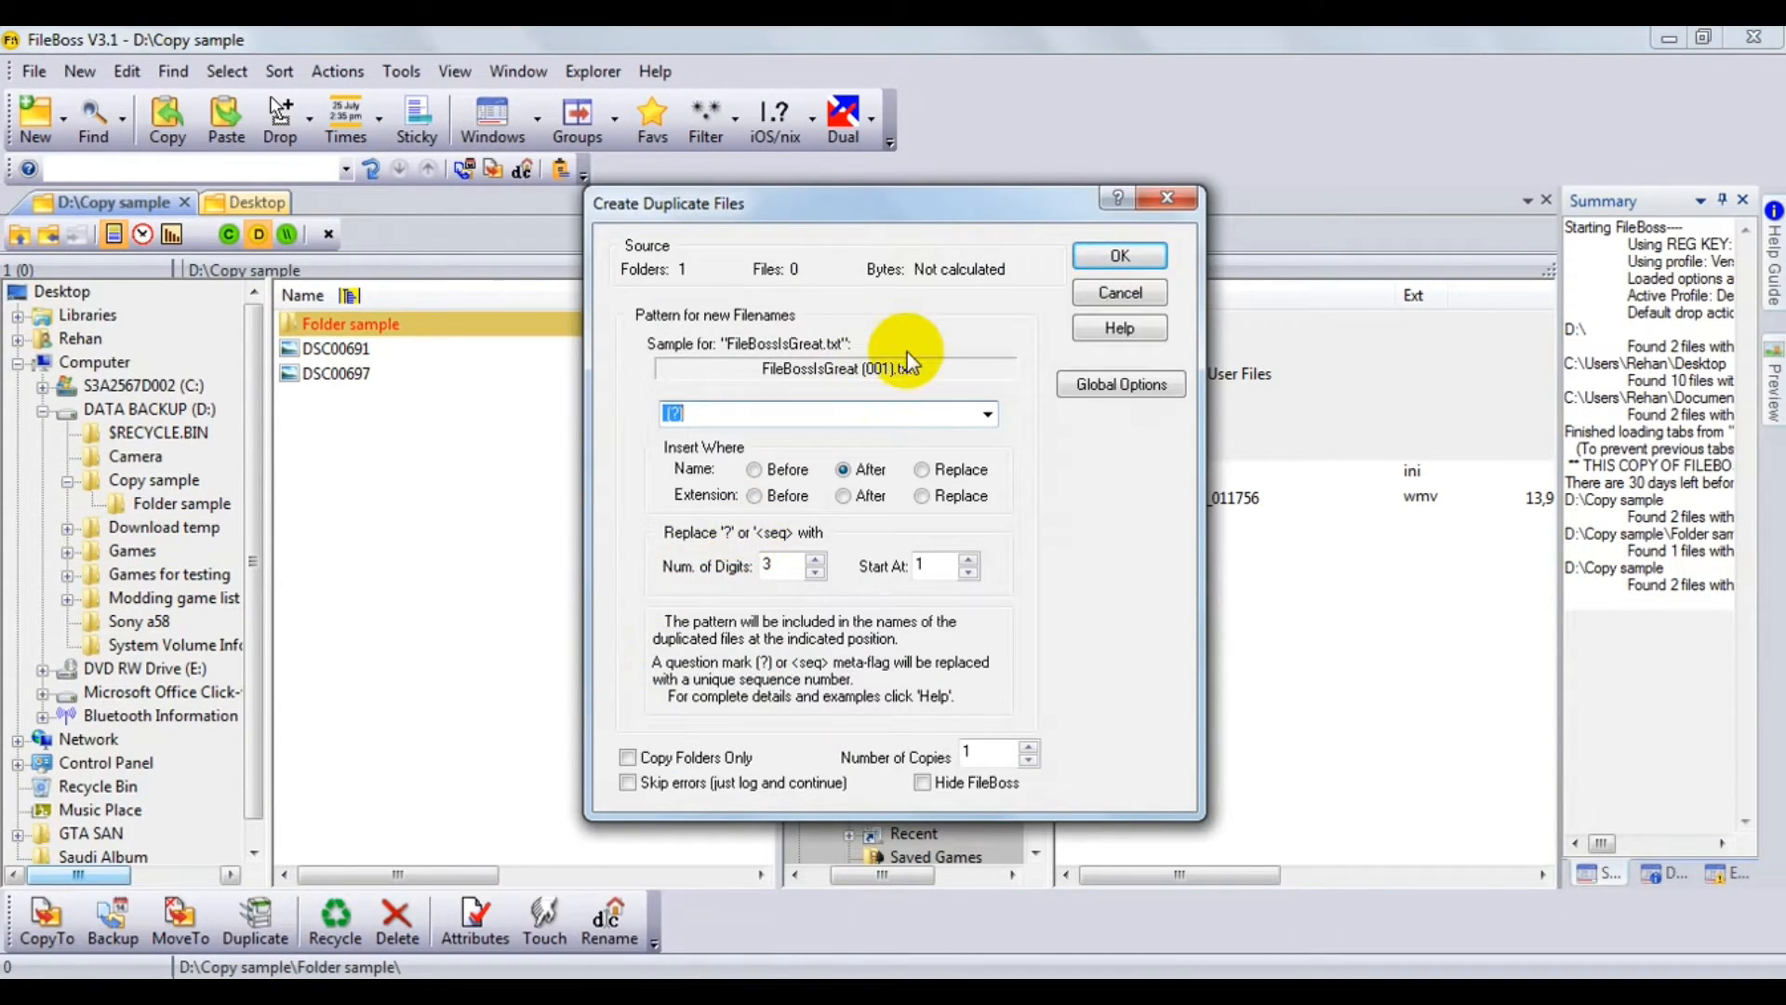
{"action": "mouse_move", "coordinate": [980, 754]}
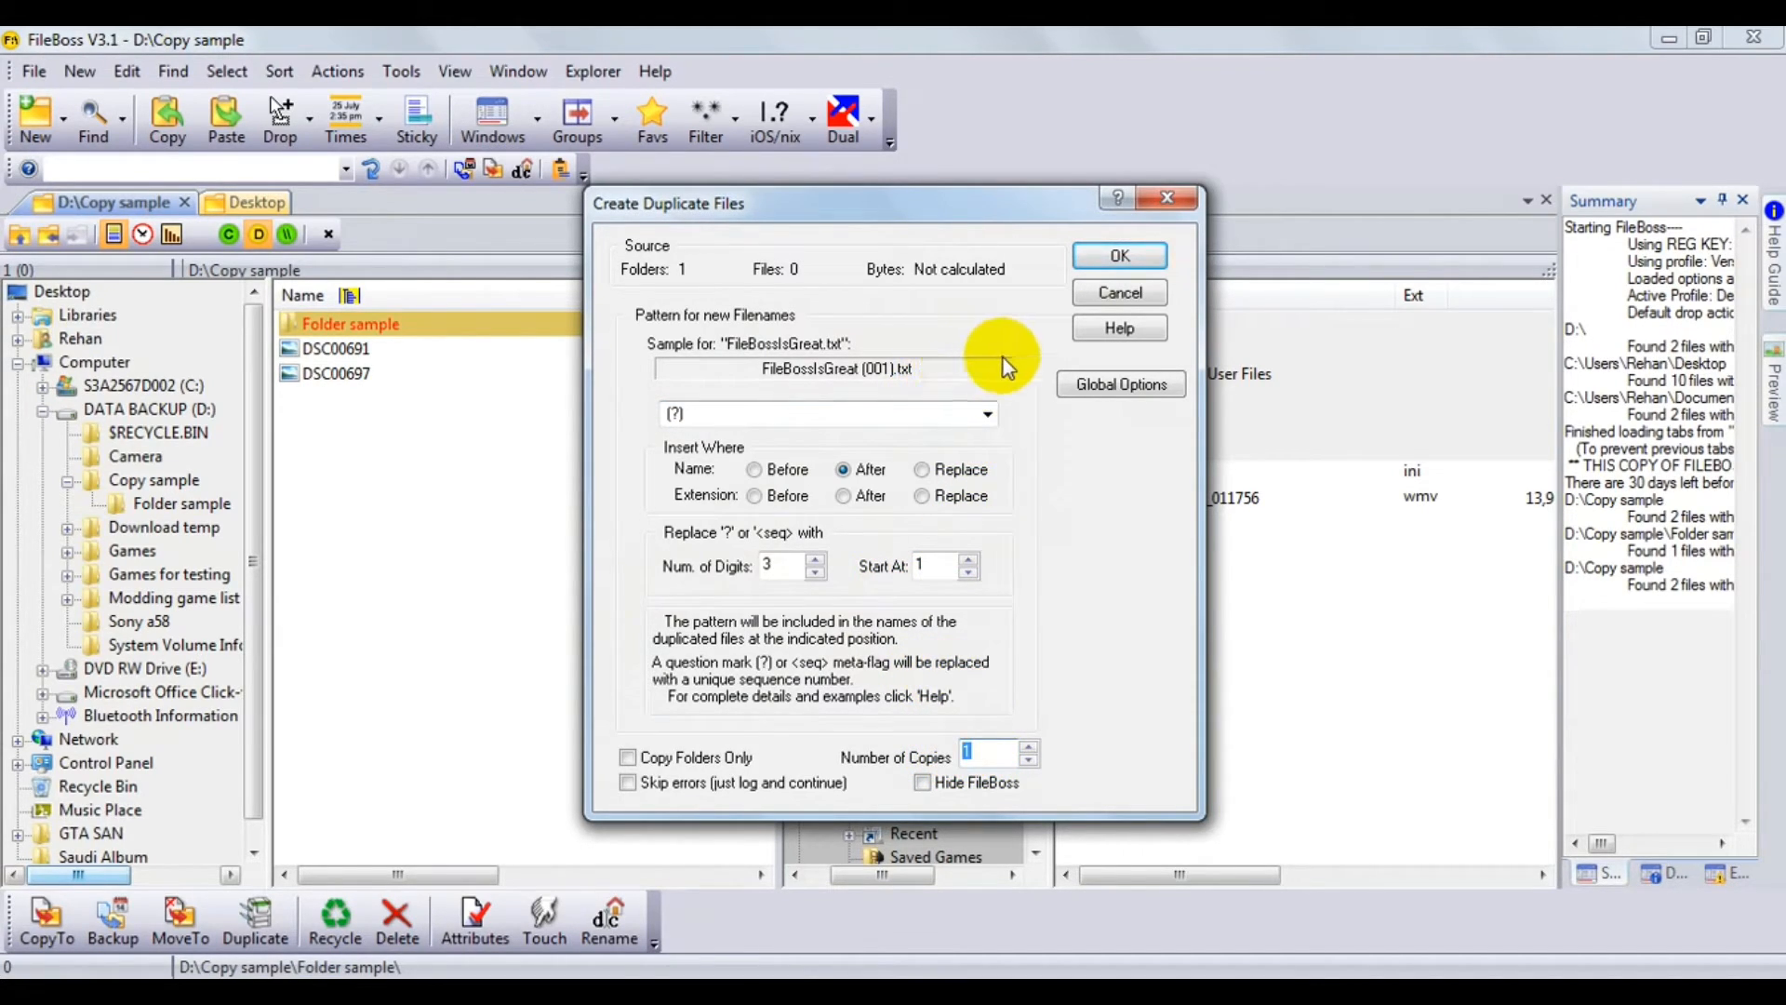
Review the Global Options for copying and cancel them without changes.
{"action": "left_click", "coordinate": [1119, 383]}
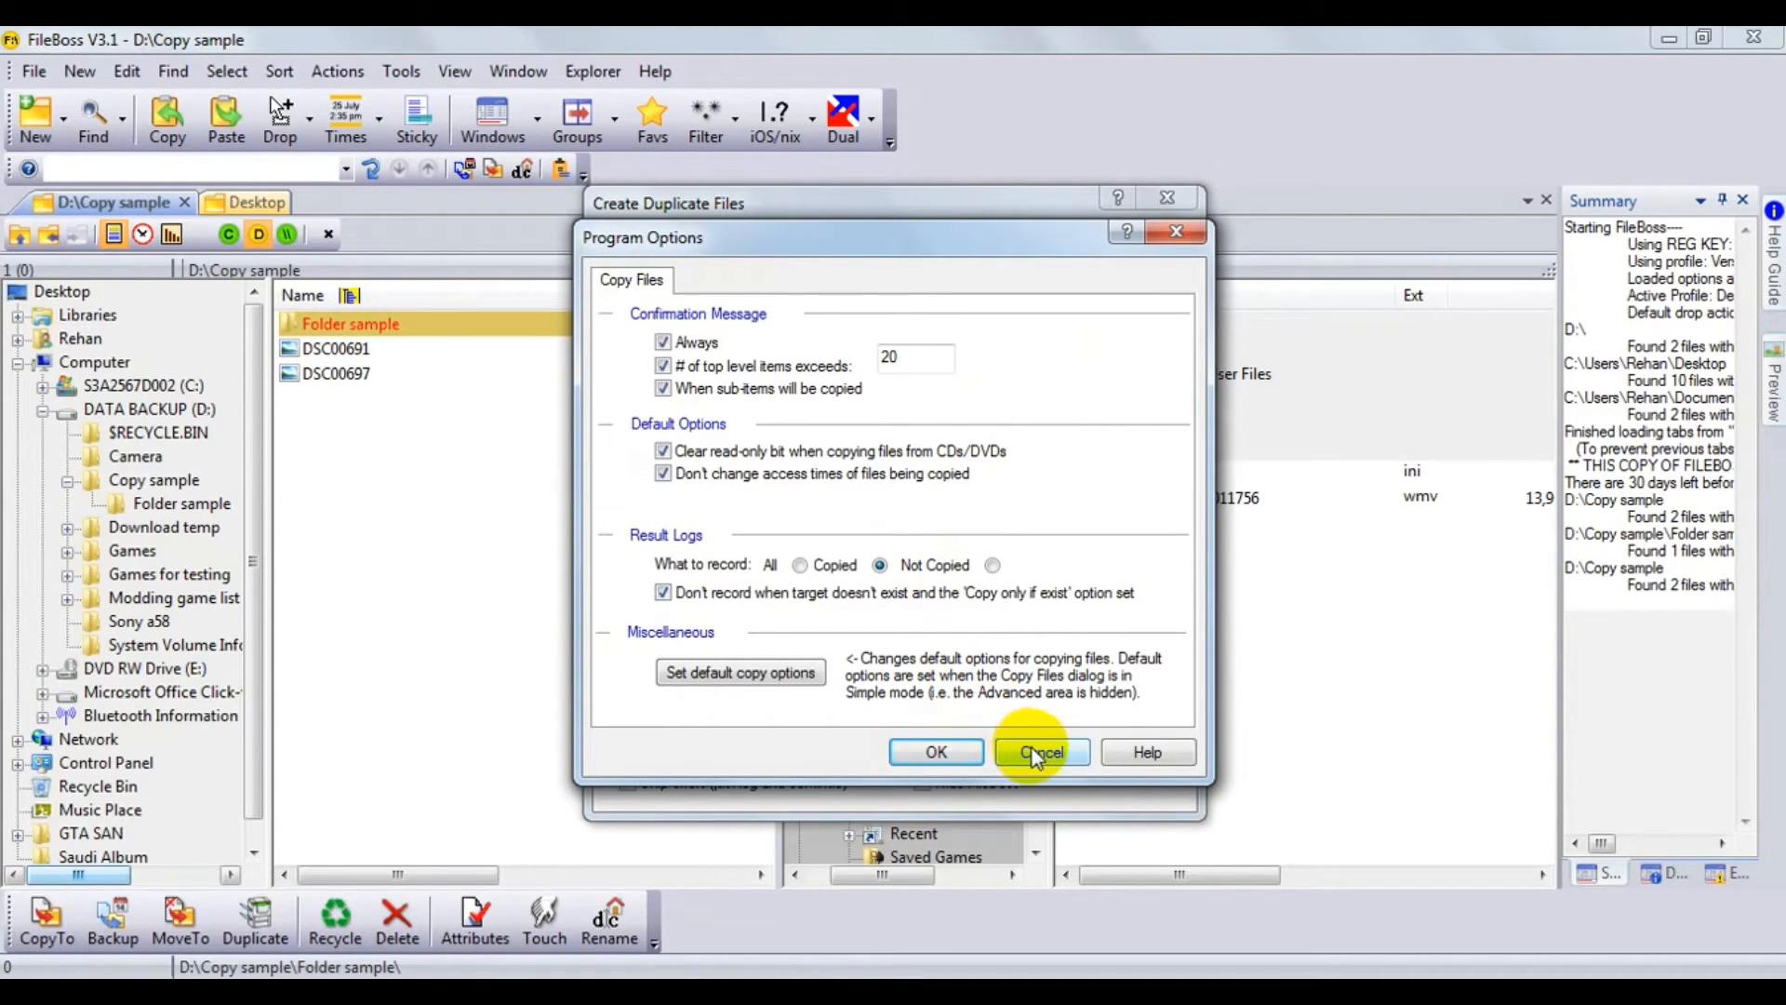
{"action": "left_click", "coordinate": [1038, 751]}
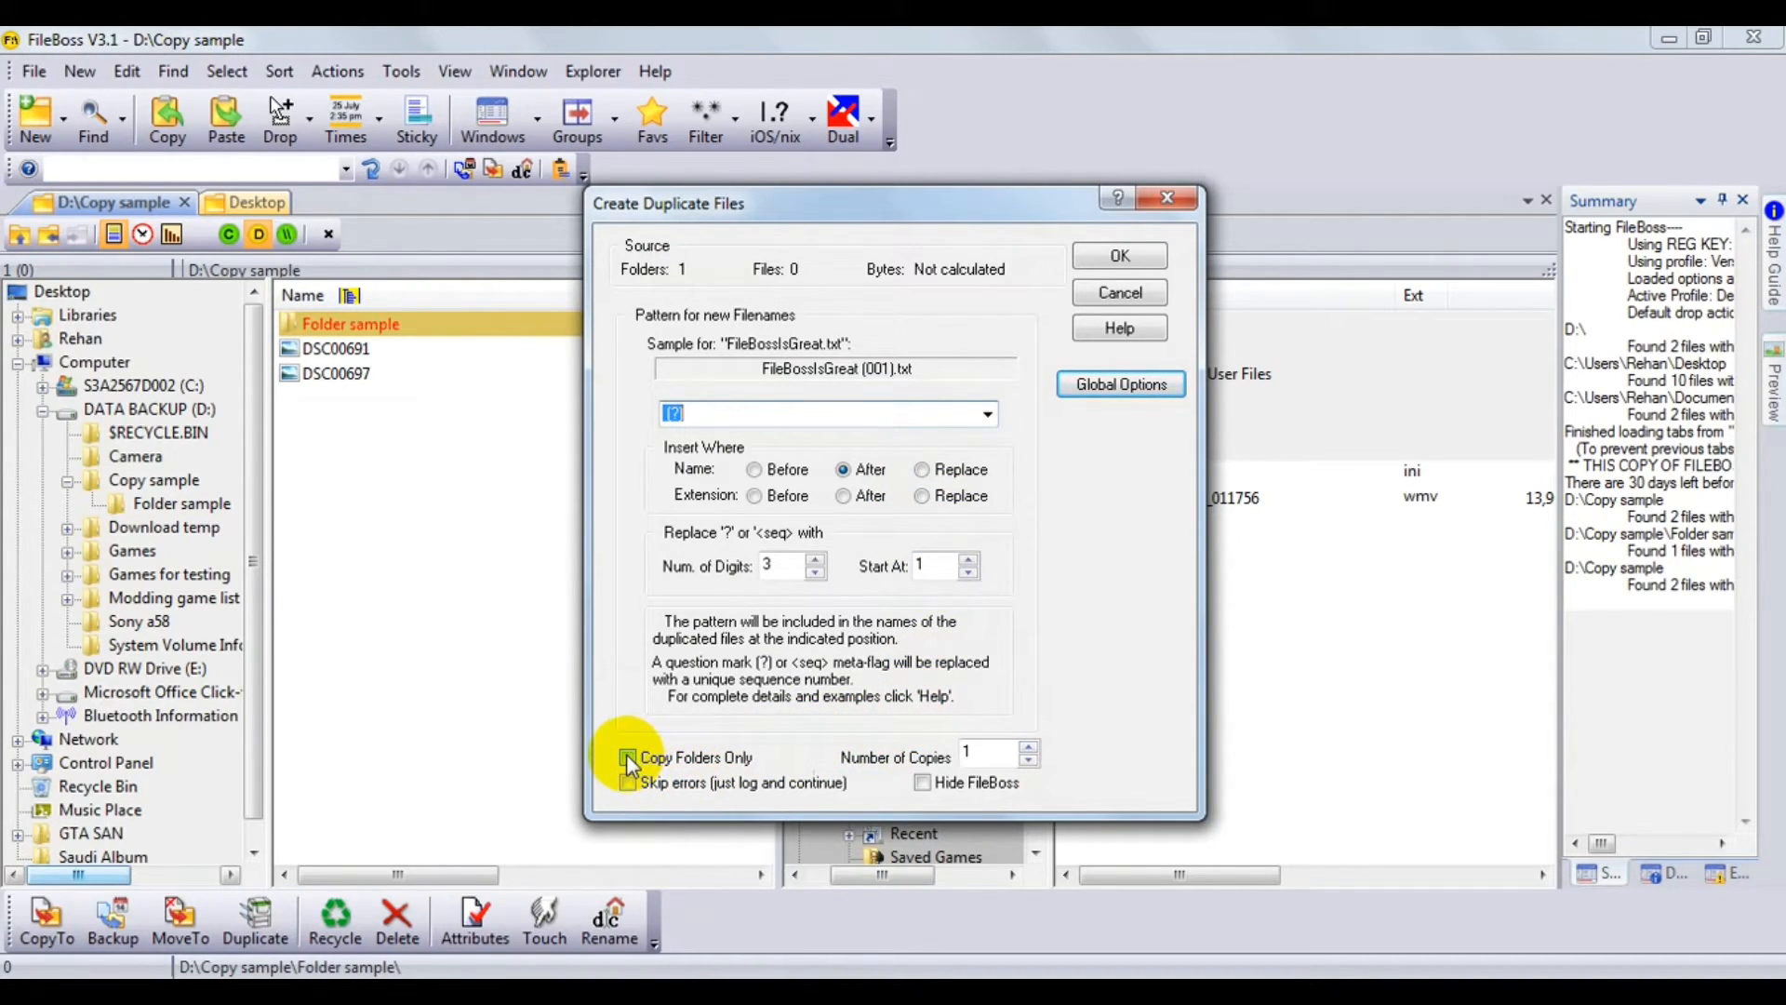
{"action": "mouse_move", "coordinate": [837, 660]}
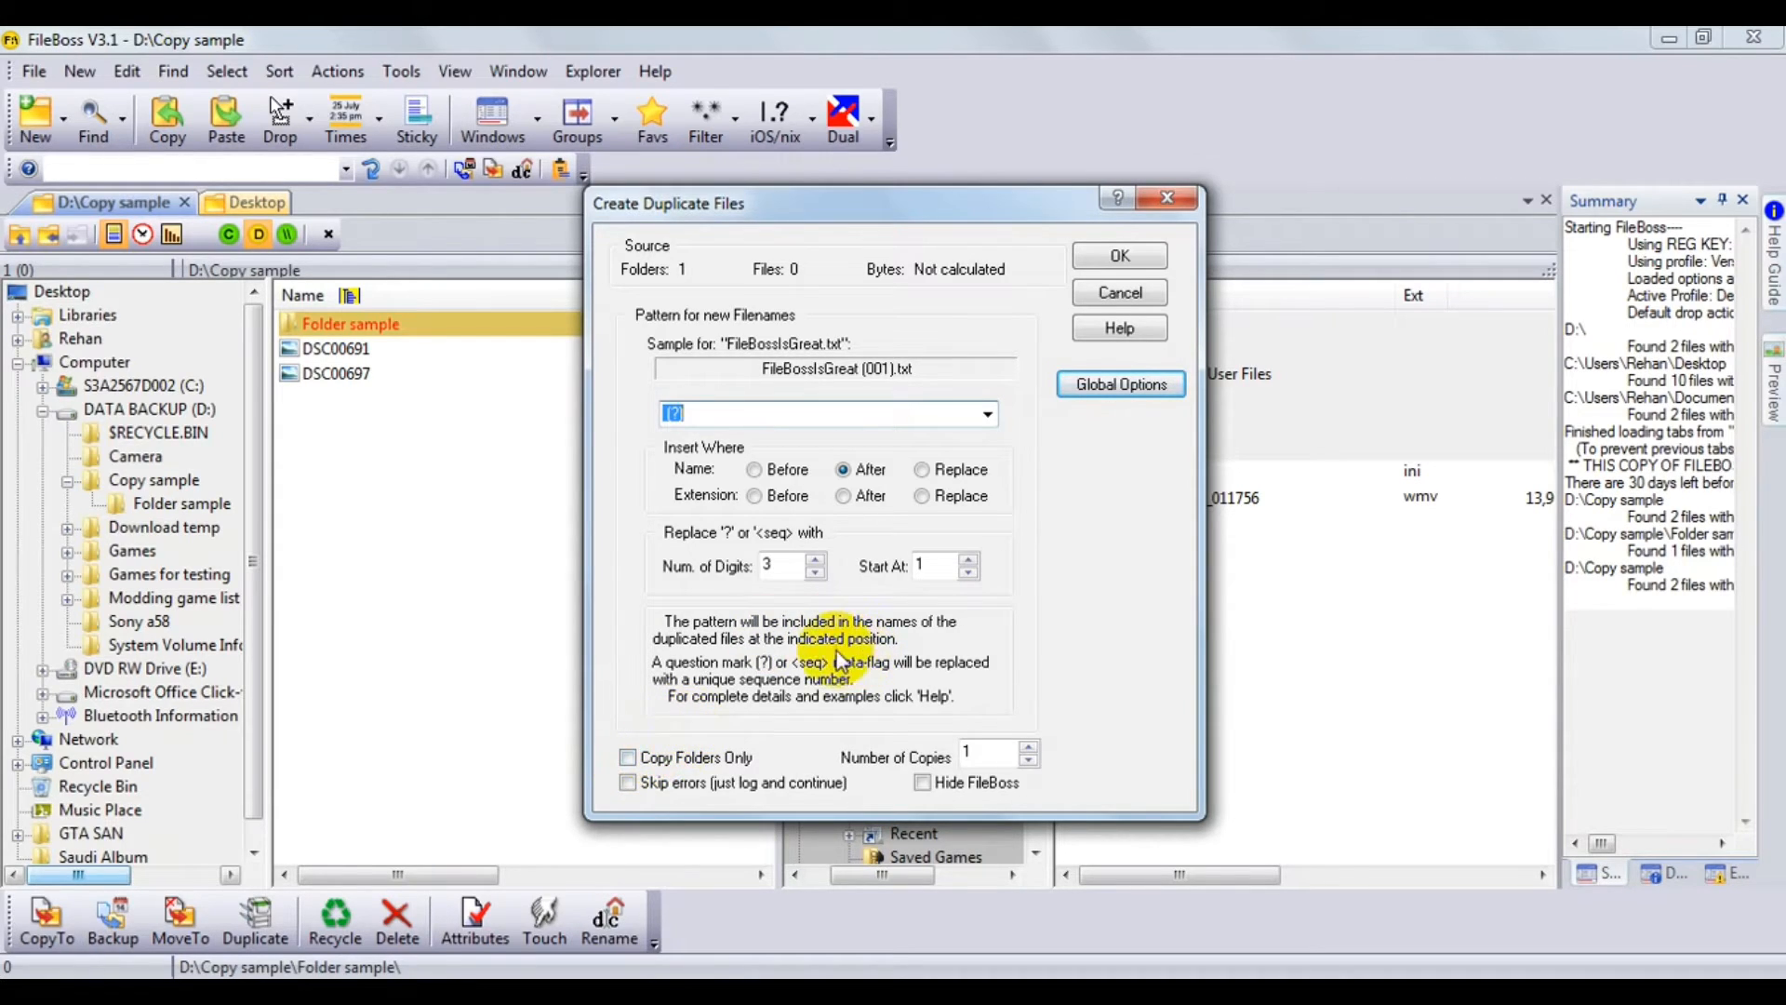
{"action": "mouse_move", "coordinate": [820, 545]}
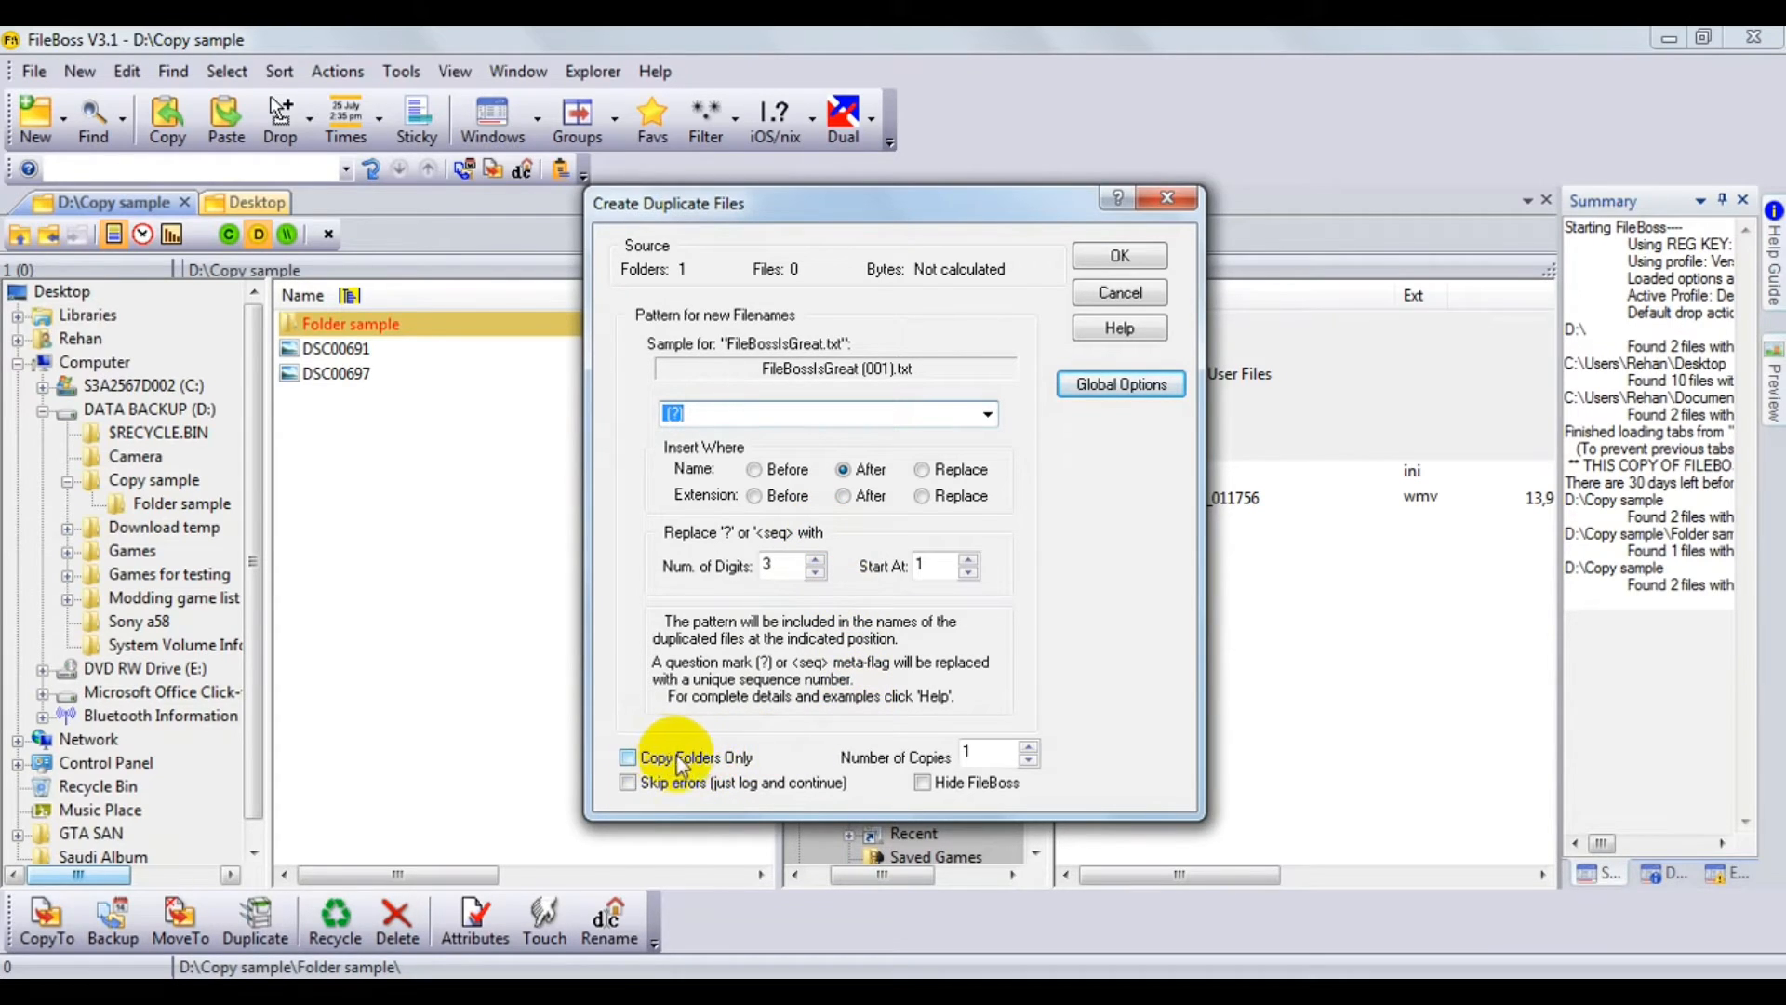
{"action": "mouse_move", "coordinate": [672, 729]}
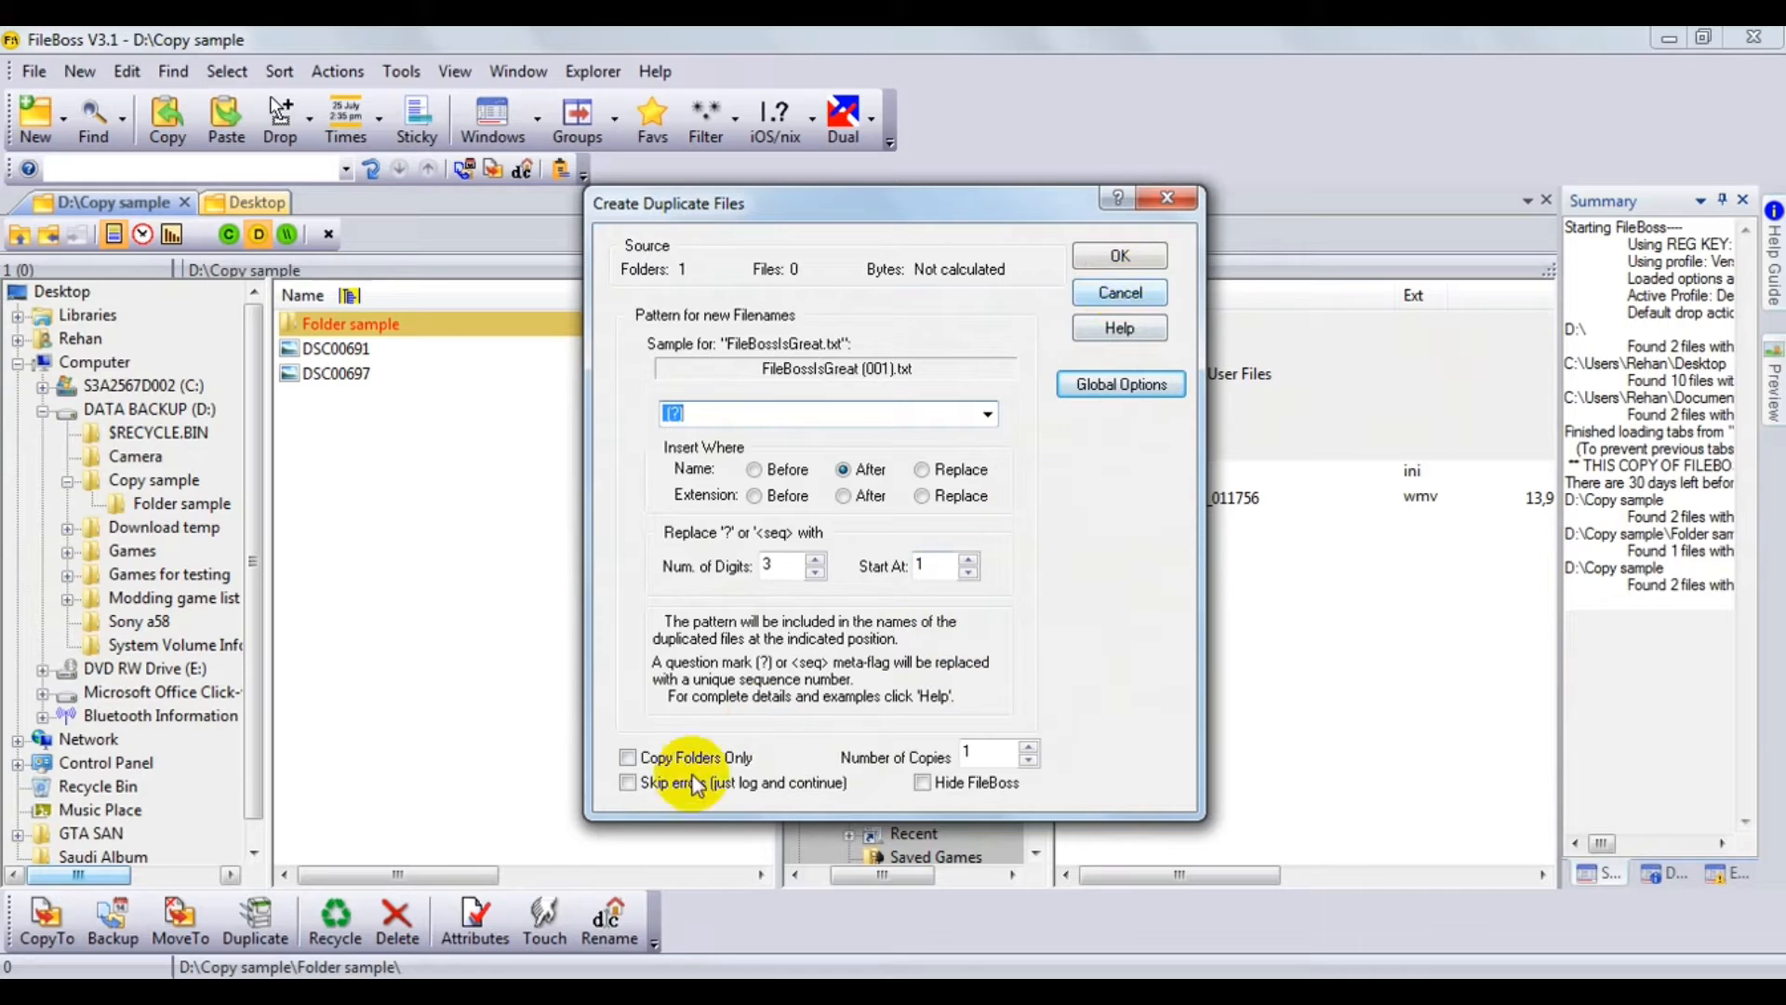
{"action": "mouse_move", "coordinate": [976, 272]}
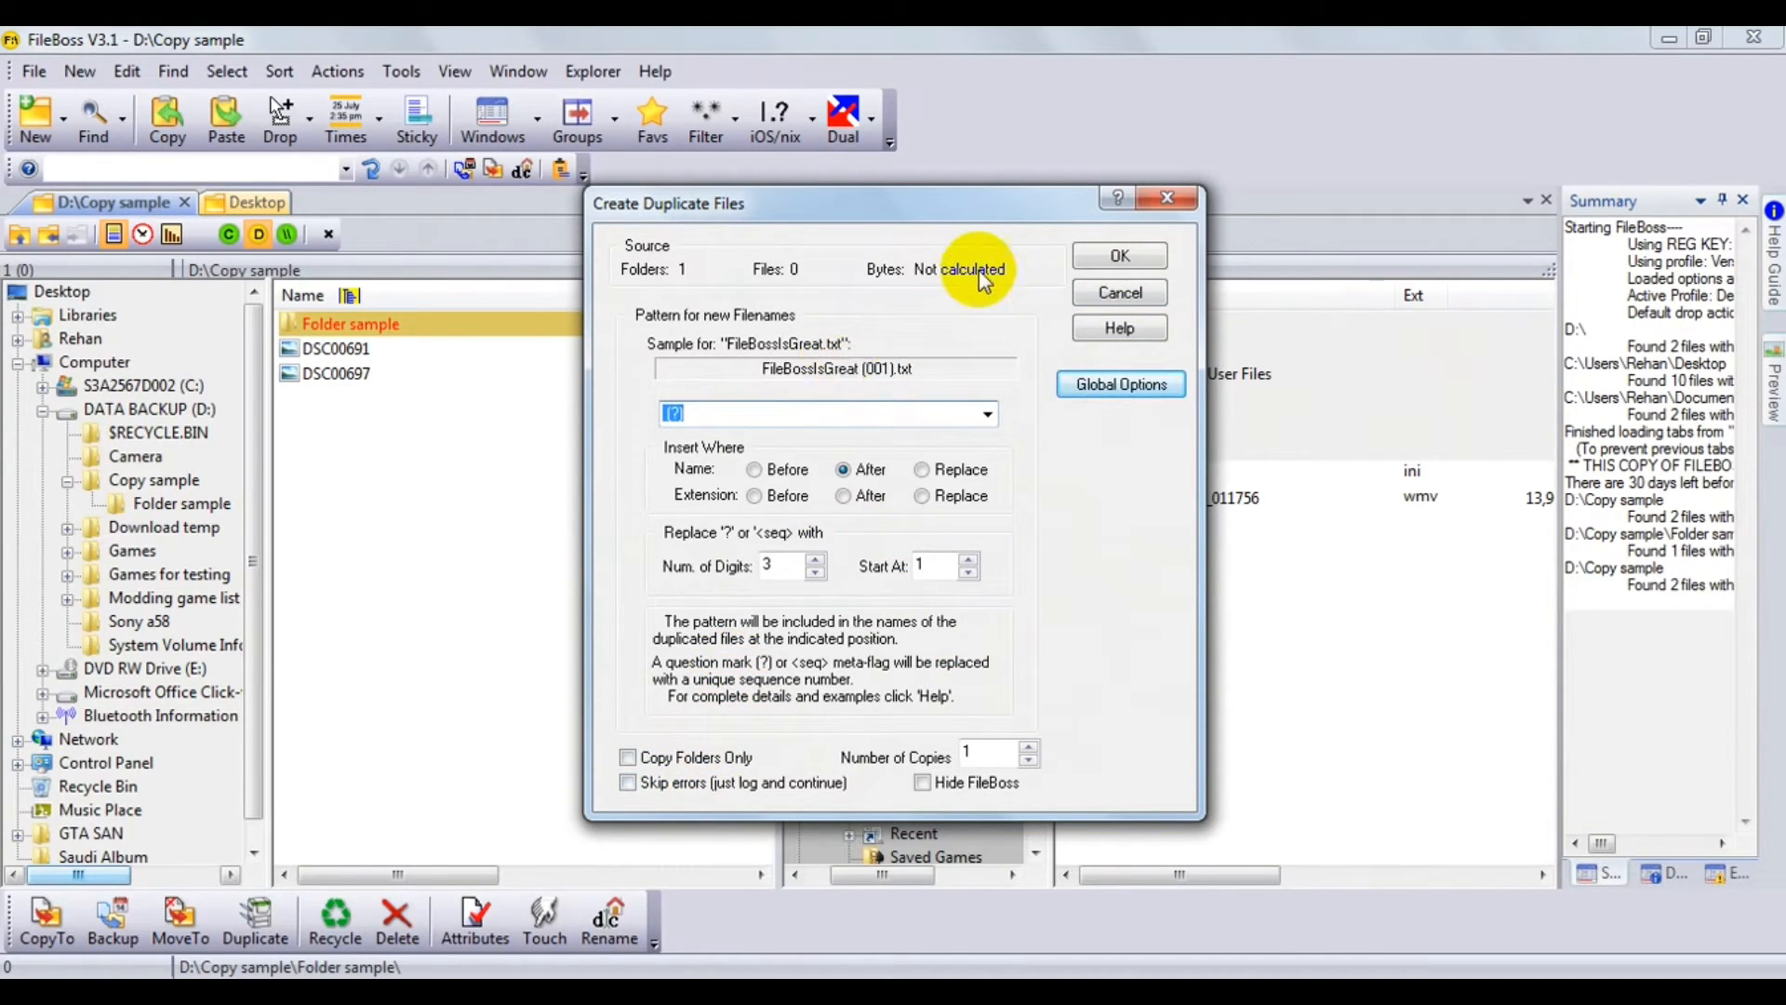
{"action": "mouse_move", "coordinate": [860, 746]}
{"action": "type", "text": "30"}
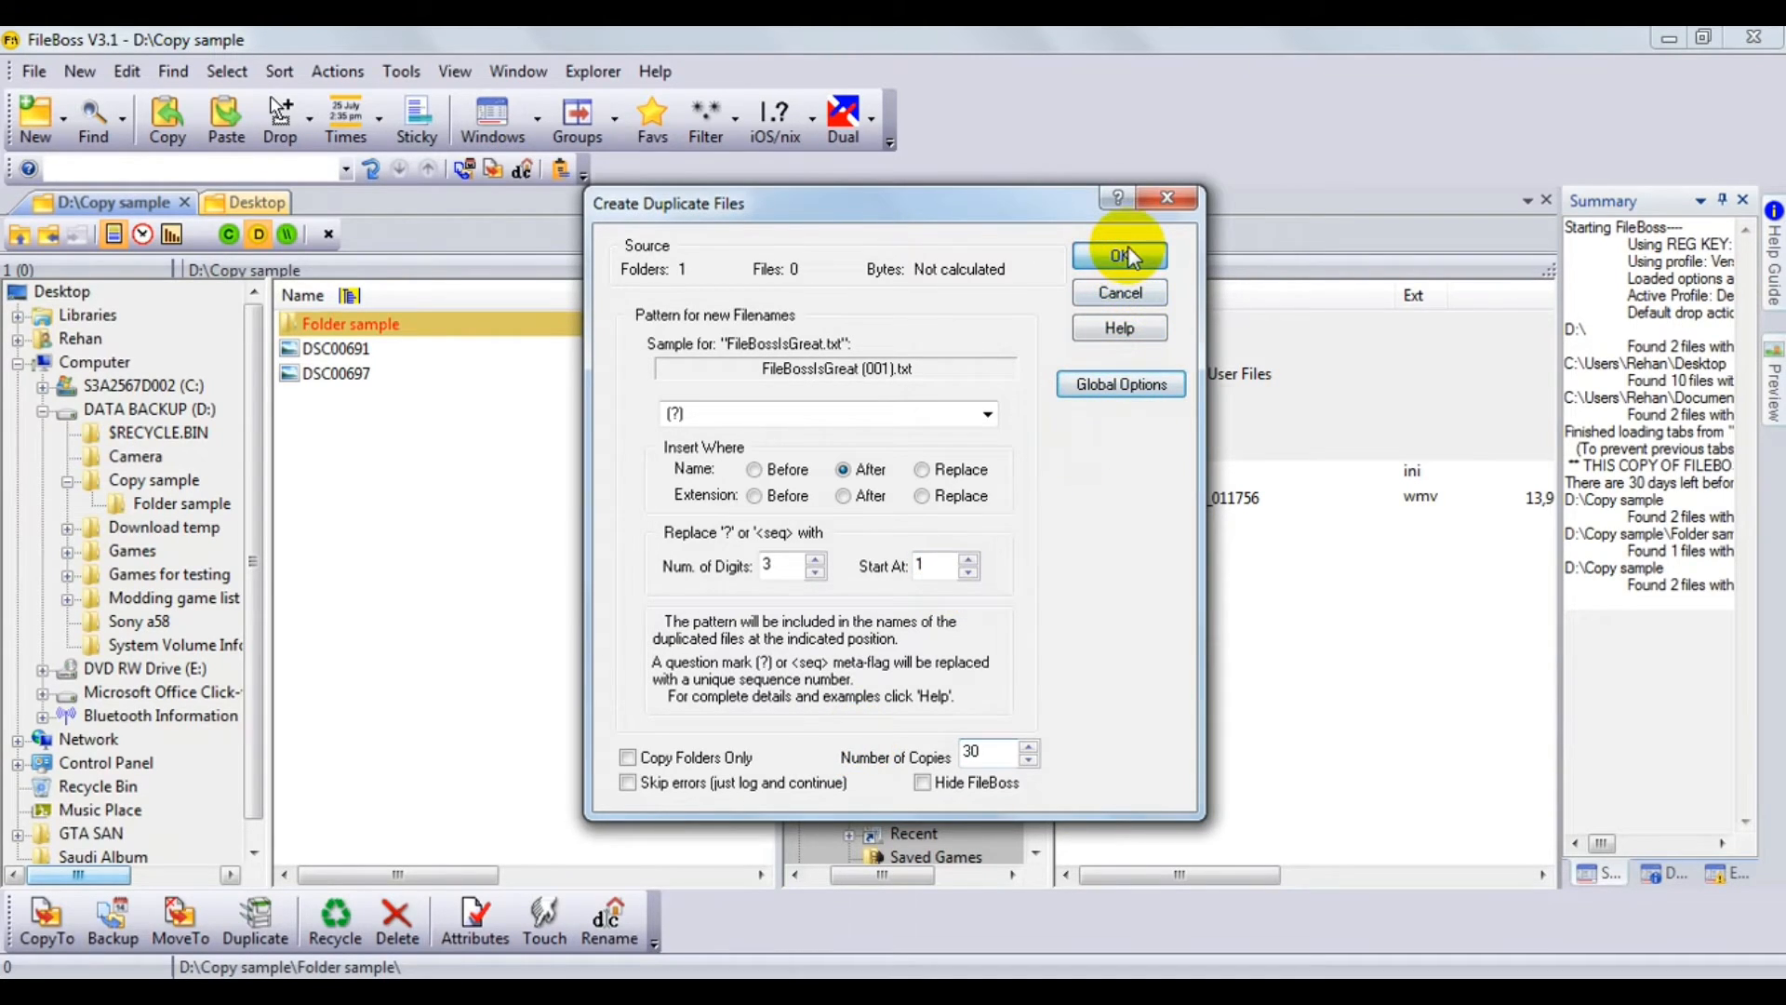
Confirm creating 30 duplicates, producing Folder sample (001) upward in Copy sample.
{"action": "left_click", "coordinate": [1120, 255]}
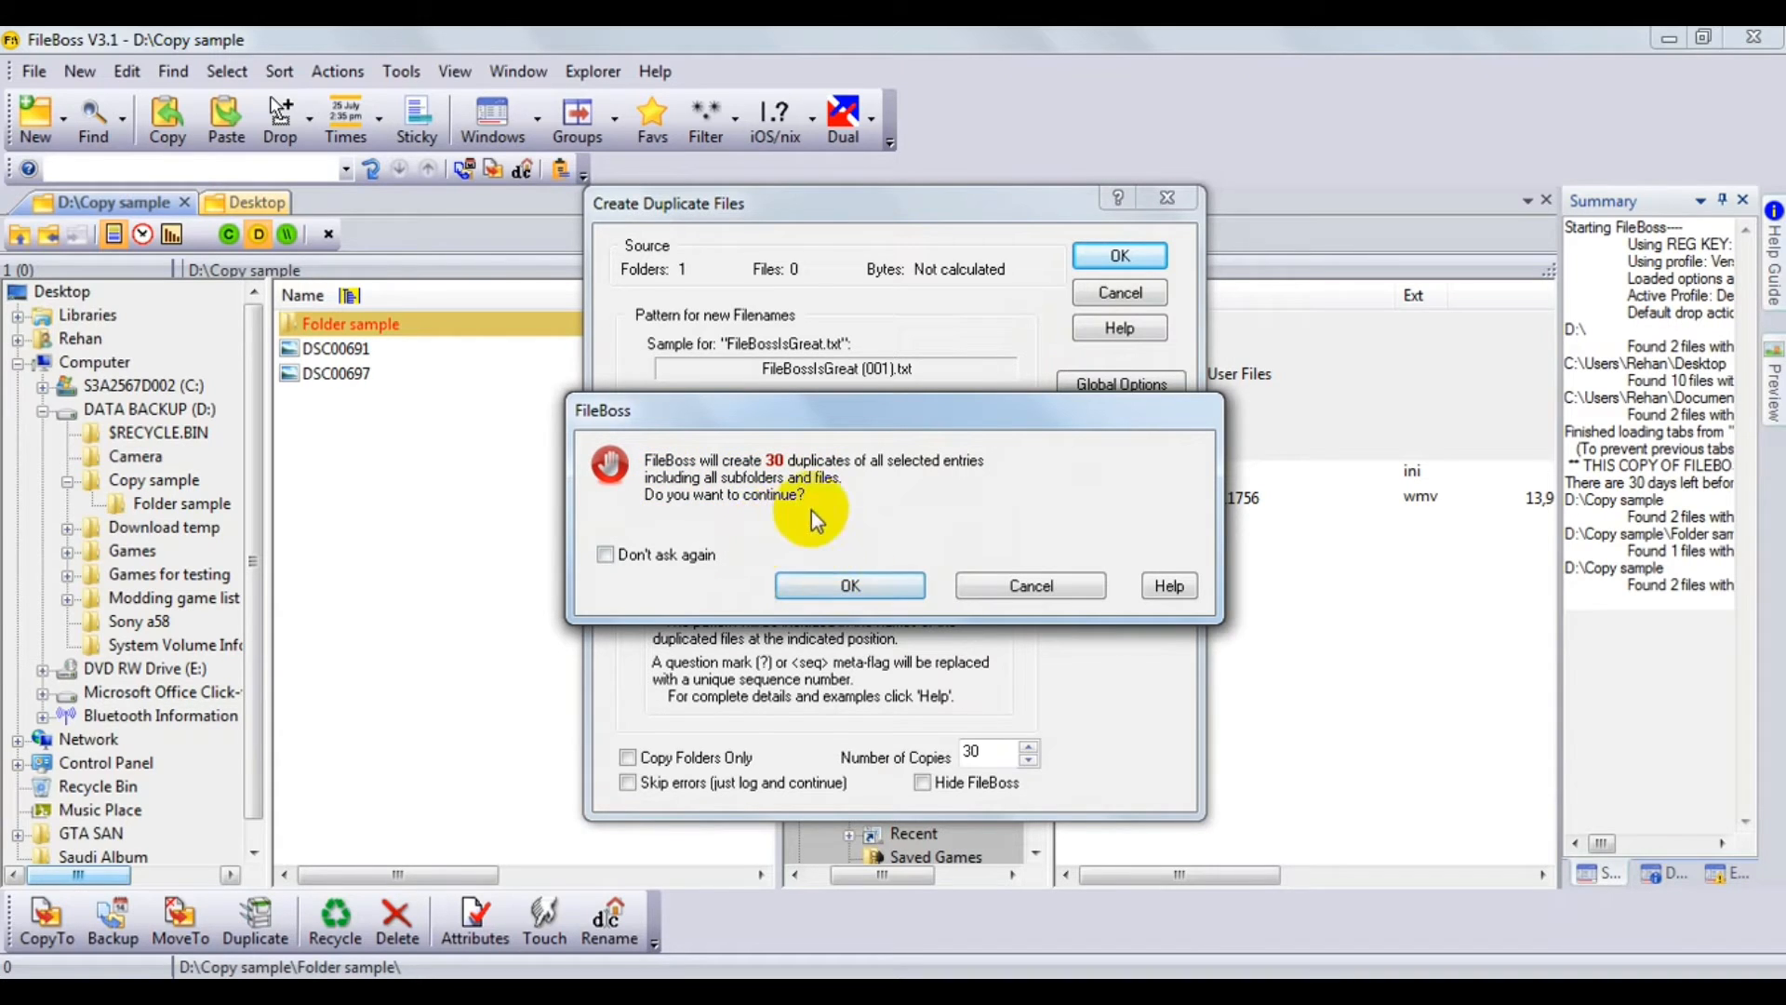
{"action": "left_click", "coordinate": [849, 584]}
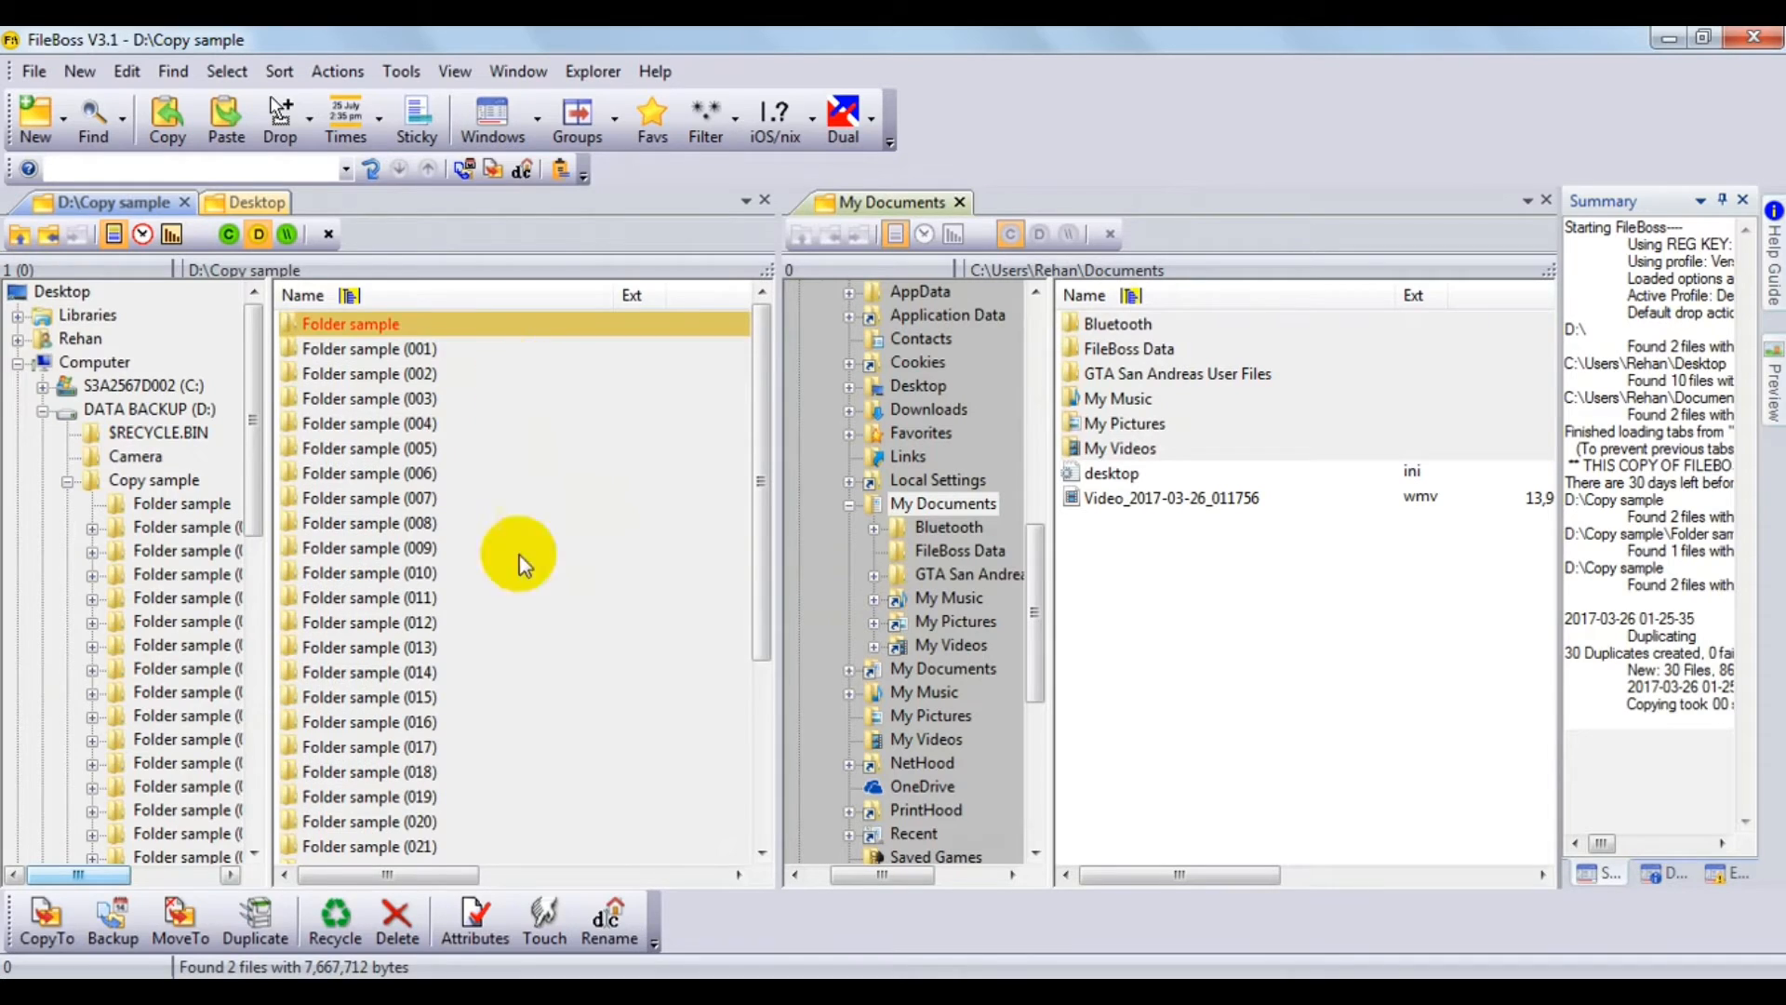
{"action": "mouse_move", "coordinate": [670, 570]}
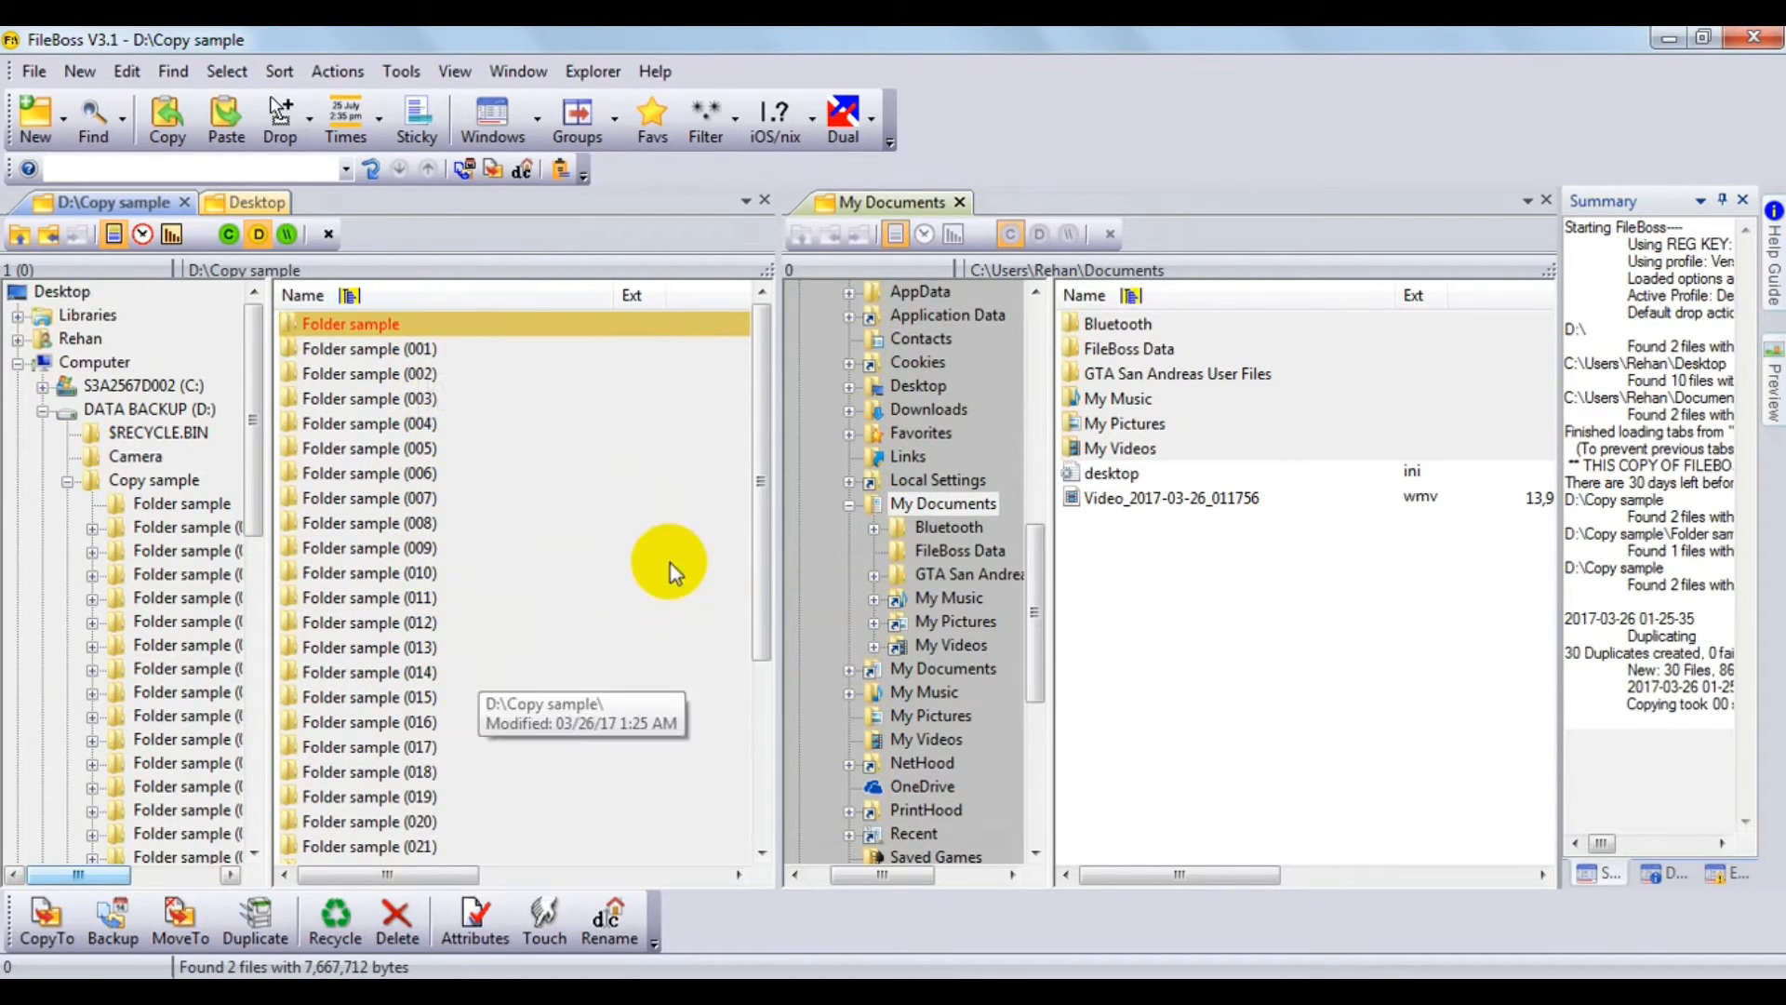
{"action": "scroll", "scroll_direction": "down", "scroll_amount": 3}
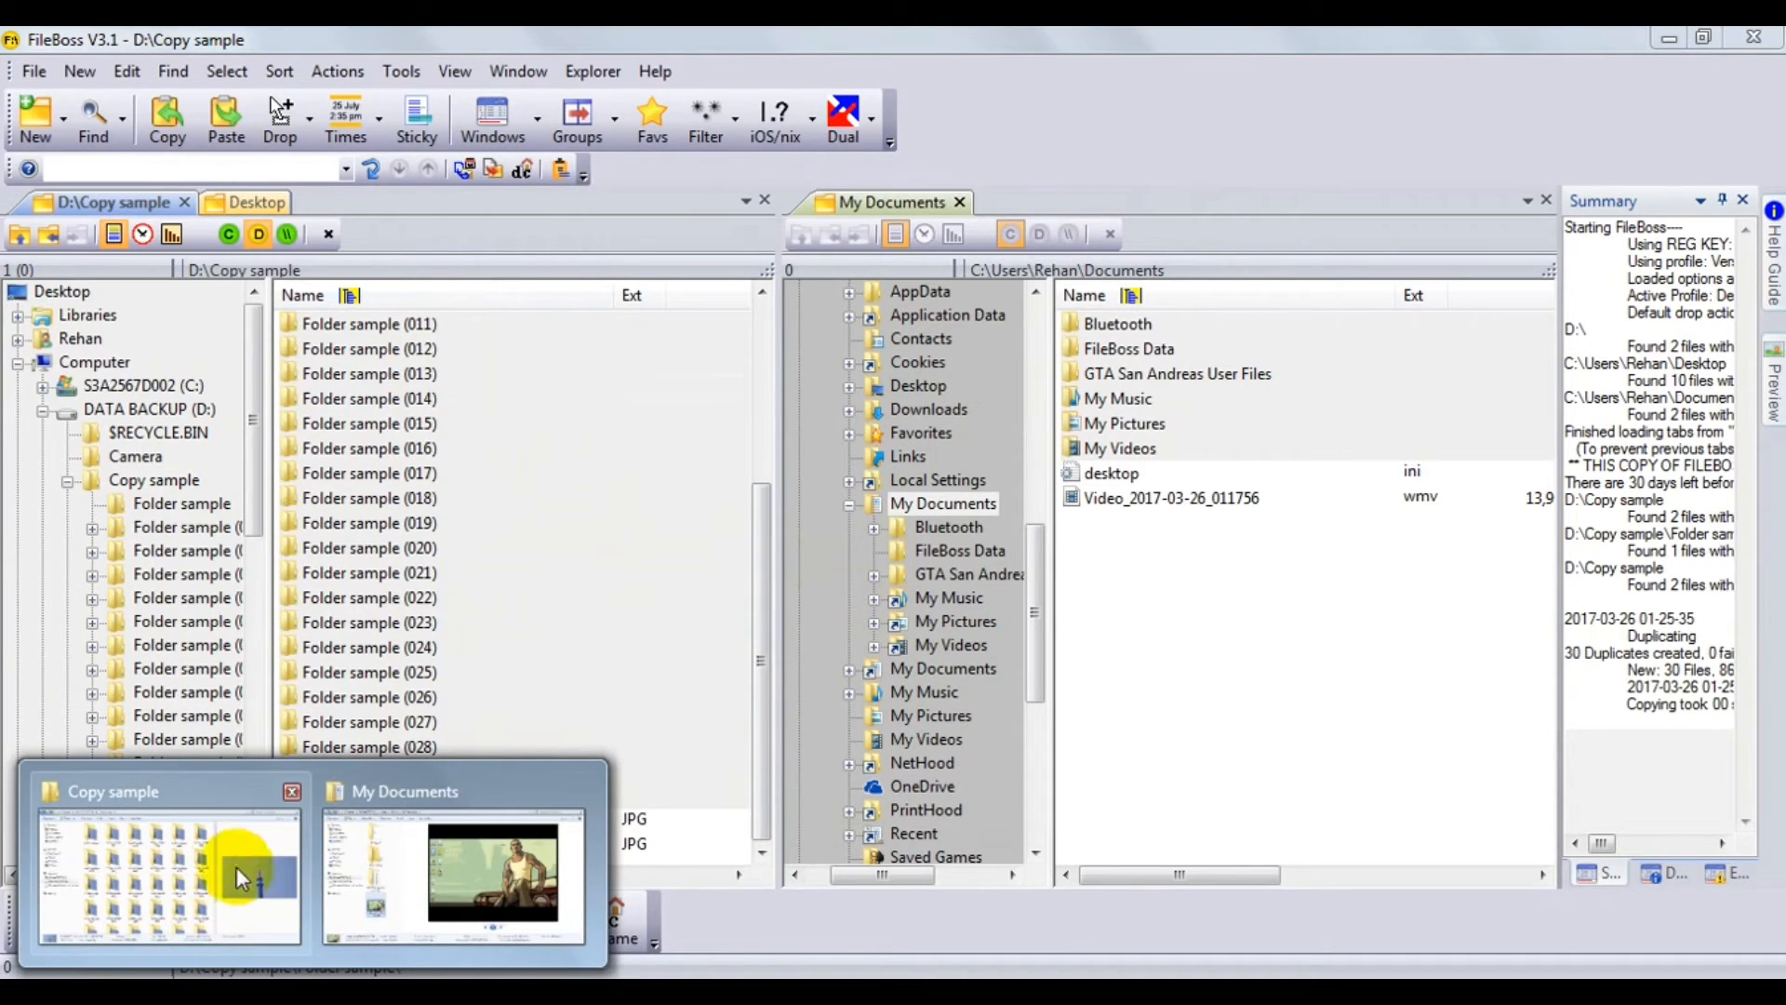
Check Copy sample in Explorer, verify Folder sample (001) holds DSC00697, then minimize to the desktop.
{"action": "left_click", "coordinate": [168, 871]}
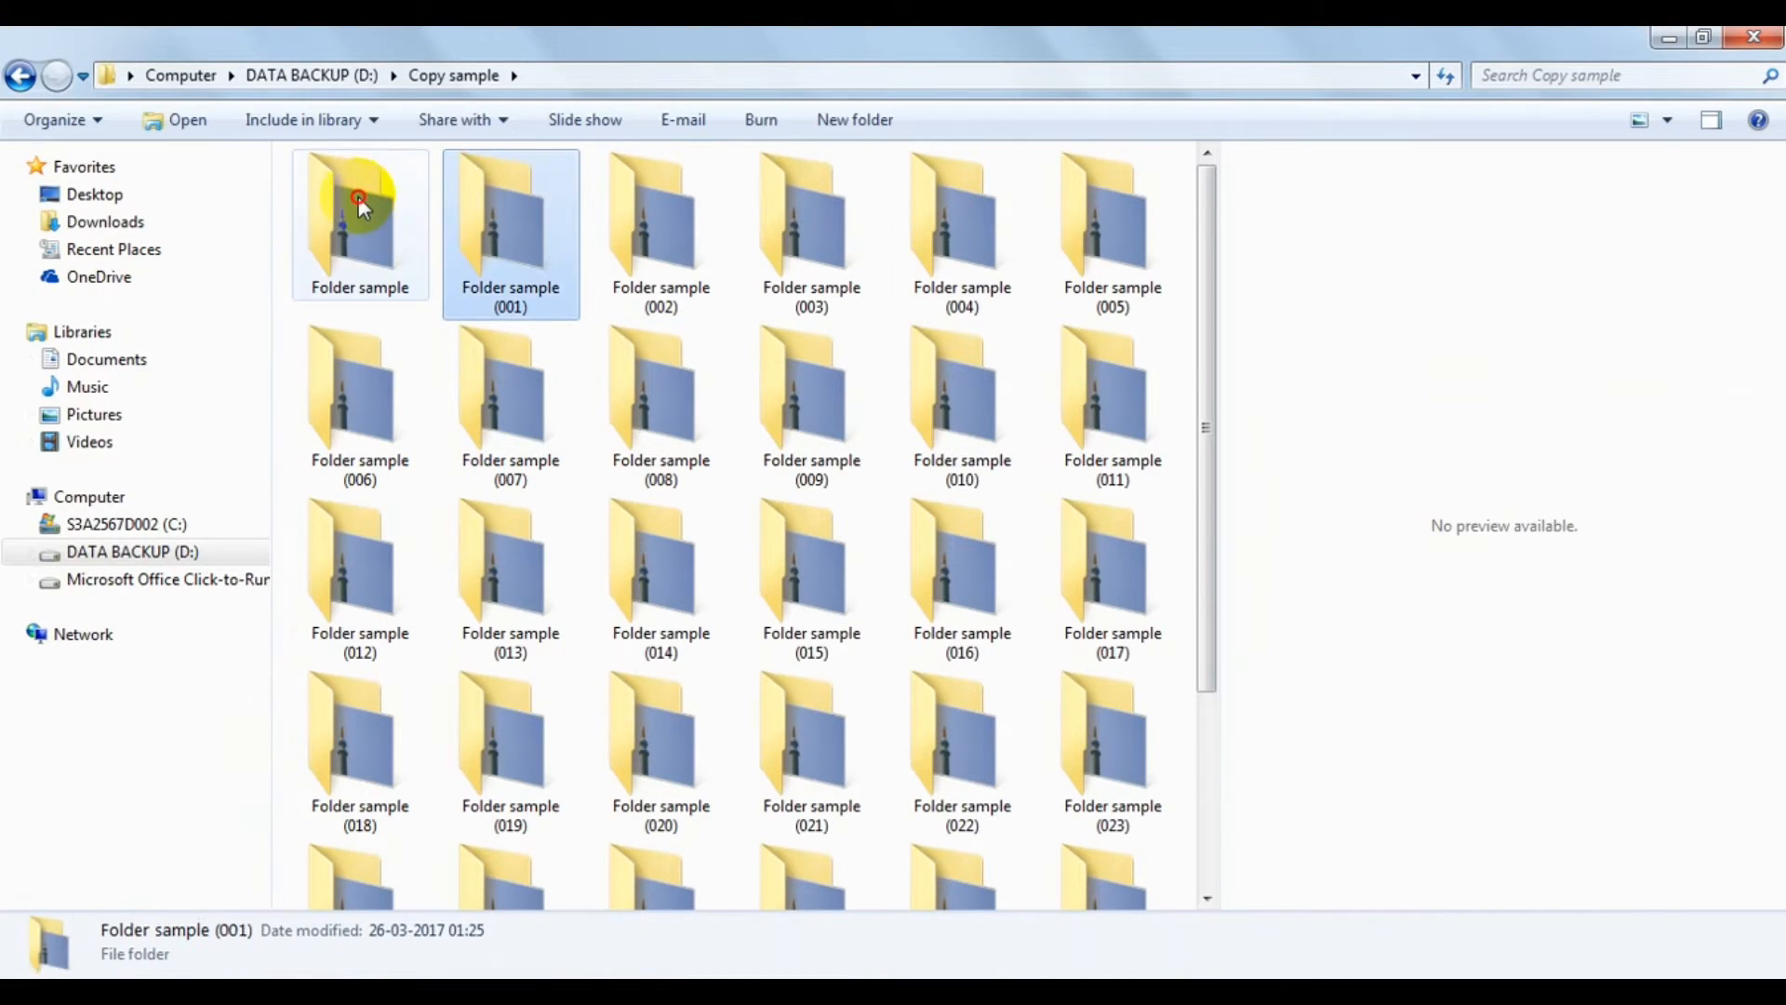
{"action": "scroll", "scroll_direction": "down", "scroll_amount": 3}
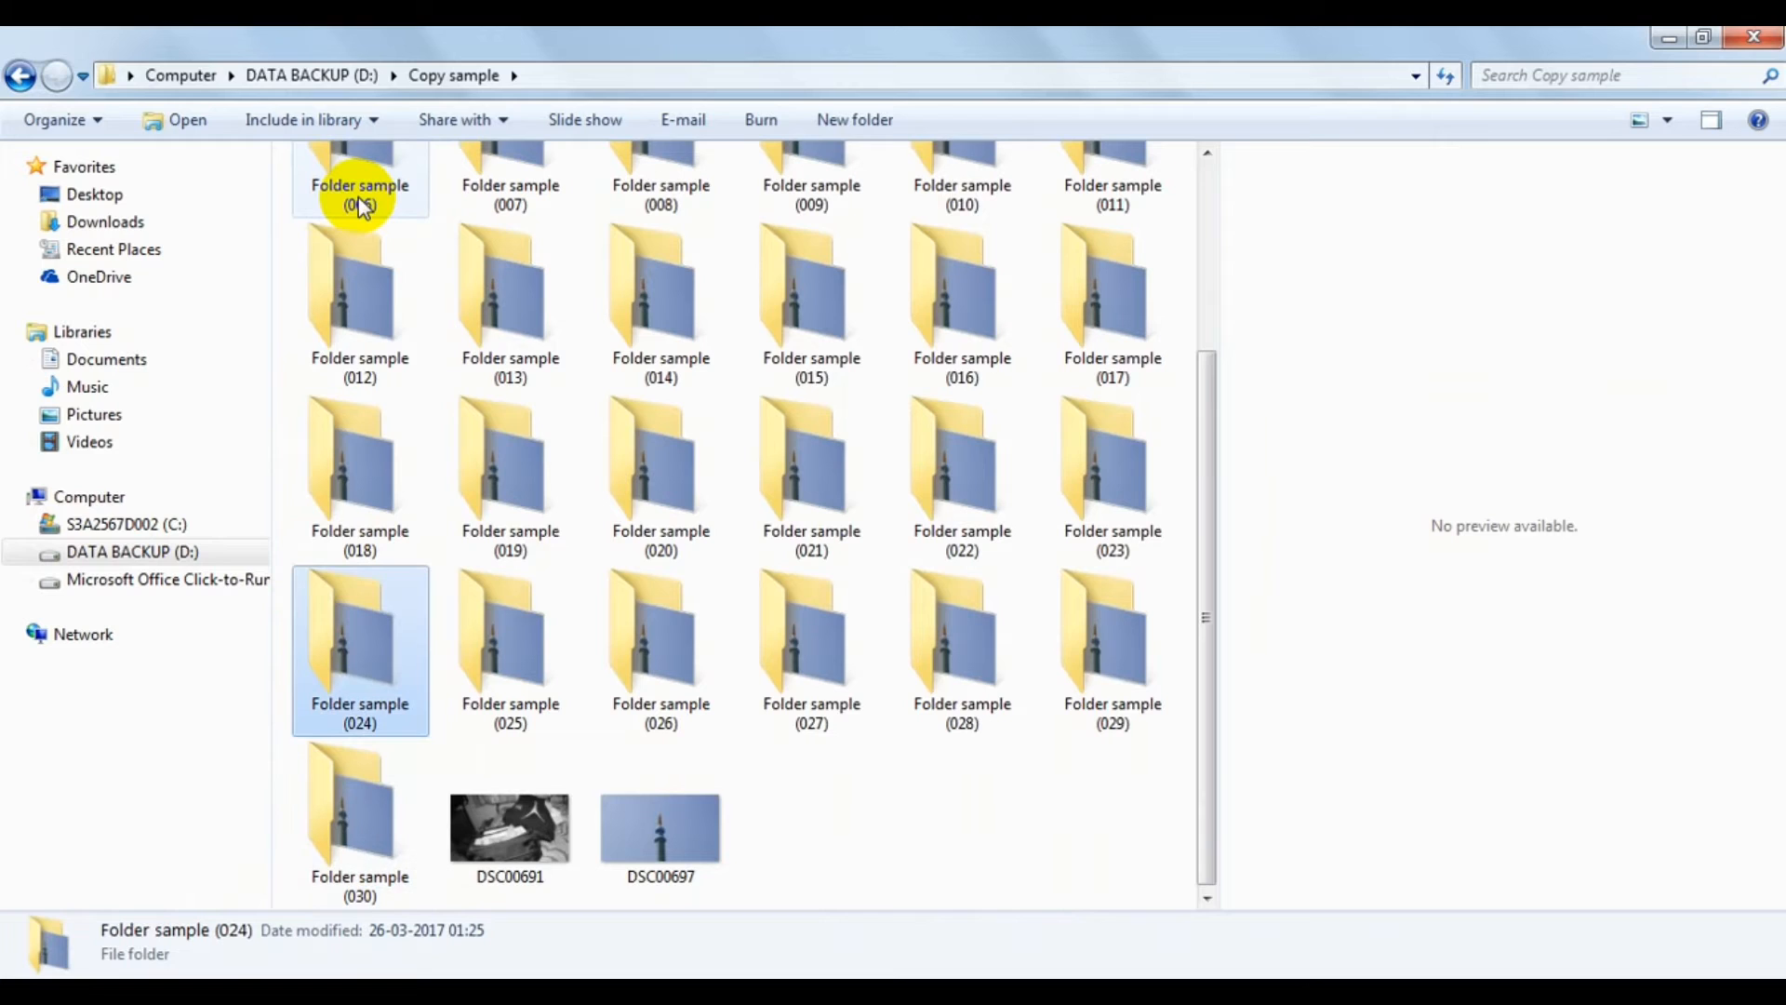
{"action": "scroll", "scroll_direction": "up", "scroll_amount": 3}
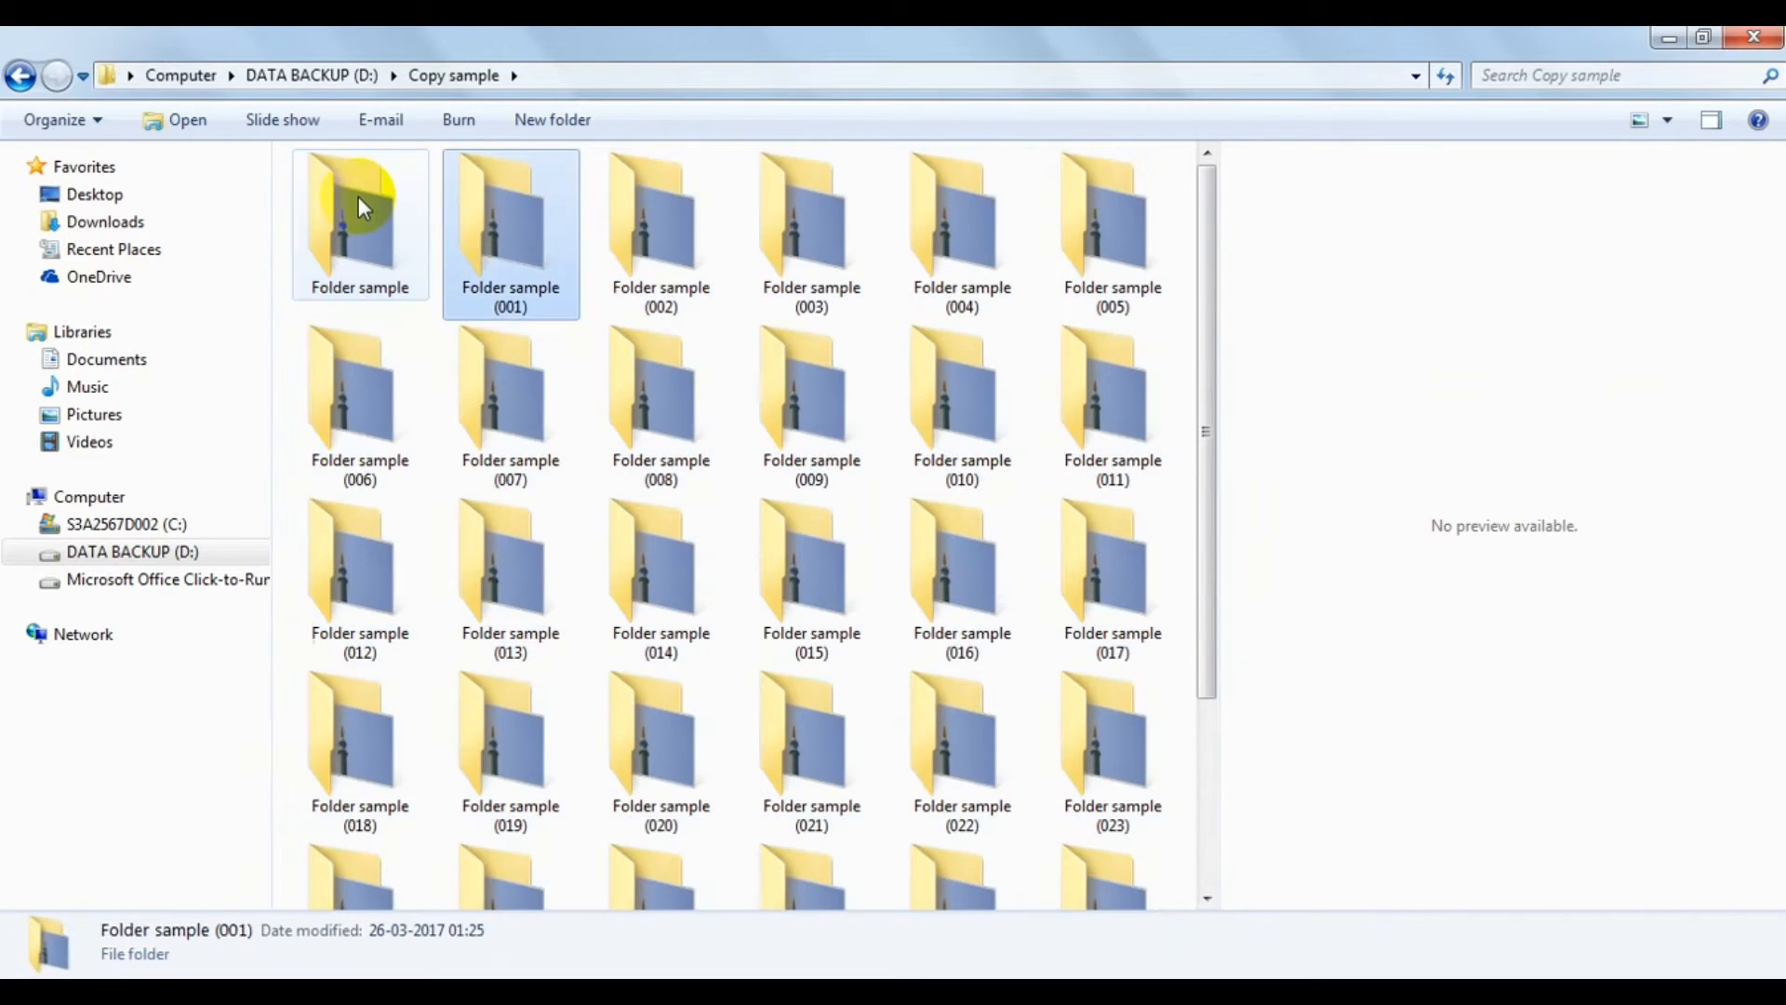
{"action": "double_click", "coordinate": [510, 216]}
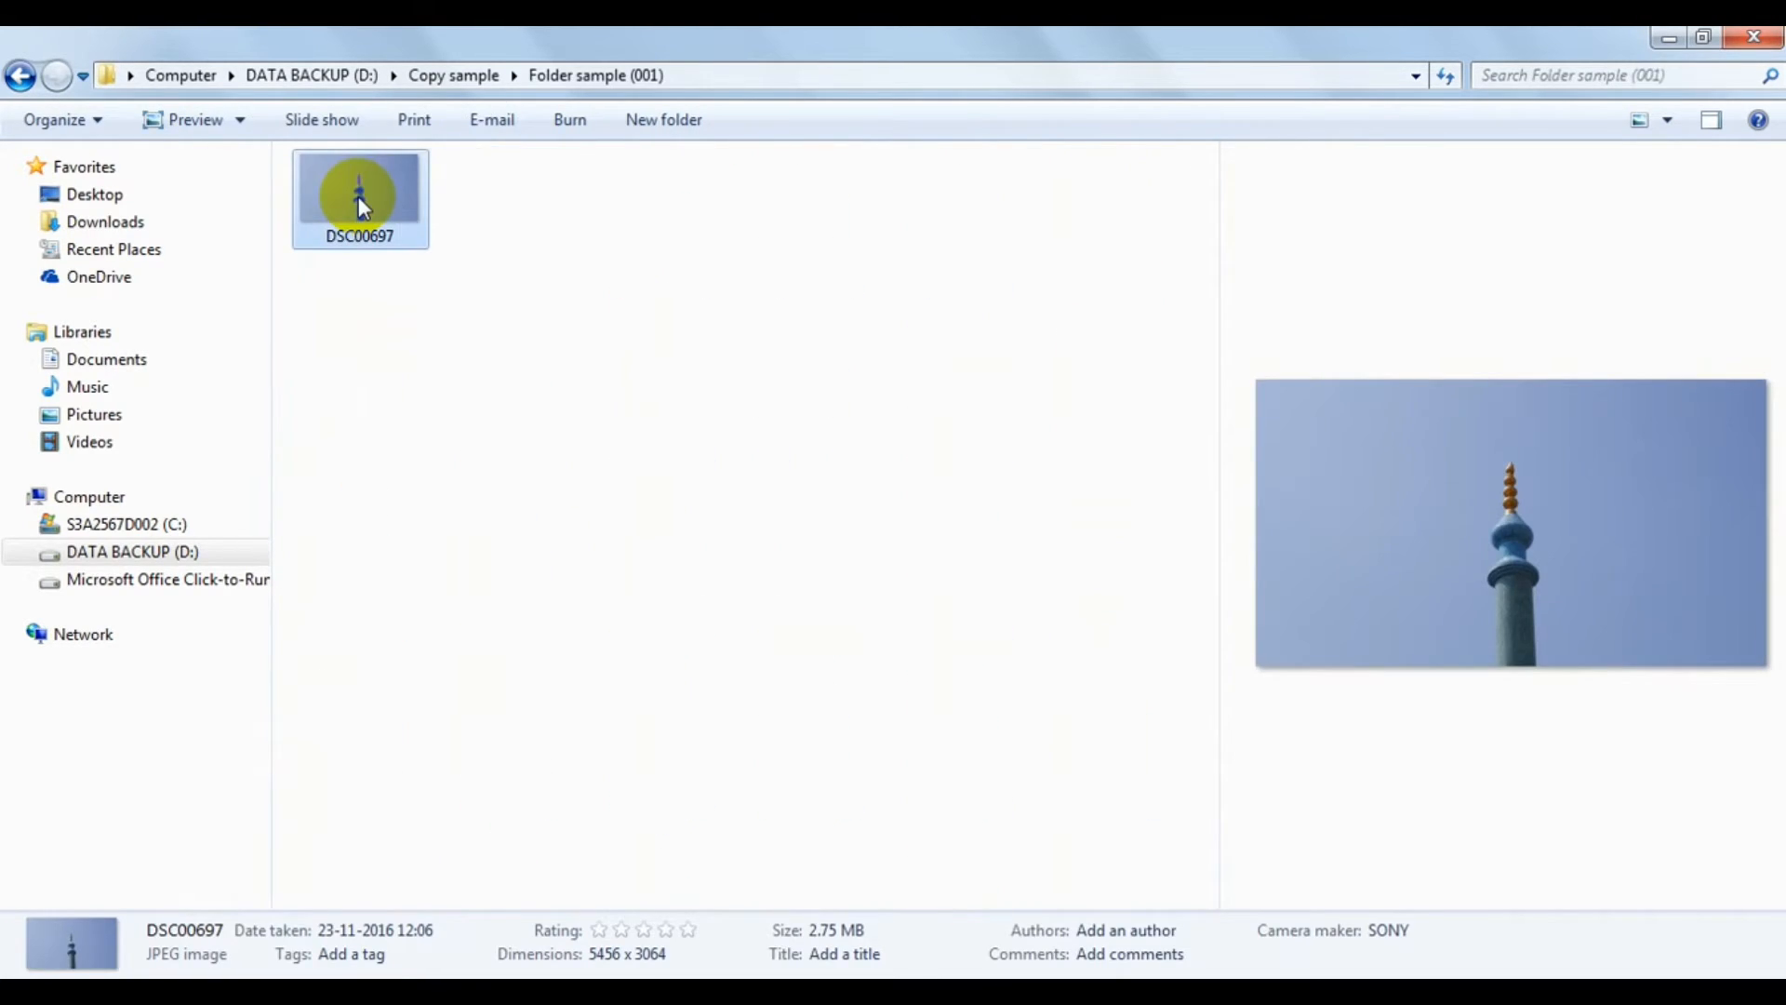
{"action": "left_click", "coordinate": [19, 74]}
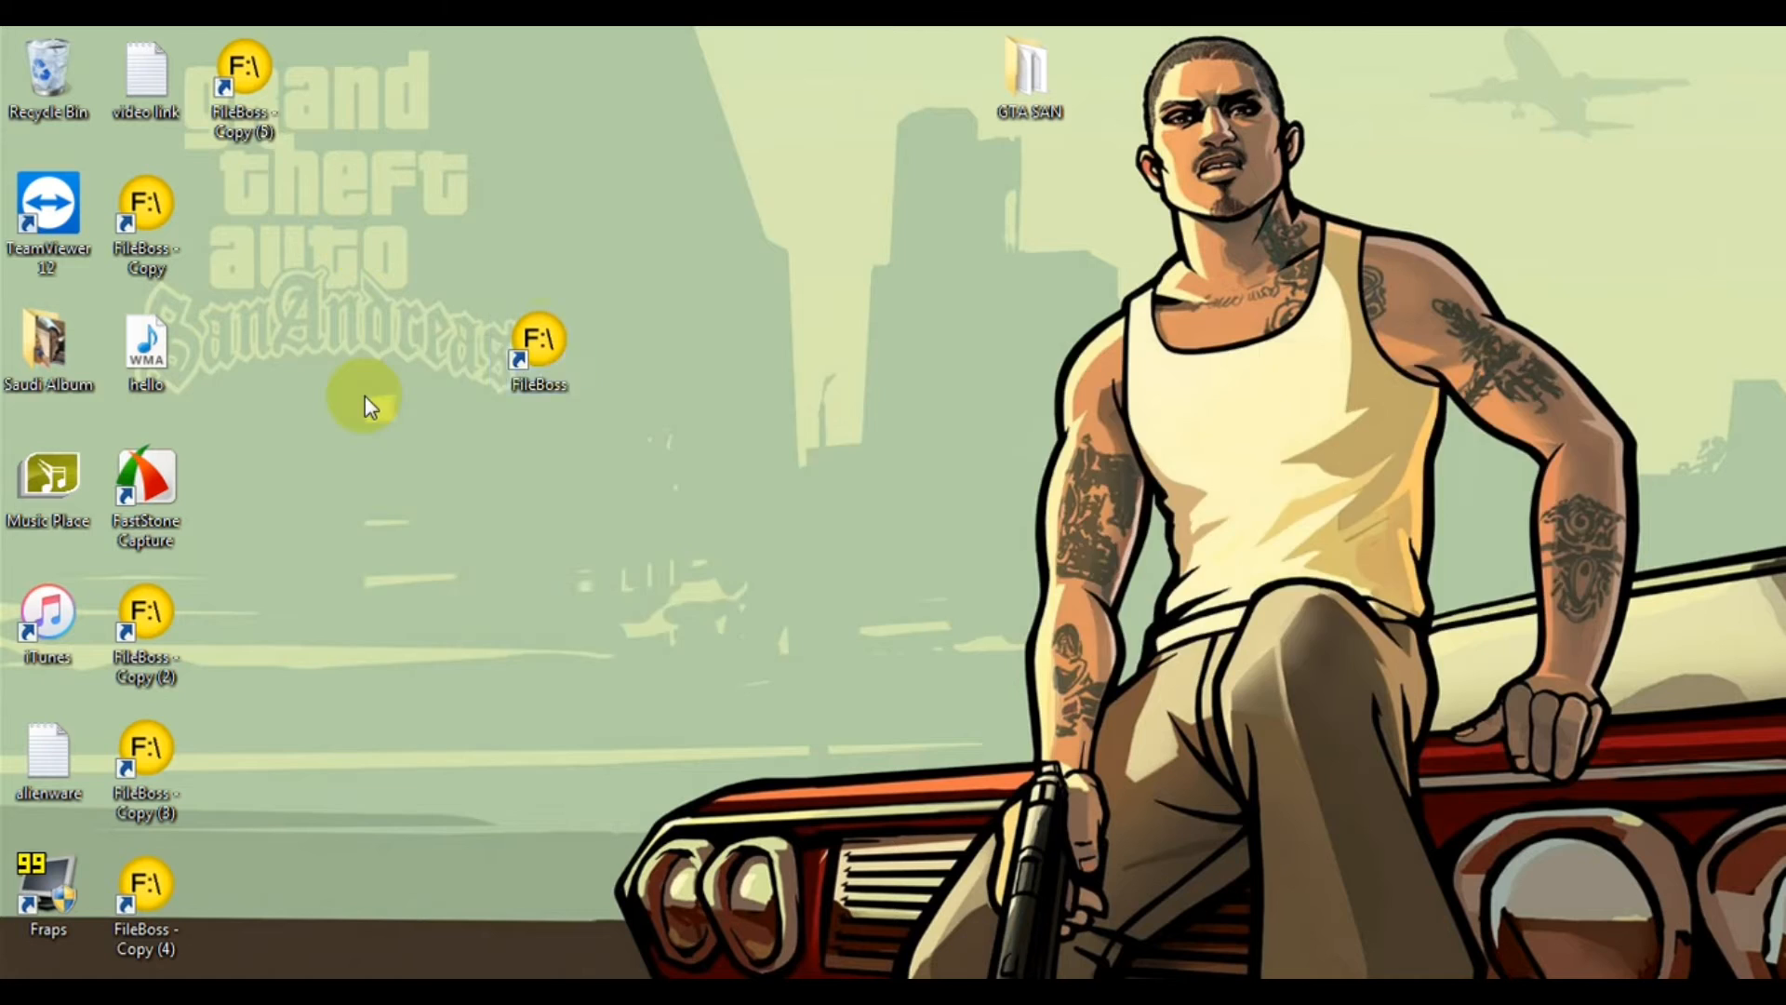
Duplicate the DSC00691 photo 20 times in Copy sample.
{"action": "double_click", "coordinate": [536, 339]}
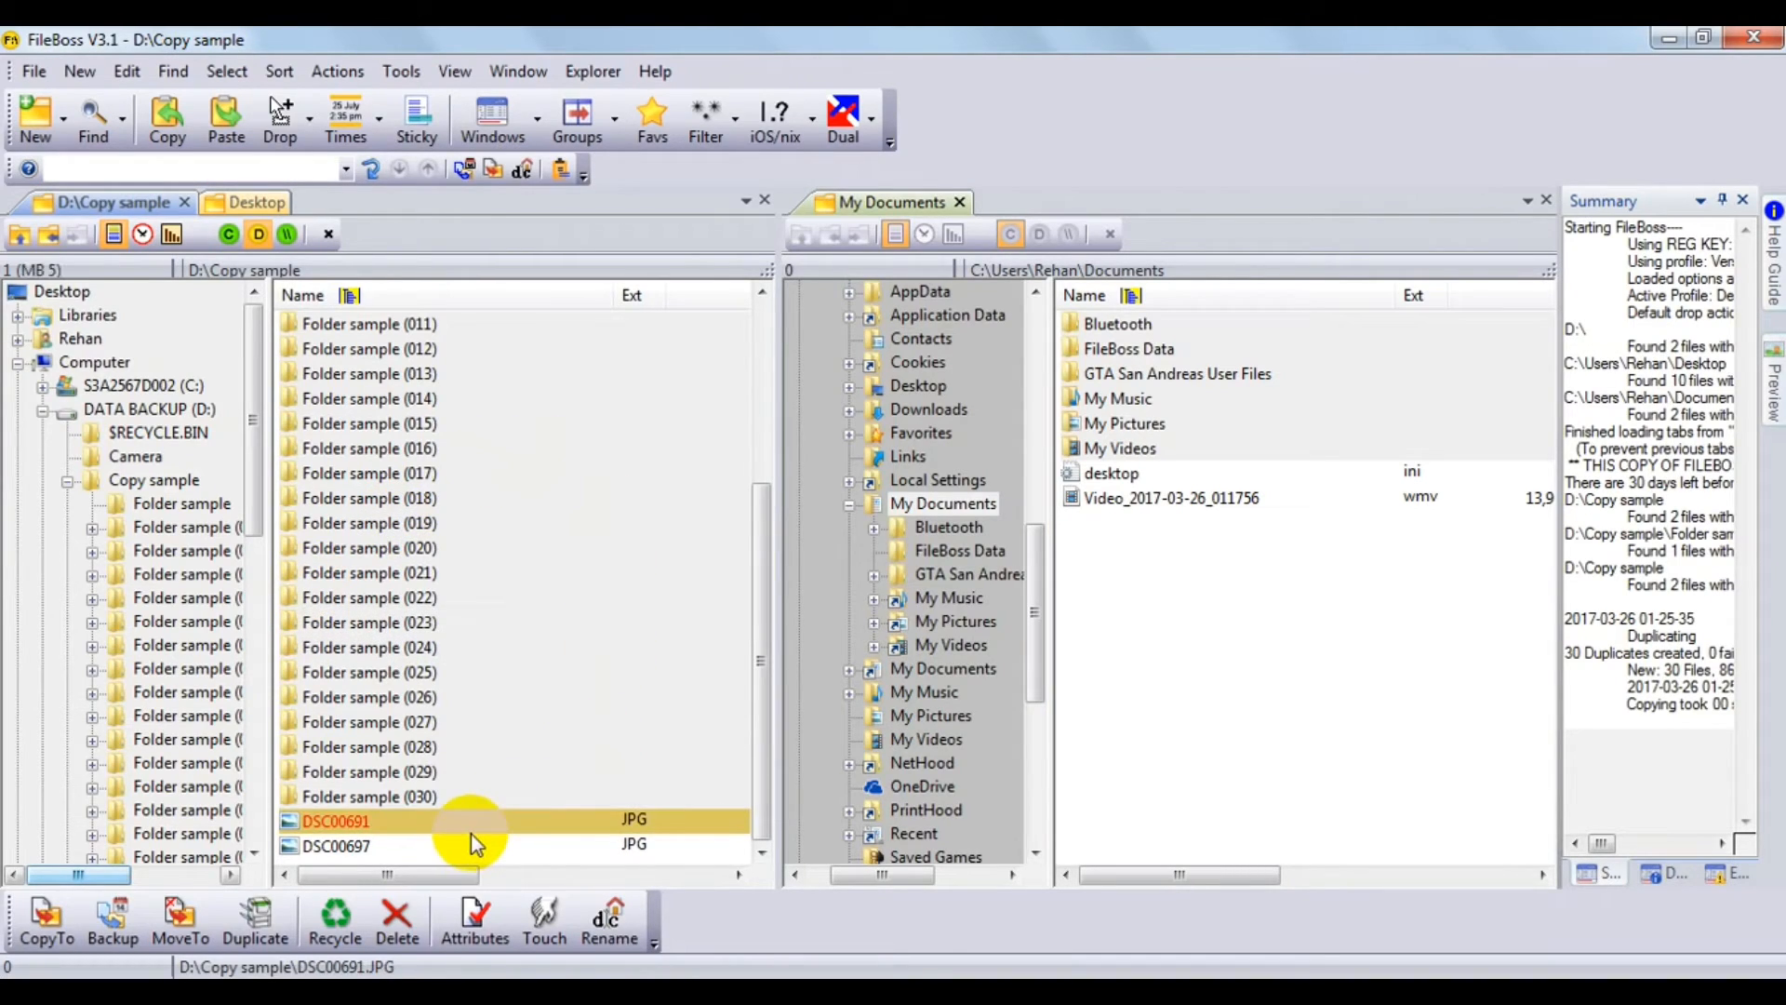
{"action": "right_click", "coordinate": [337, 820]}
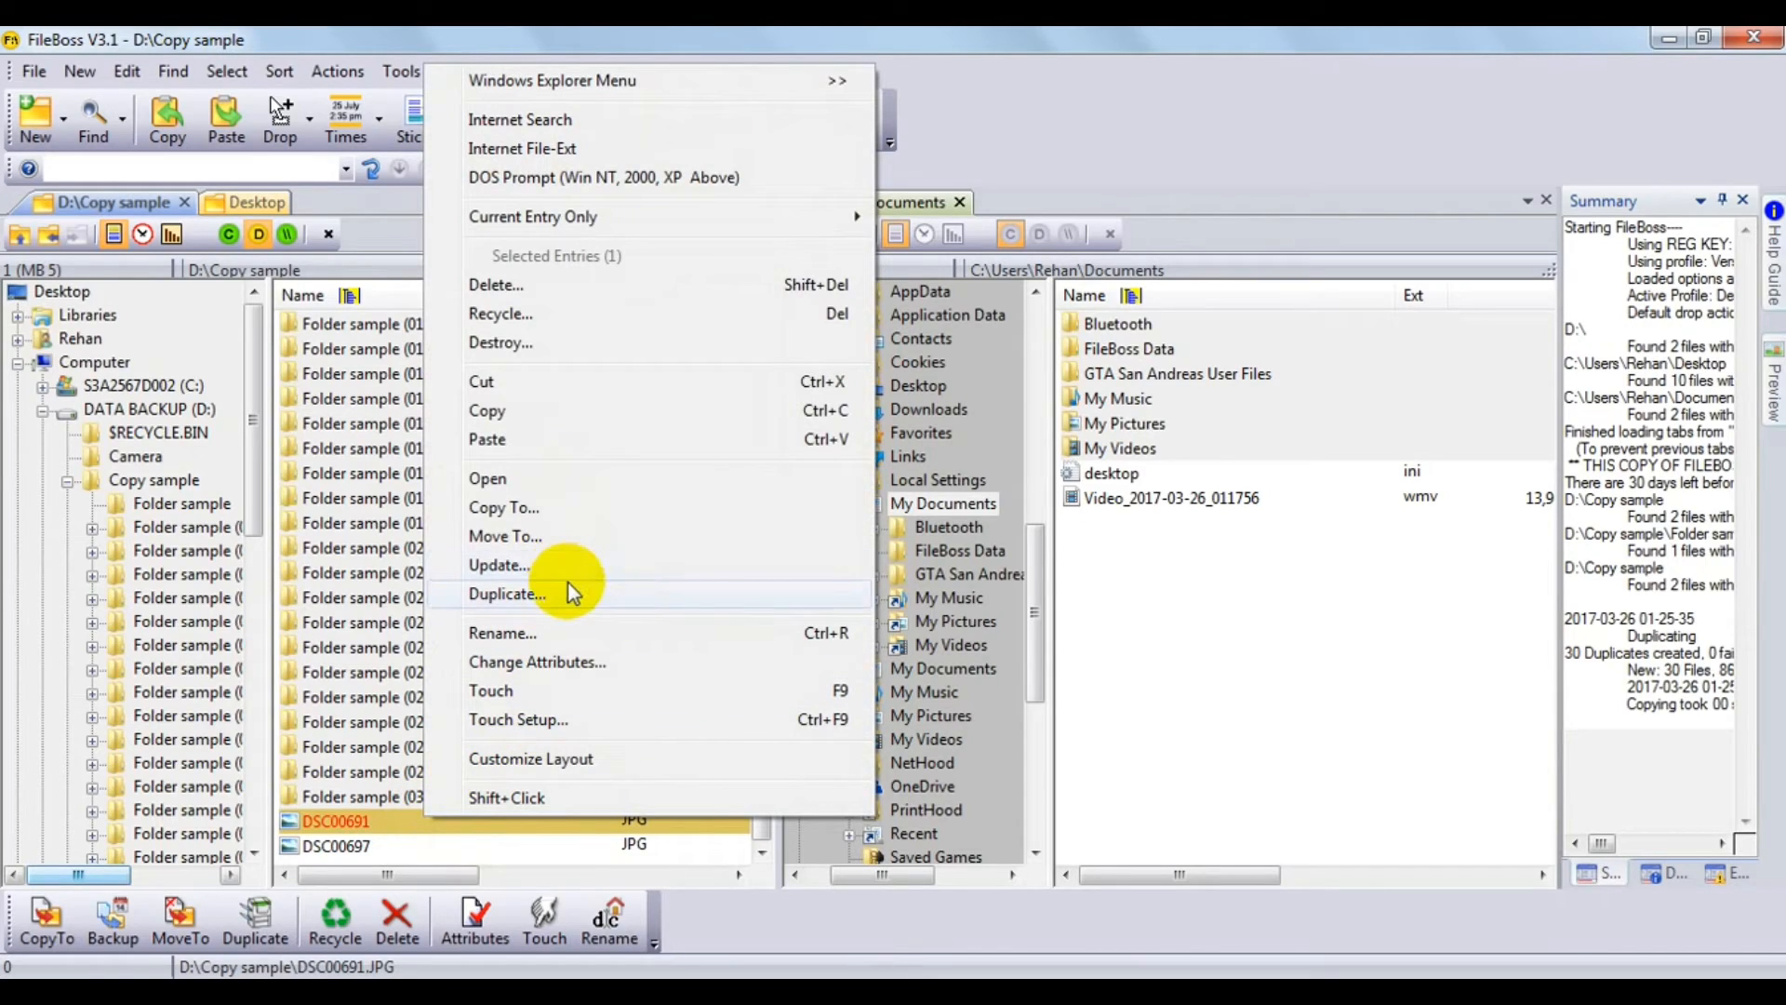
{"action": "left_click", "coordinate": [506, 593]}
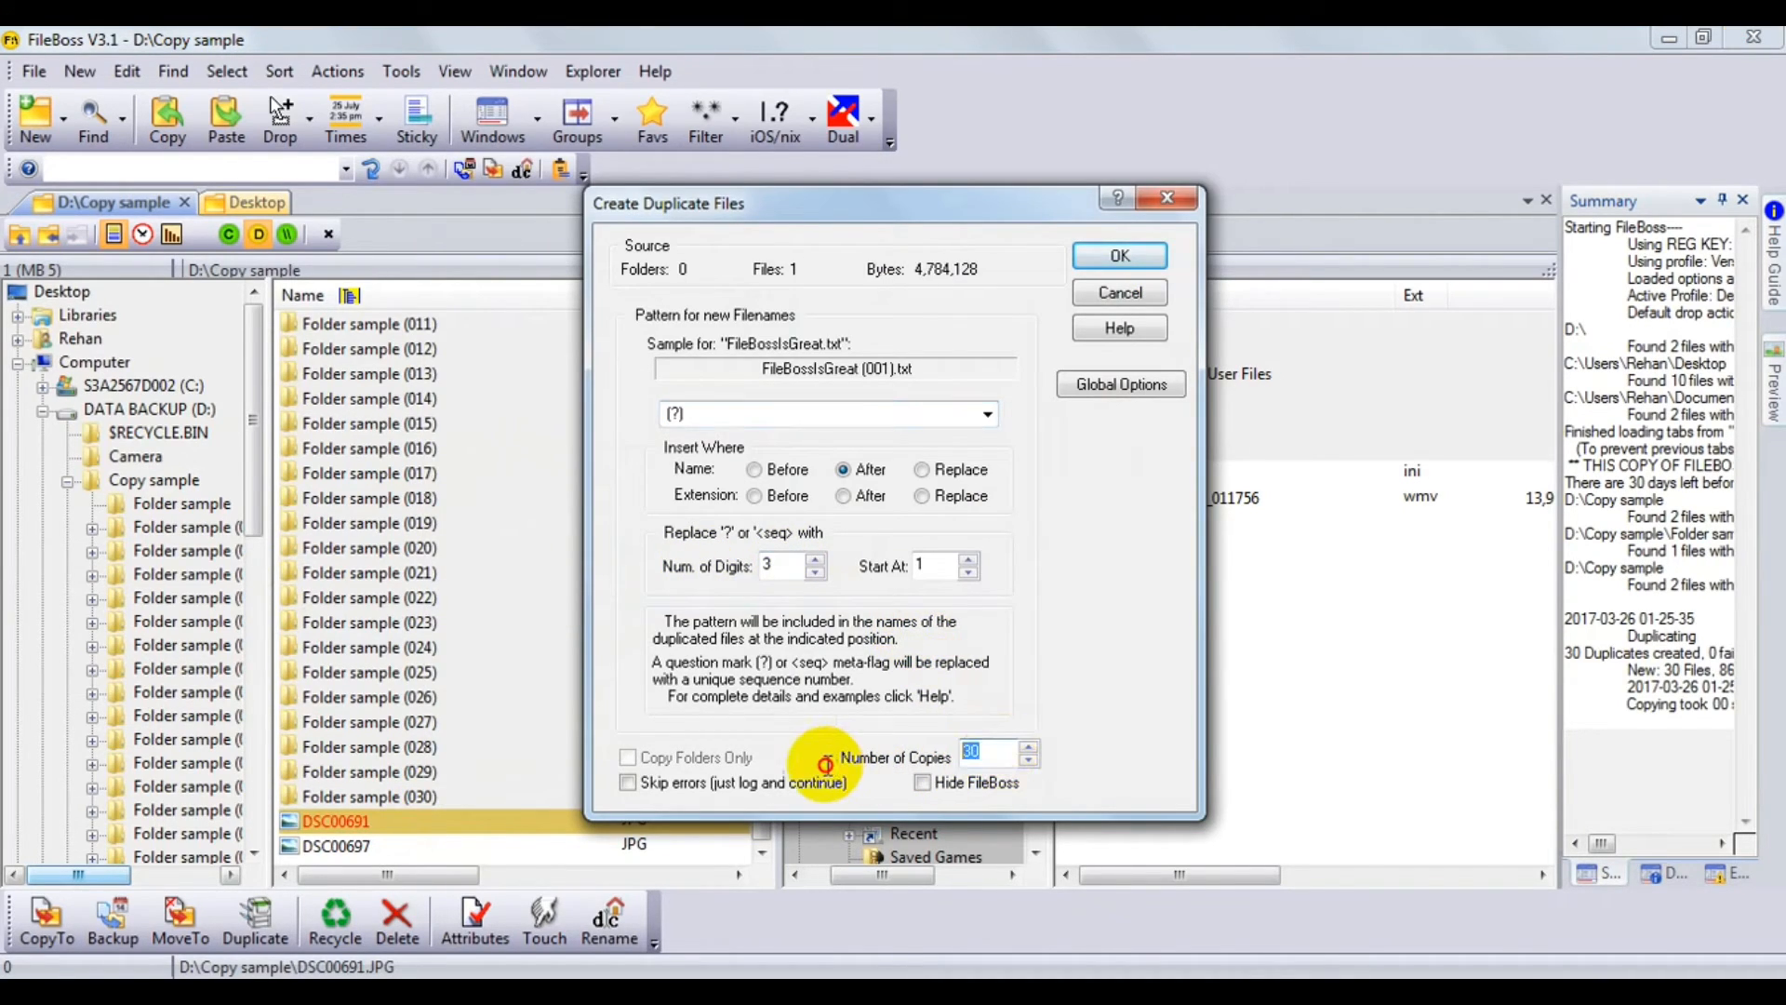
{"action": "mouse_move", "coordinate": [826, 767]}
{"action": "type", "text": "20"}
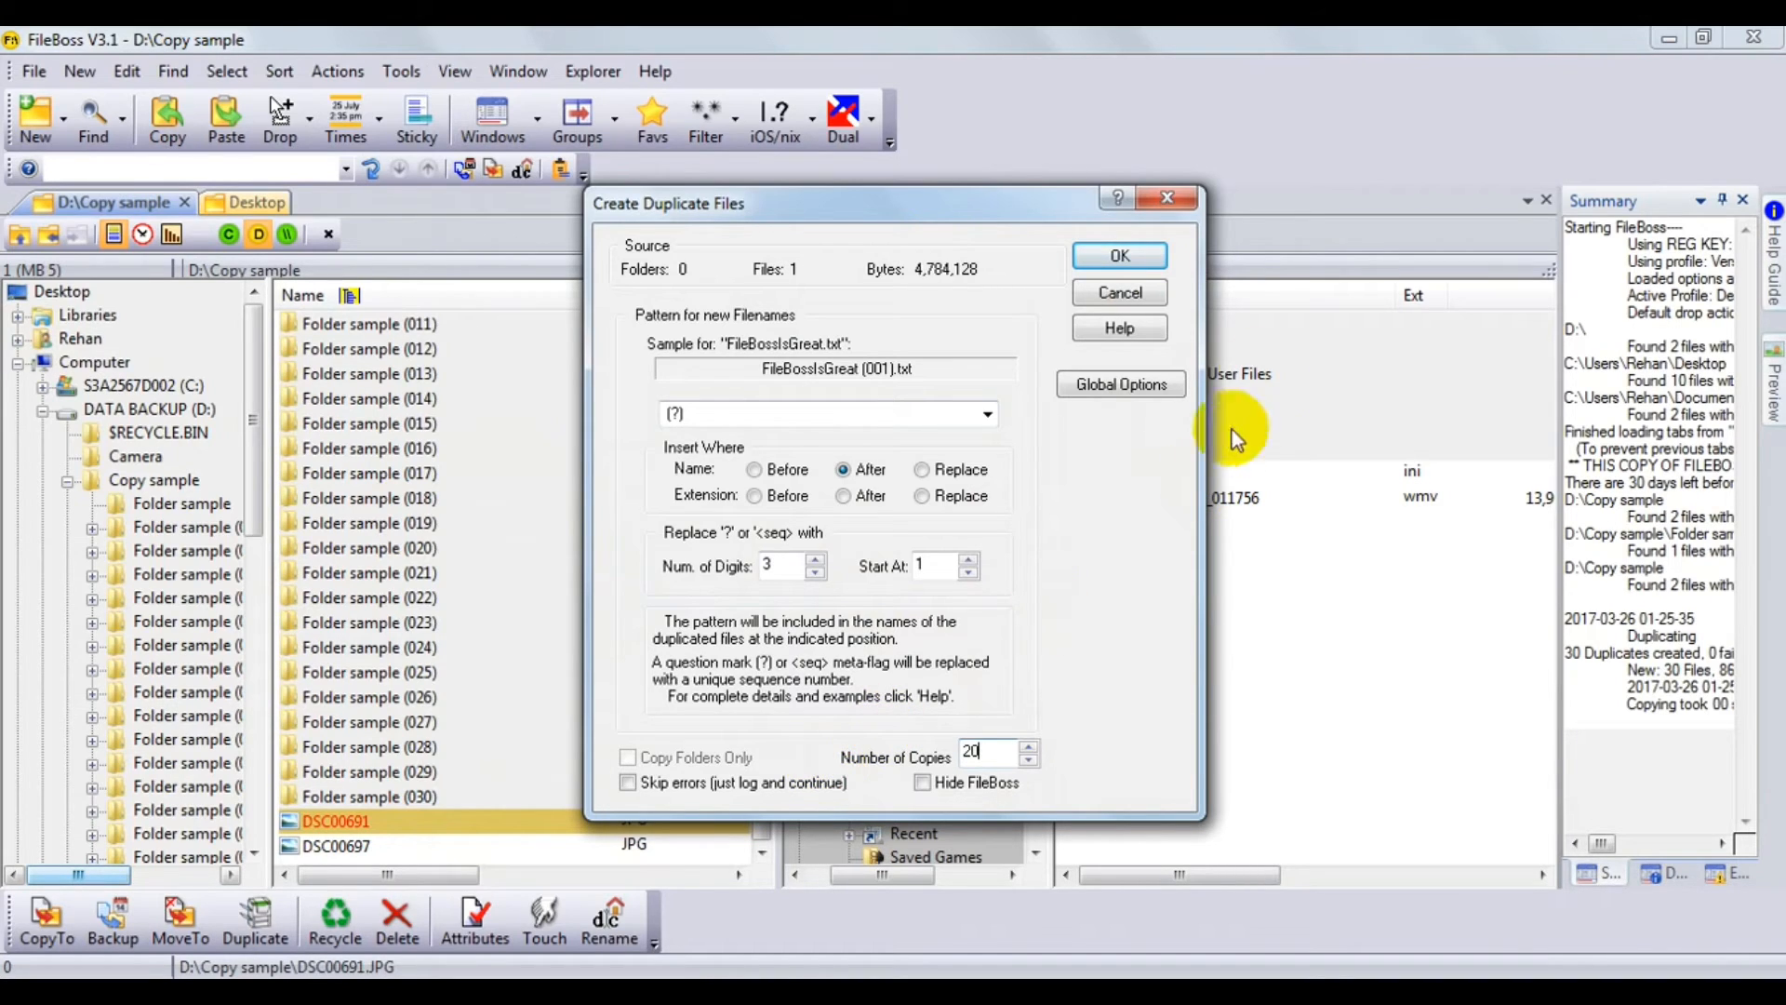
{"action": "left_click", "coordinate": [1118, 255]}
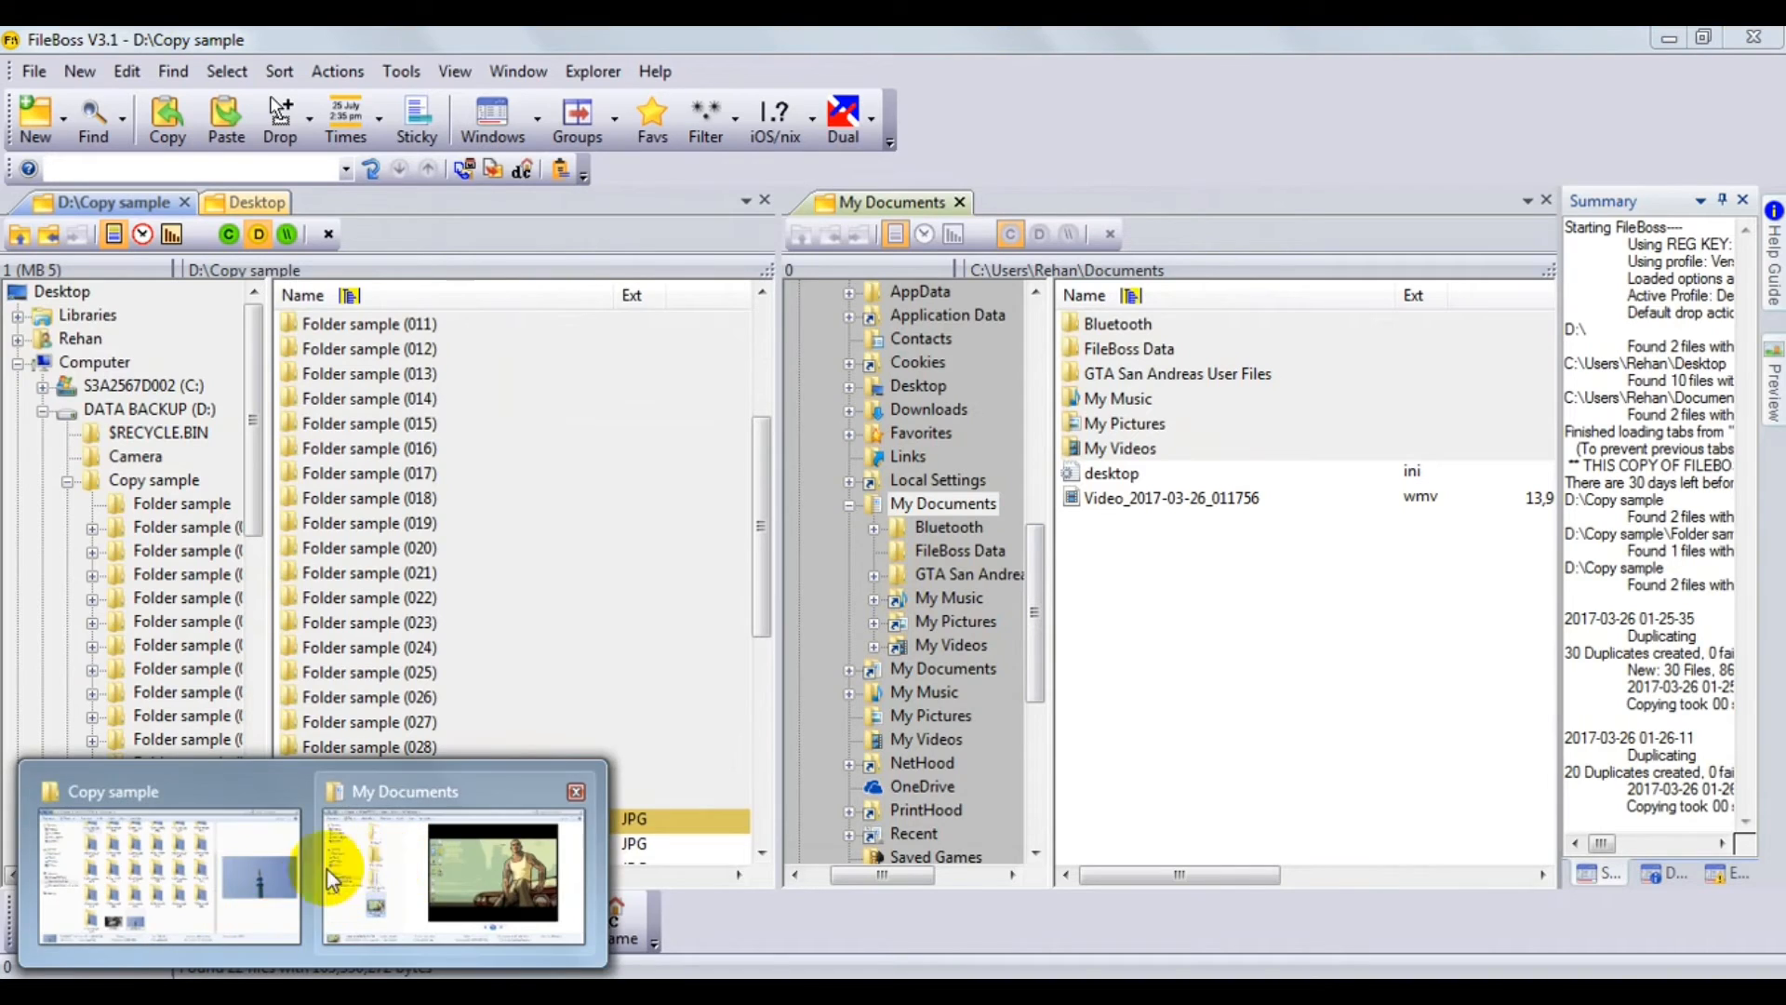
View Copy sample in Explorer and select the DSC00691 (001) through (020) duplicates.
{"action": "left_click", "coordinate": [164, 876]}
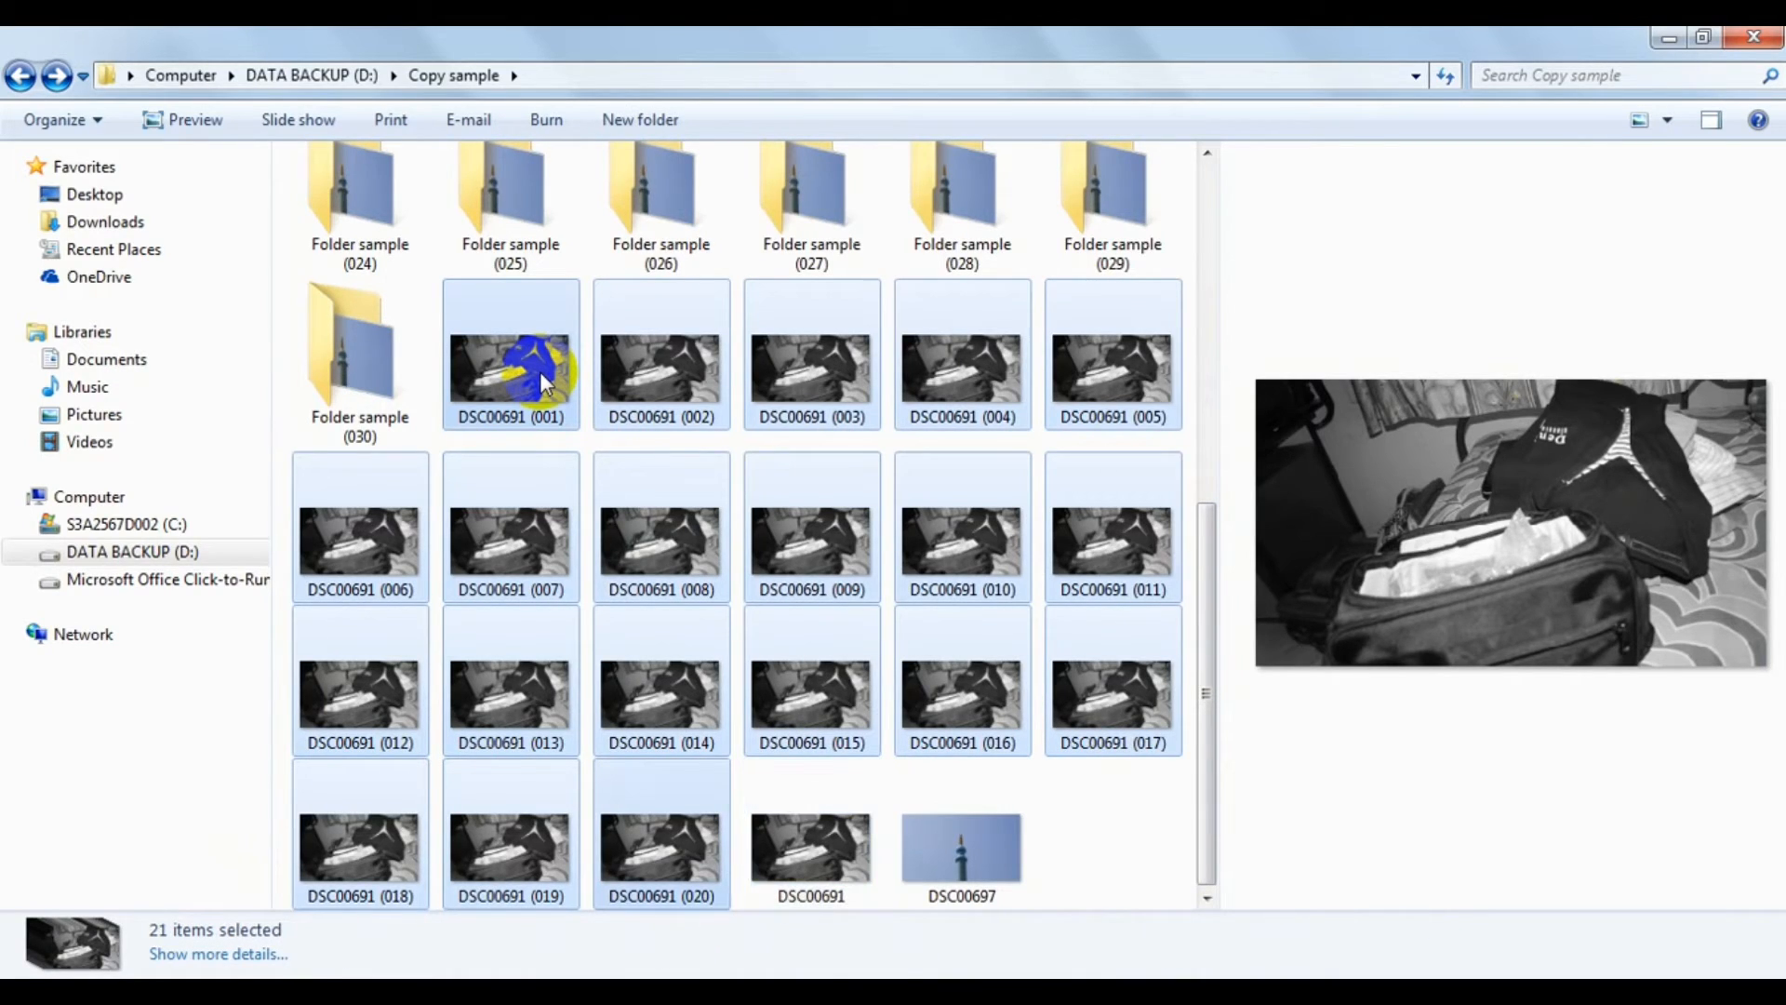
{"action": "left_click", "coordinate": [509, 371]}
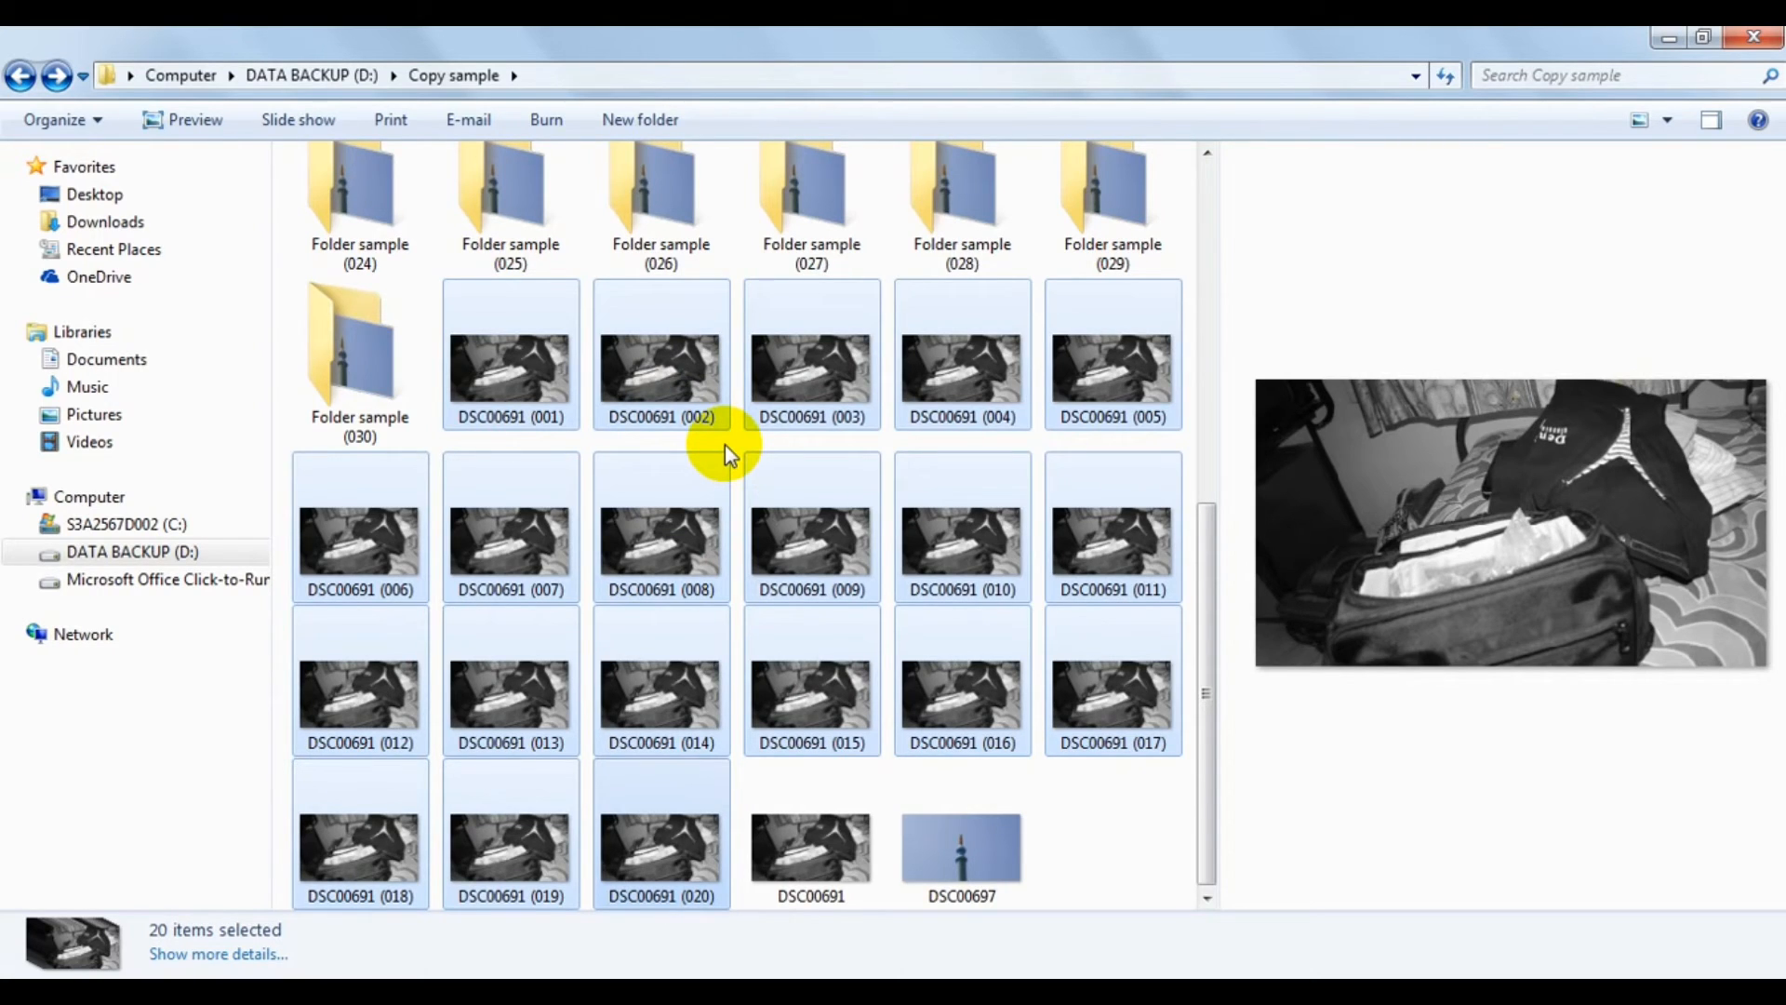
{"action": "mouse_move", "coordinate": [1562, 34]}
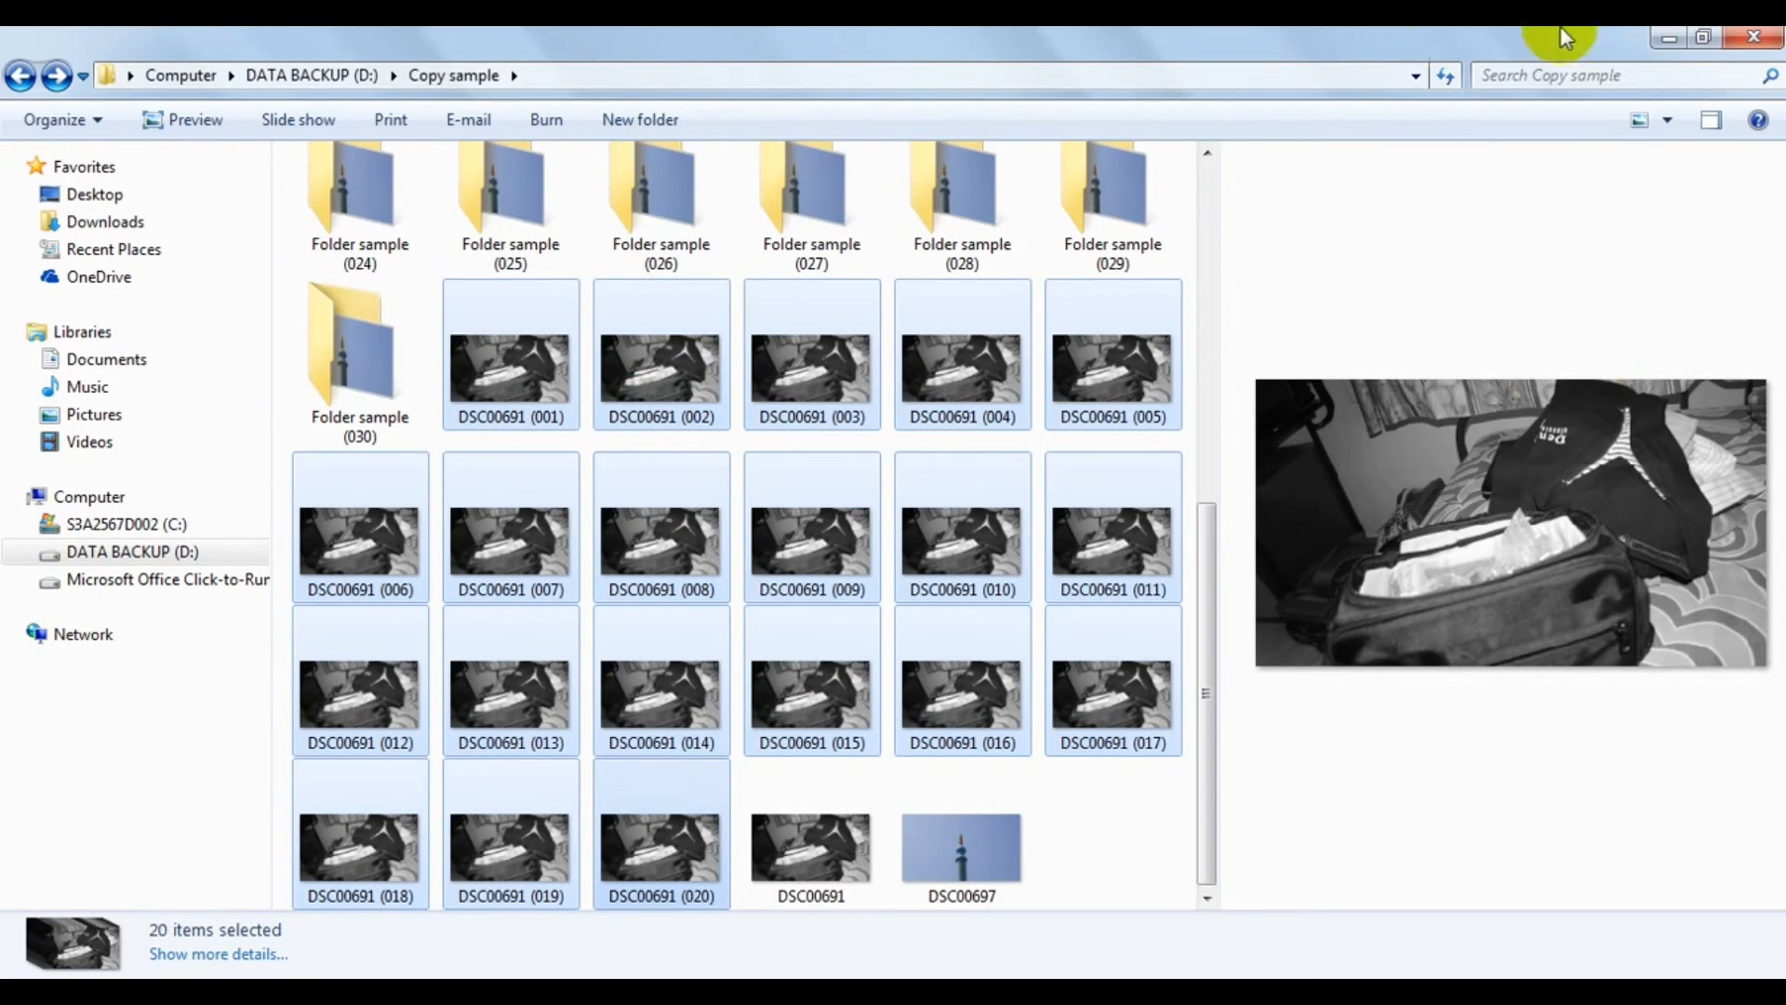